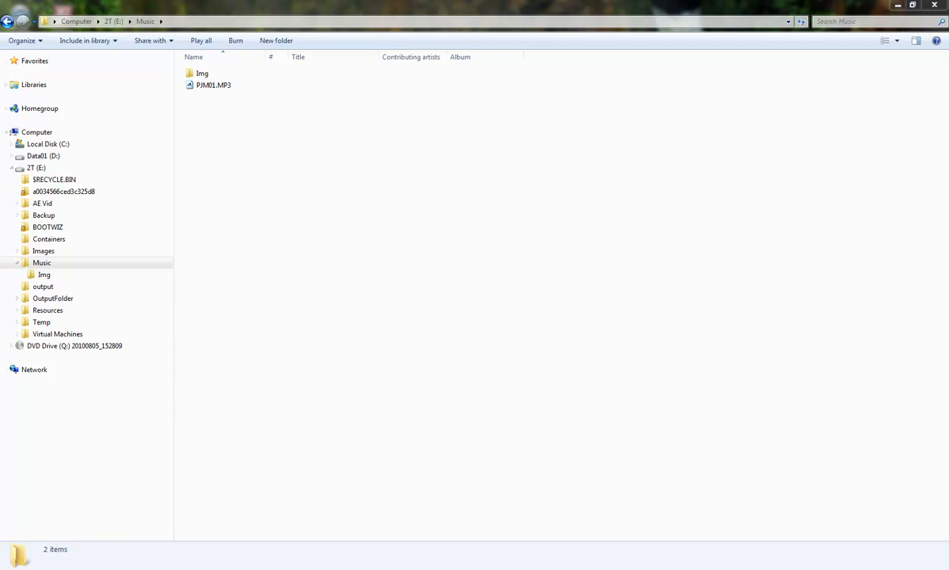
pyautogui.moveTo(79, 334)
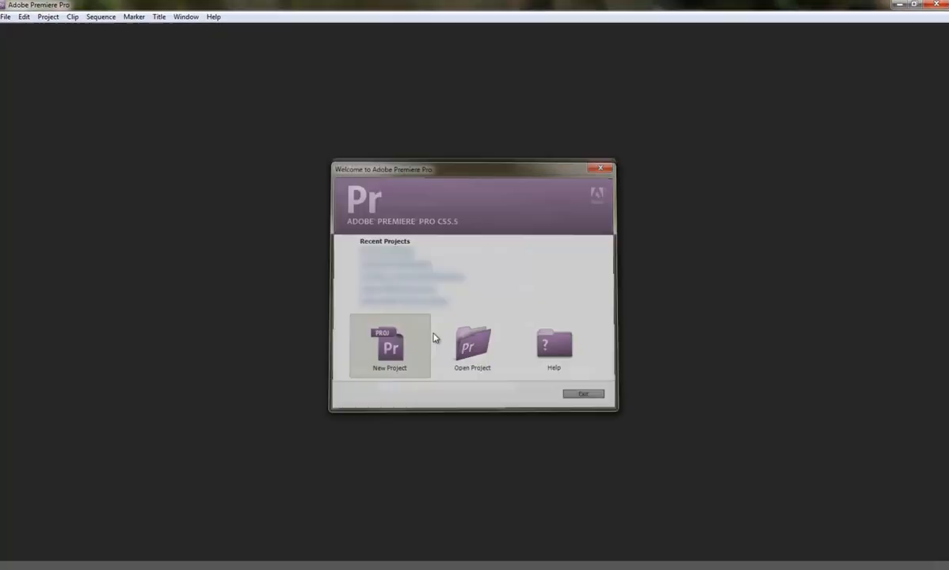
# Start a new project and confirm E:\AE Vid as its save location
pyautogui.click(390, 345)
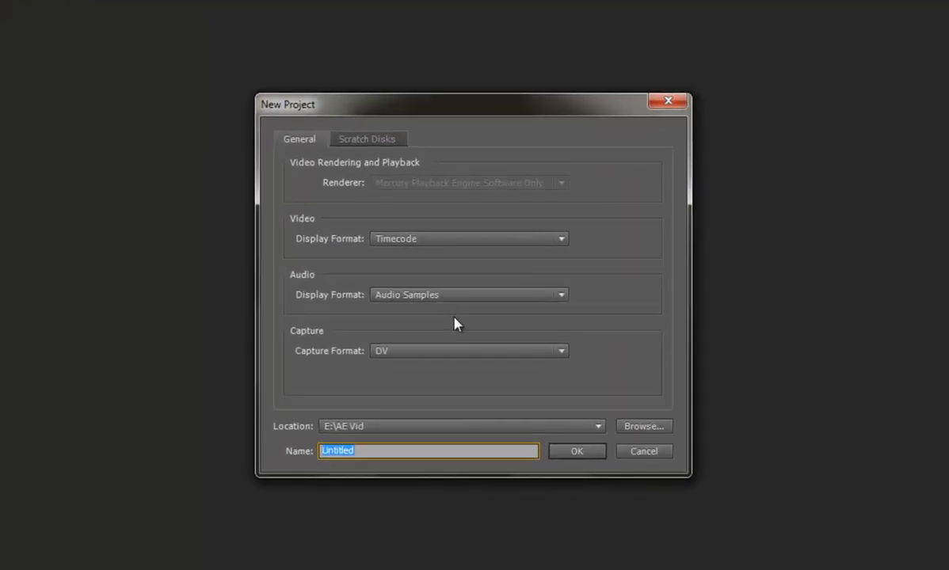
pyautogui.moveTo(413, 371)
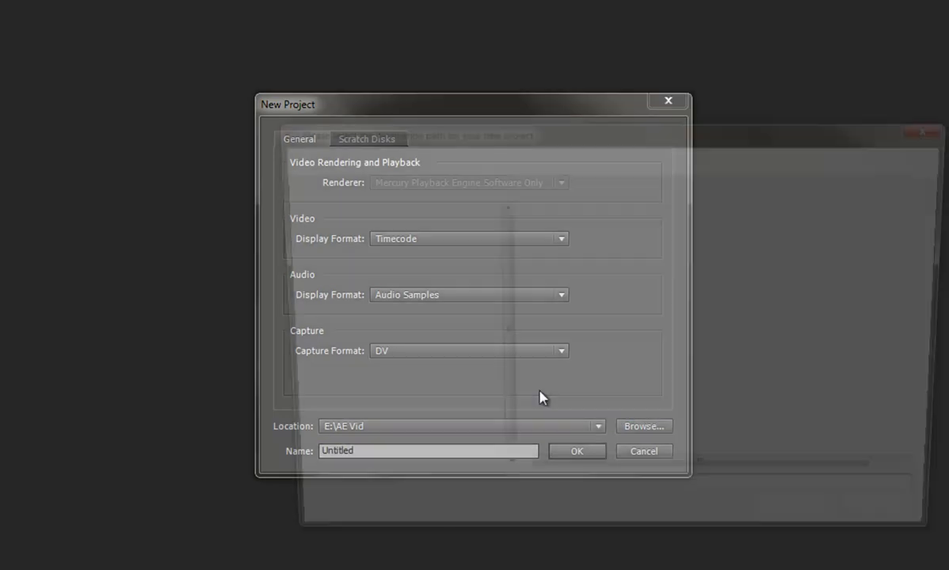
pyautogui.click(643, 426)
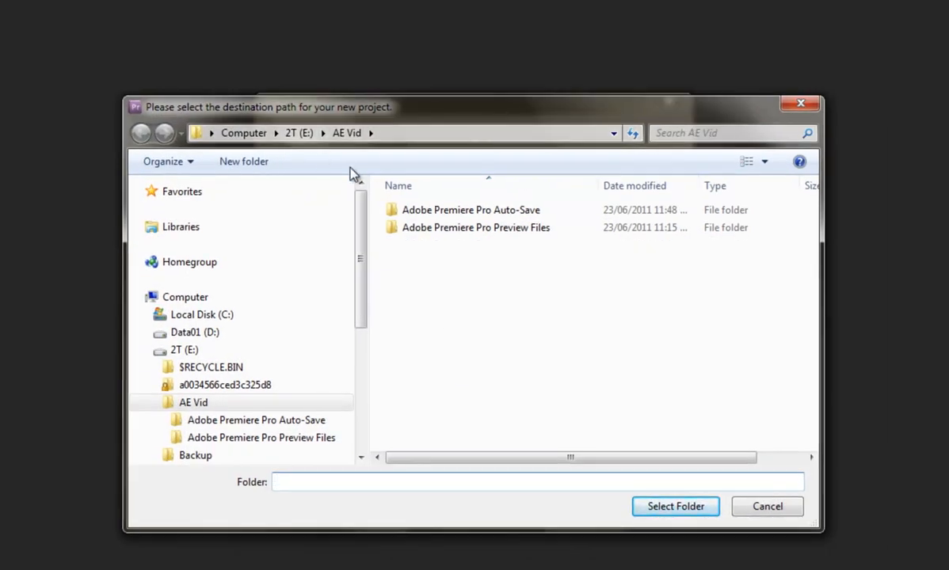
pyautogui.moveTo(615, 472)
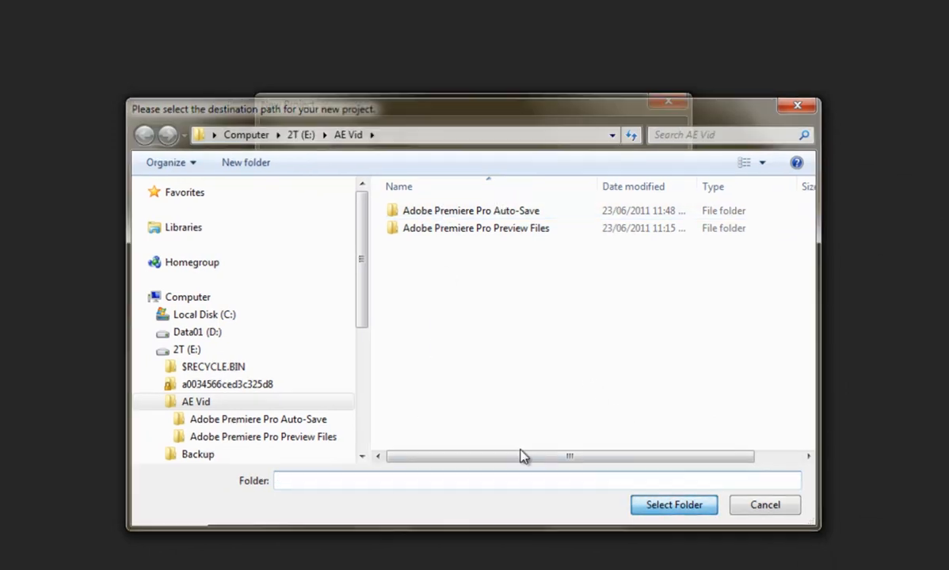
pyautogui.click(673, 504)
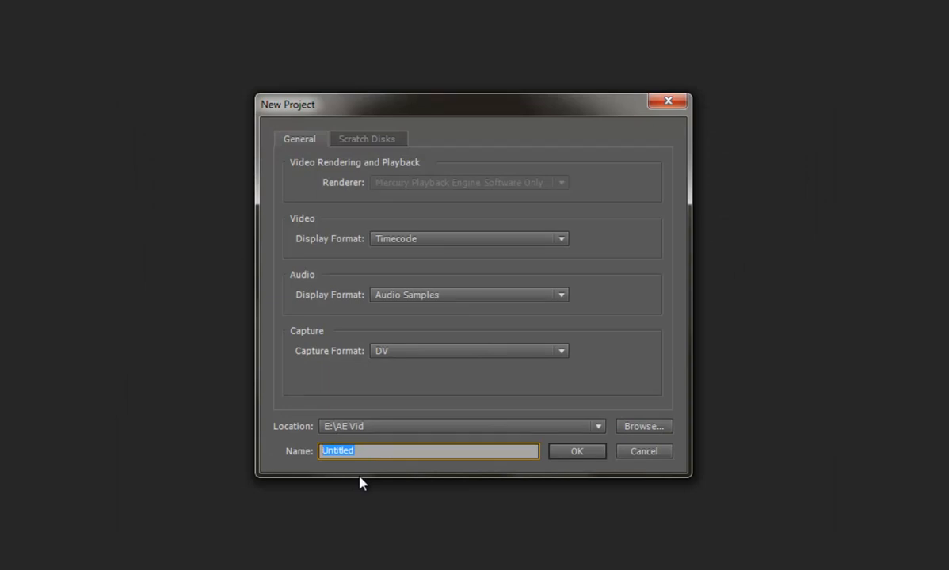
# Name the project 'My Picture Video' and create it
pyautogui.write('My')
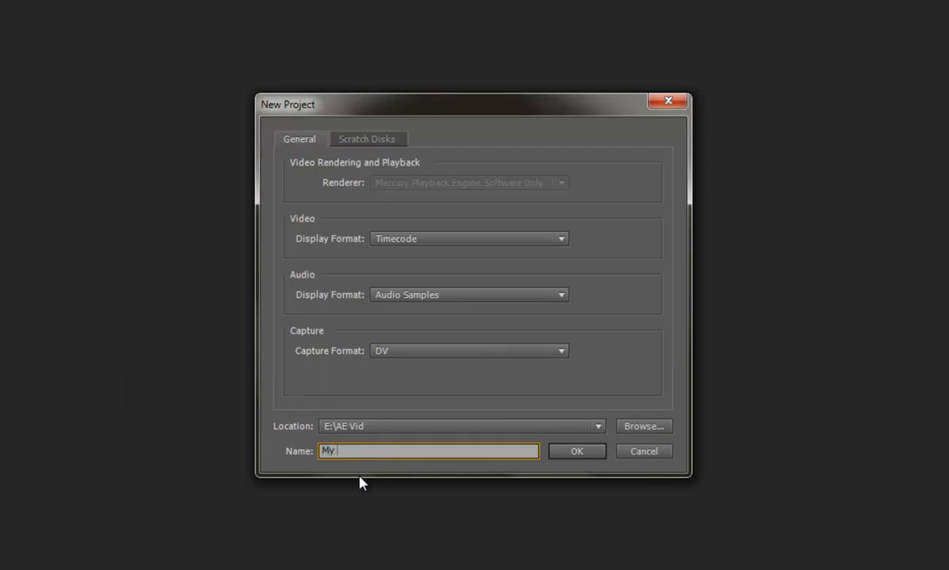
pyautogui.write('Picture')
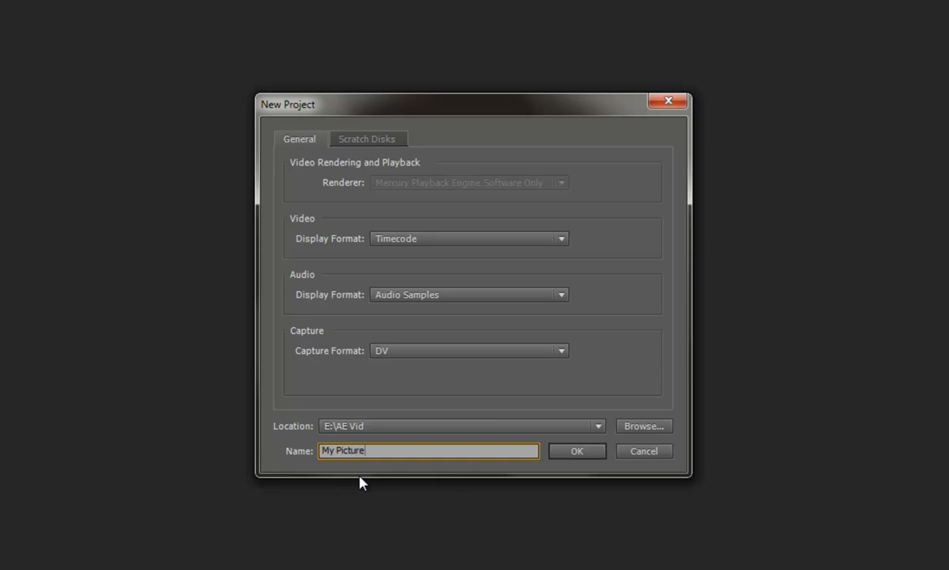
pyautogui.write('Vie')
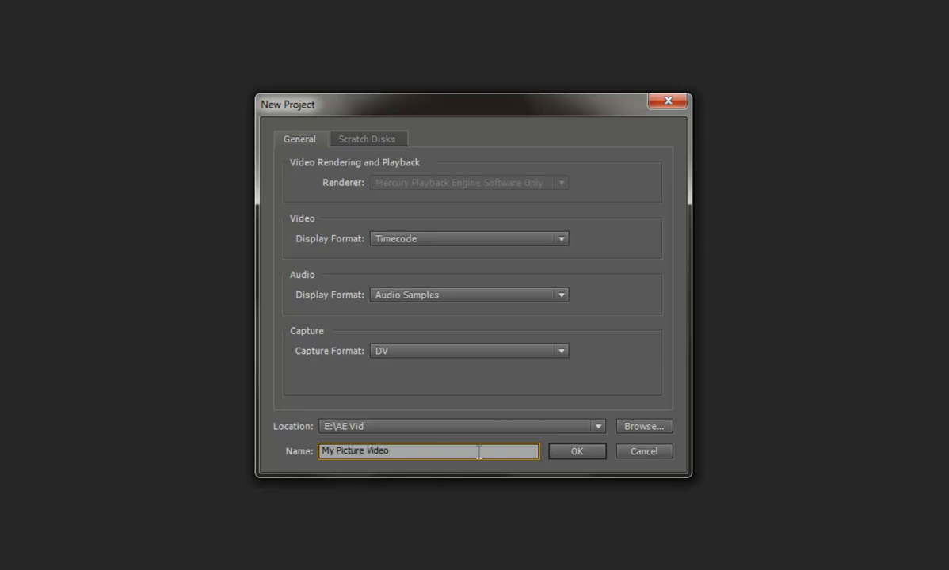
pyautogui.click(577, 450)
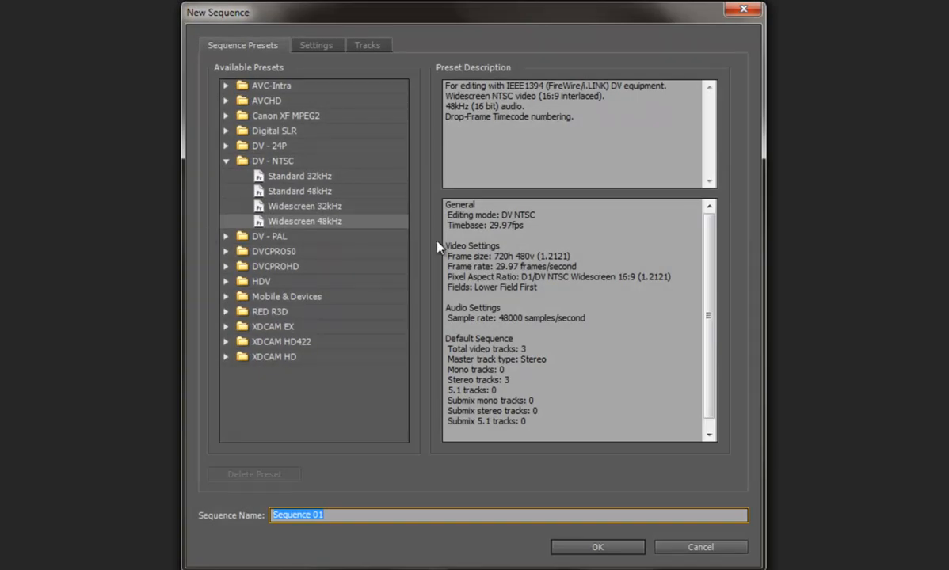
pyautogui.moveTo(402, 132)
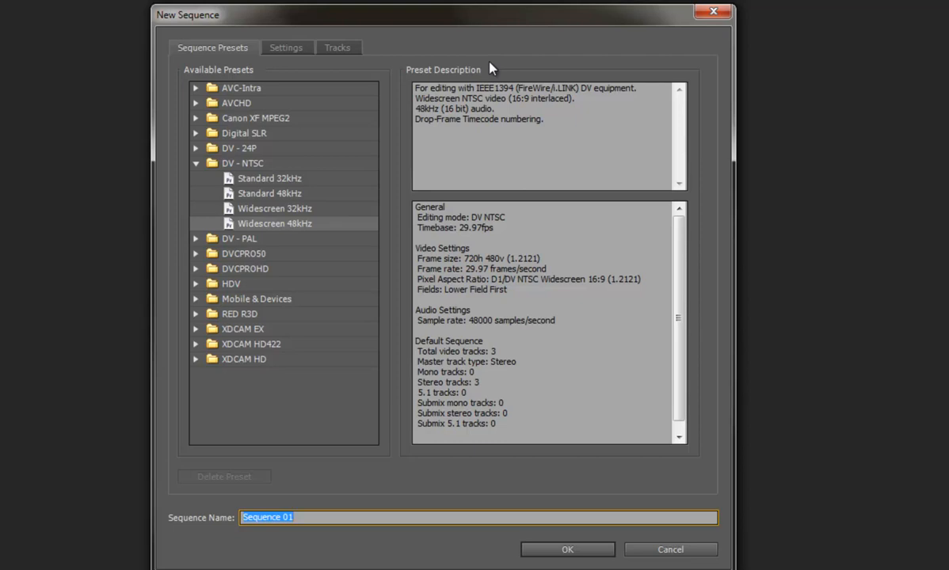
pyautogui.moveTo(485, 36)
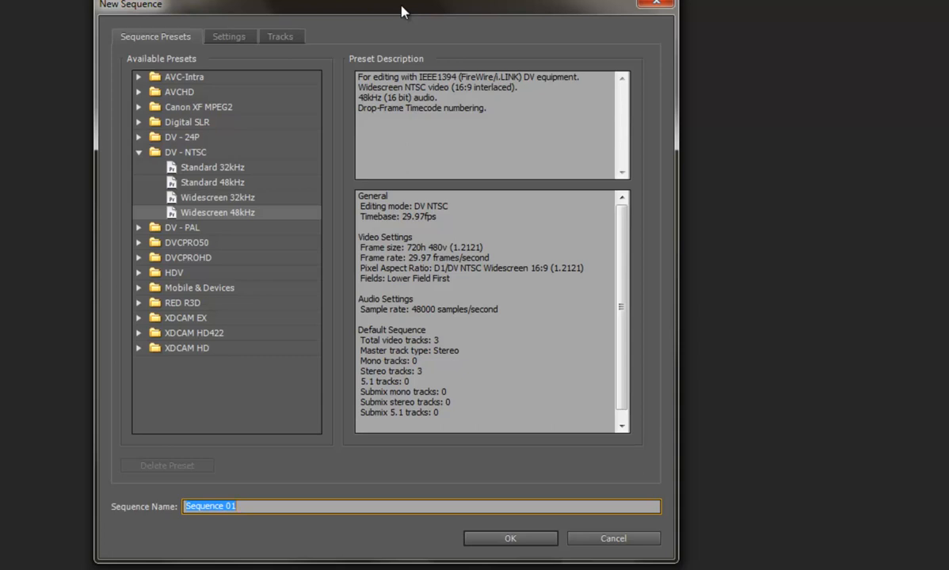
pyautogui.moveTo(290, 113)
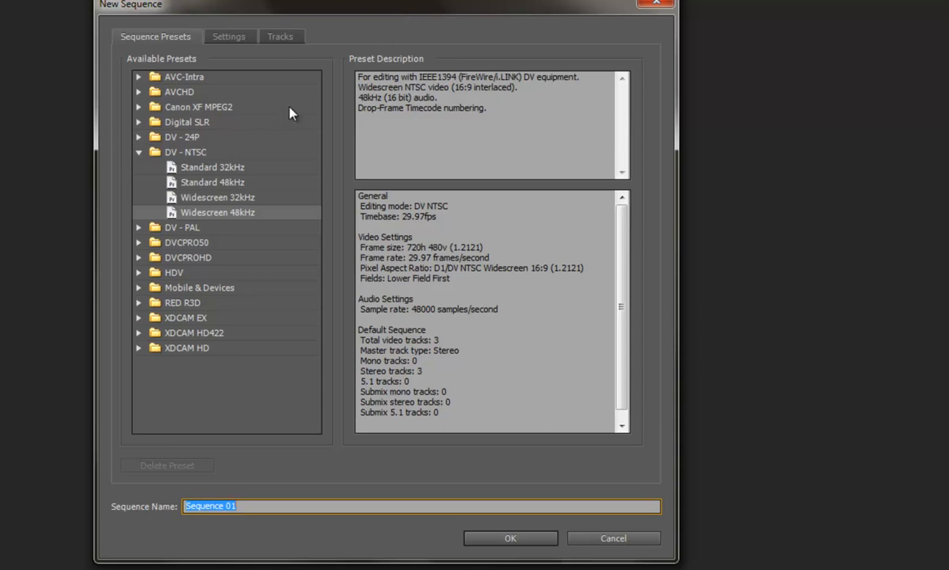
pyautogui.moveTo(141, 157)
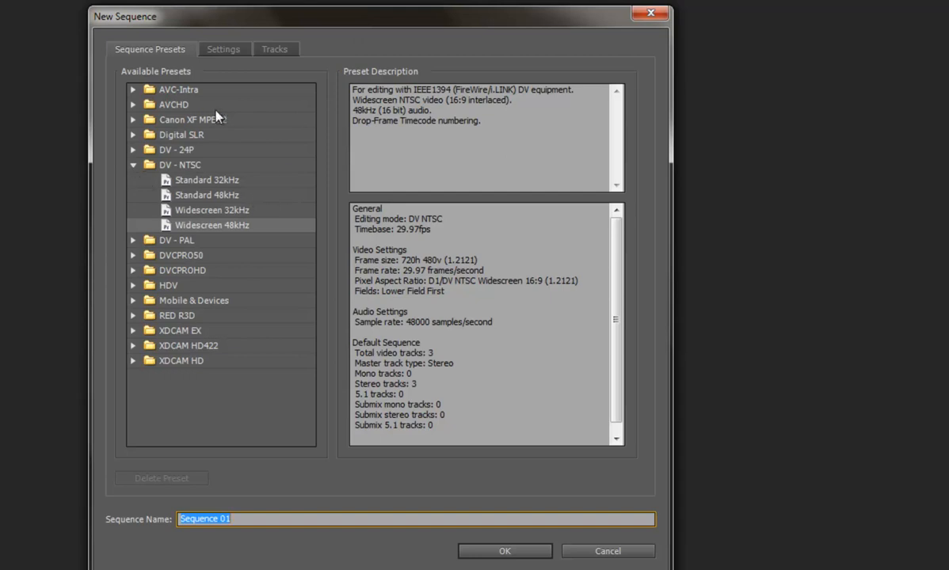
pyautogui.moveTo(146, 105)
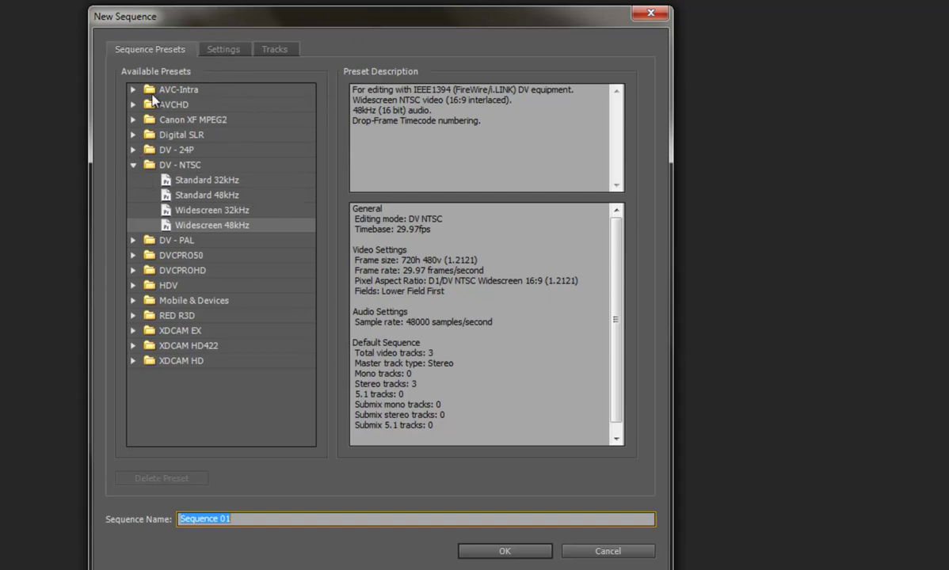
pyautogui.click(134, 165)
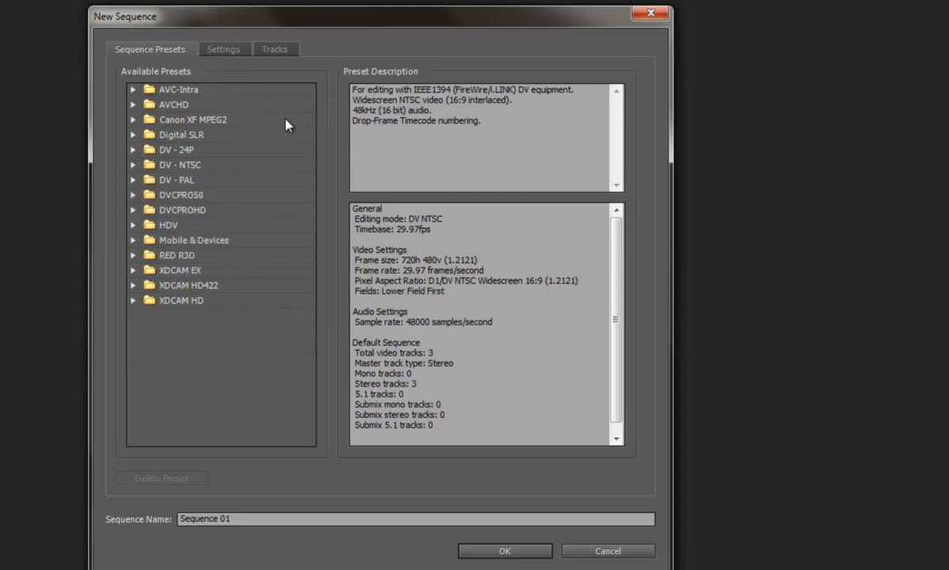
# Switch the new sequence's Editing Mode from DV NTSC to Custom
pyautogui.click(225, 49)
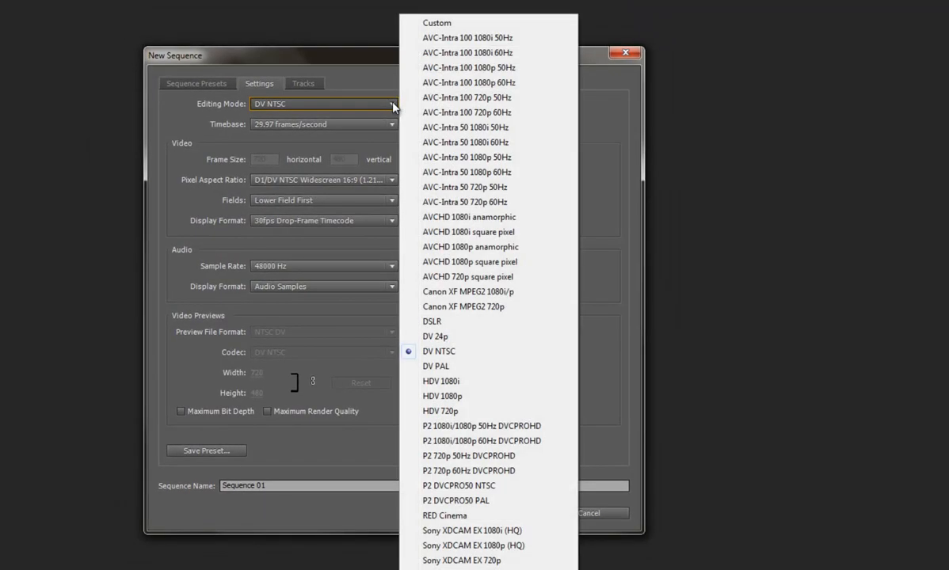
pyautogui.moveTo(441, 22)
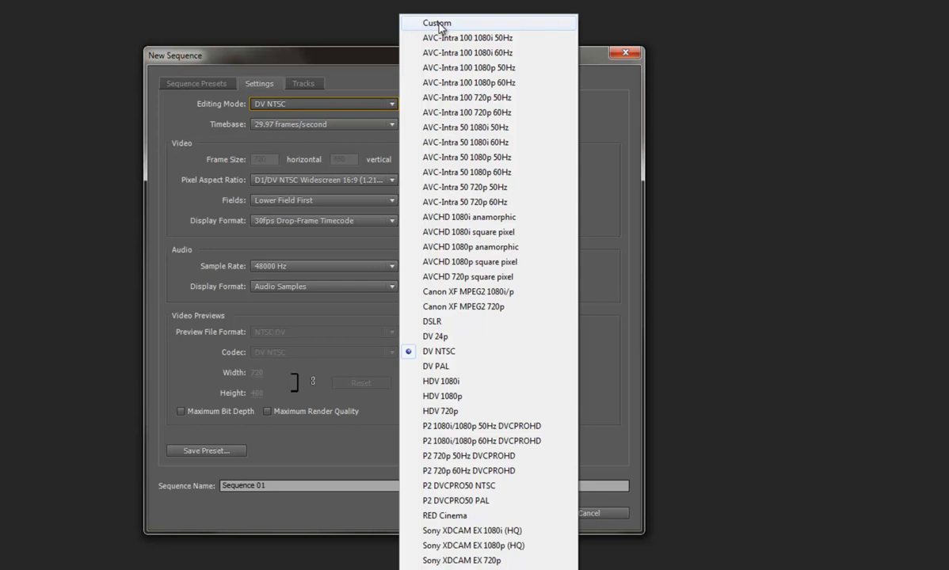
pyautogui.click(434, 23)
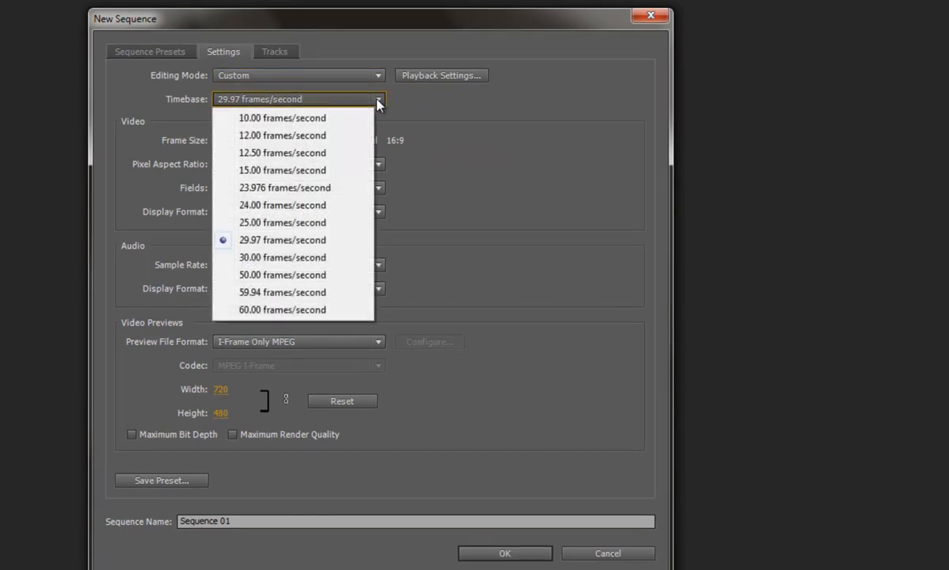
# Keep the 29.97 fps timebase and set the frame size to 800 by 600
pyautogui.click(282, 240)
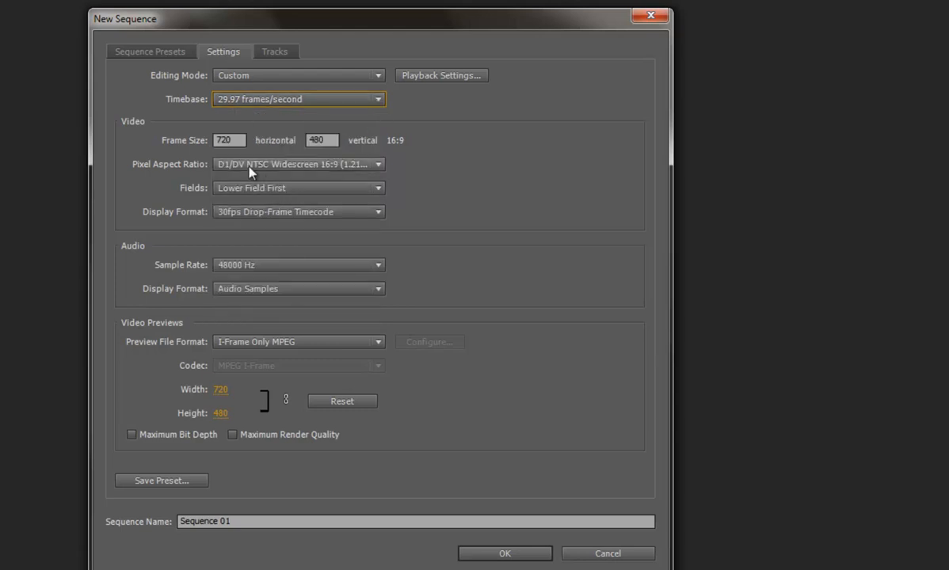
pyautogui.click(228, 140)
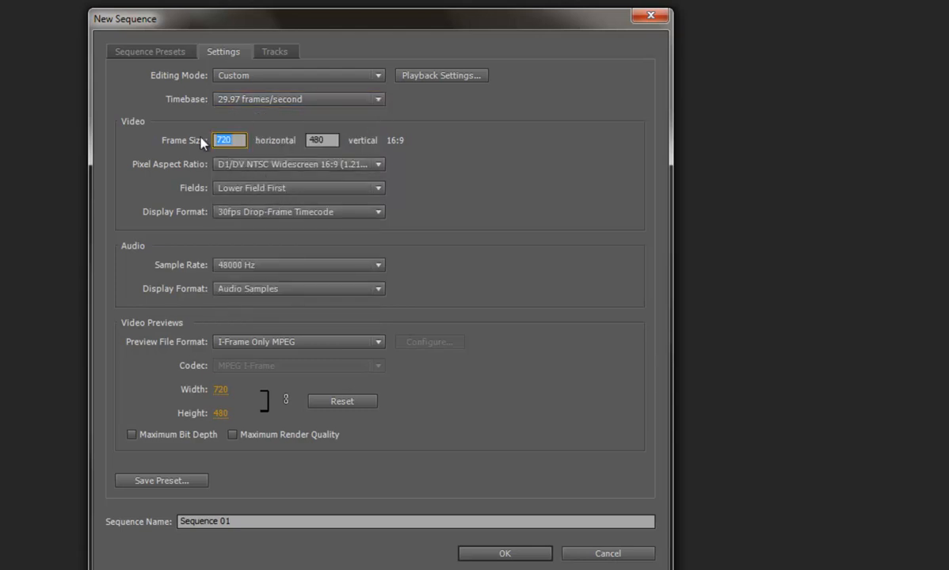
pyautogui.write('800')
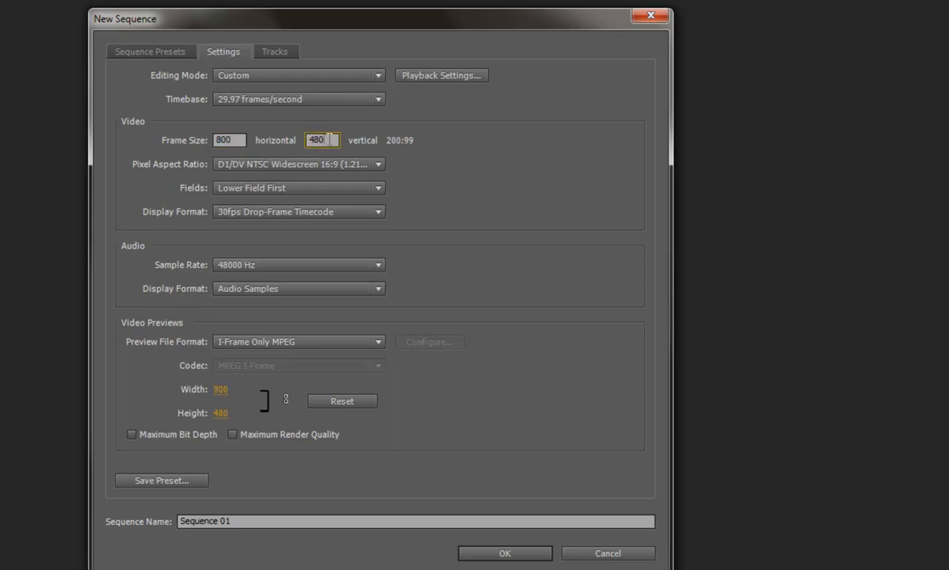
pyautogui.write('60')
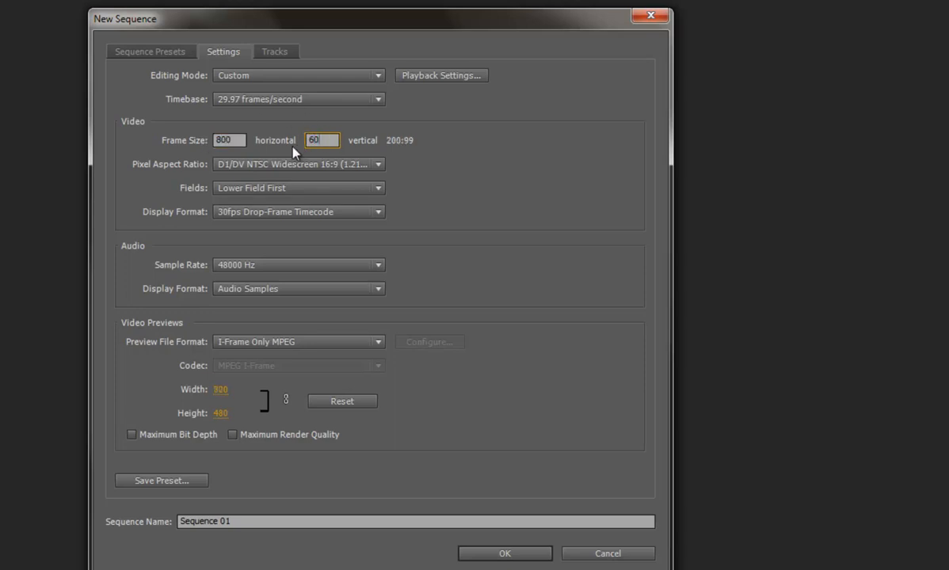
pyautogui.write('600')
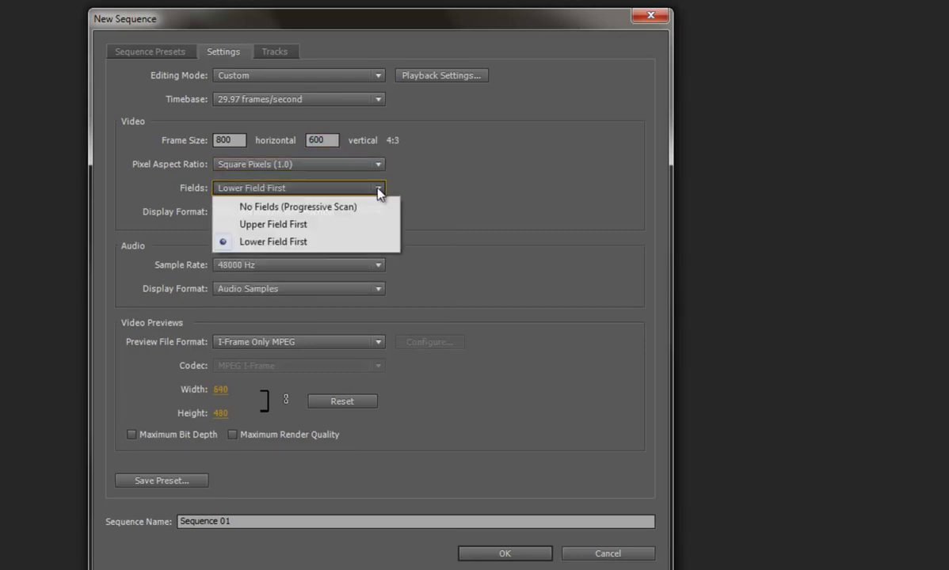
pyautogui.moveTo(293, 206)
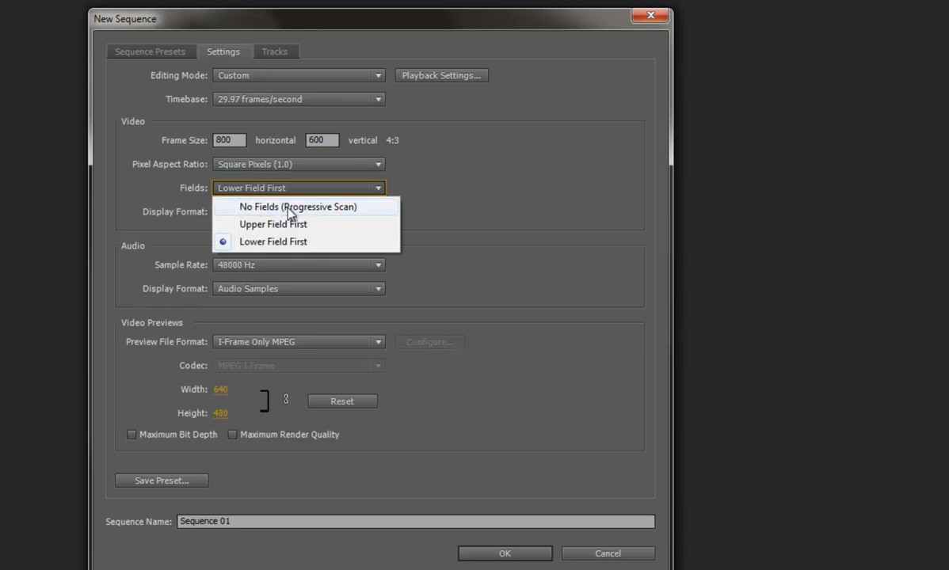
pyautogui.moveTo(263, 206)
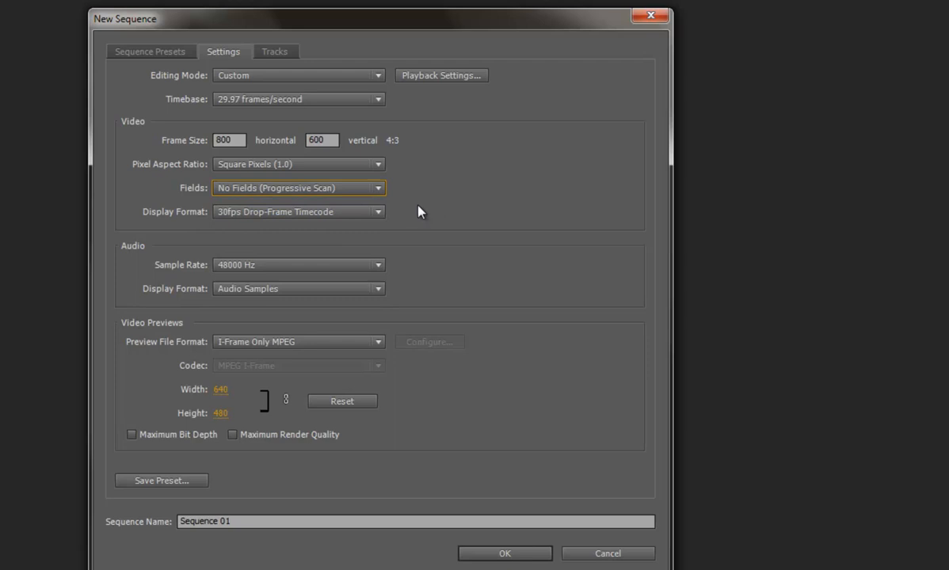
pyautogui.moveTo(383, 242)
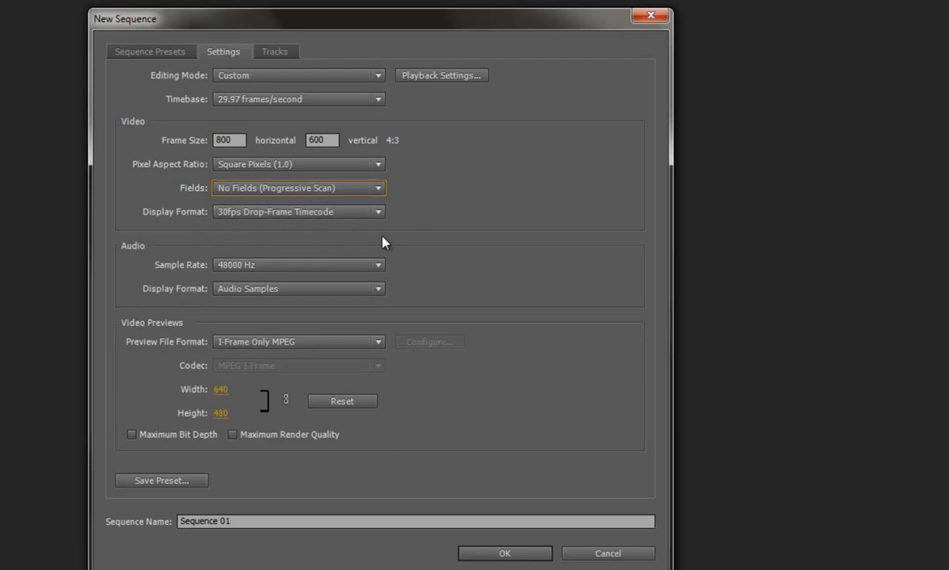
pyautogui.moveTo(407, 276)
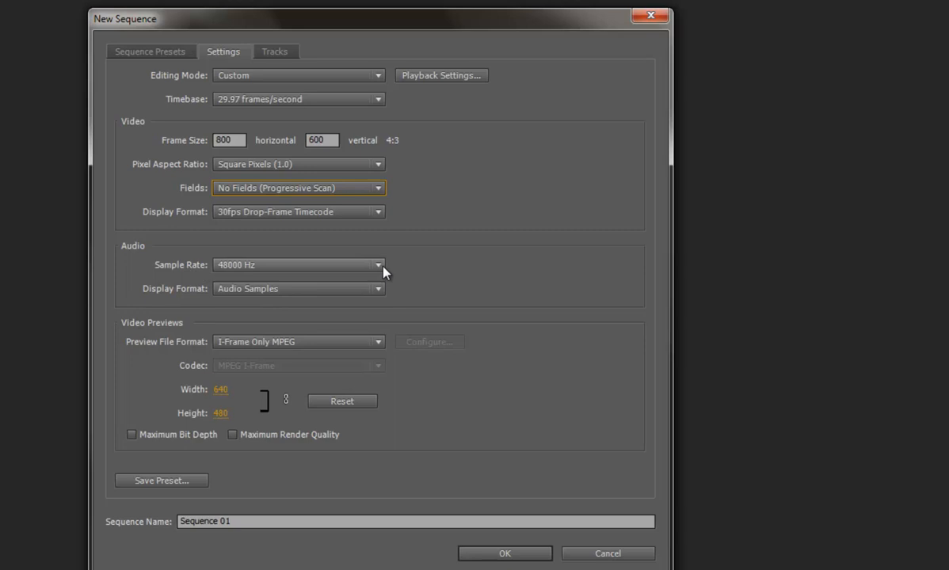
pyautogui.moveTo(418, 310)
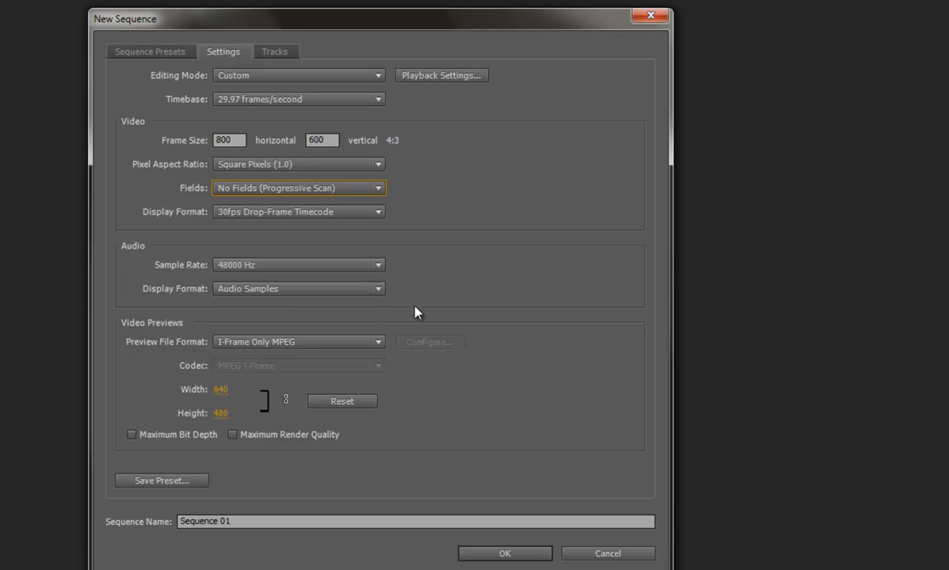
pyautogui.moveTo(410, 304)
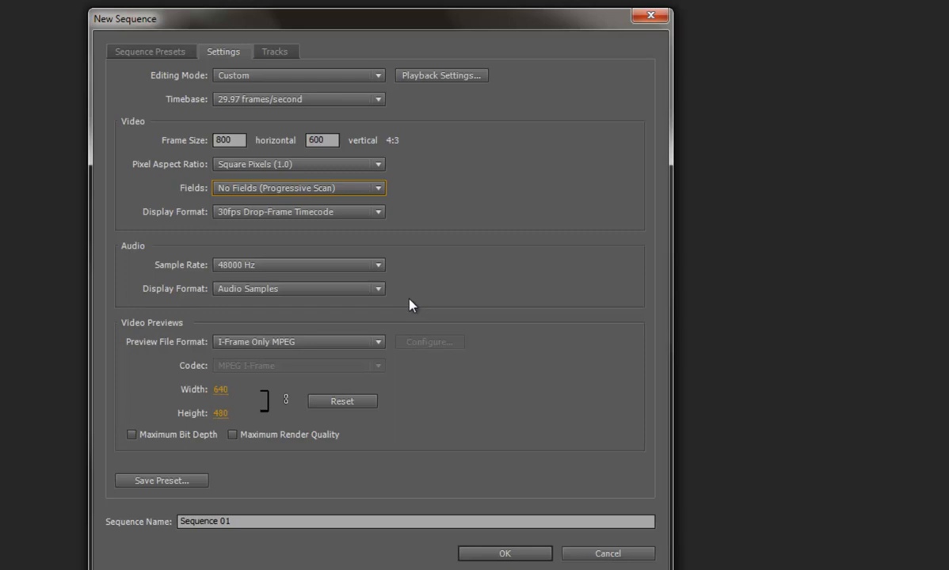
pyautogui.moveTo(176, 385)
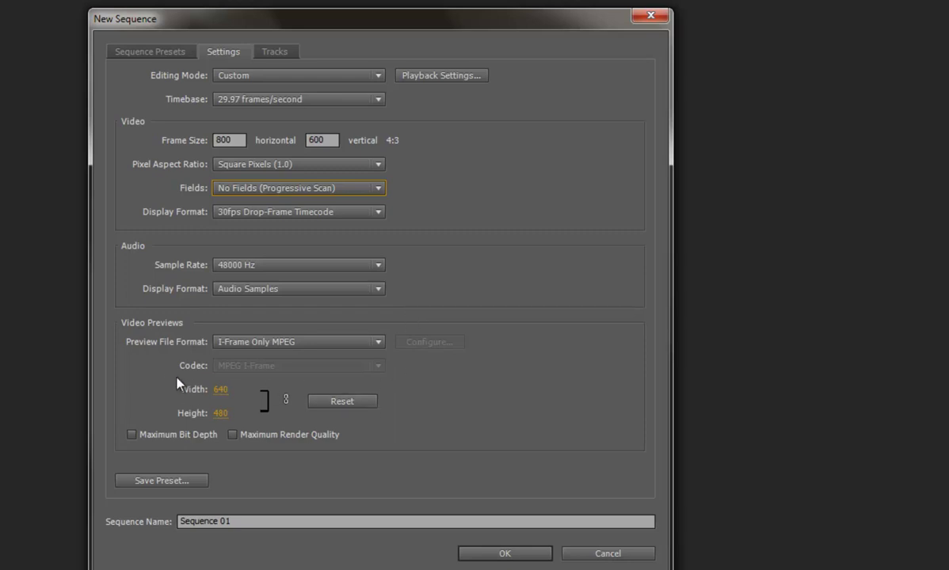
pyautogui.moveTo(244, 350)
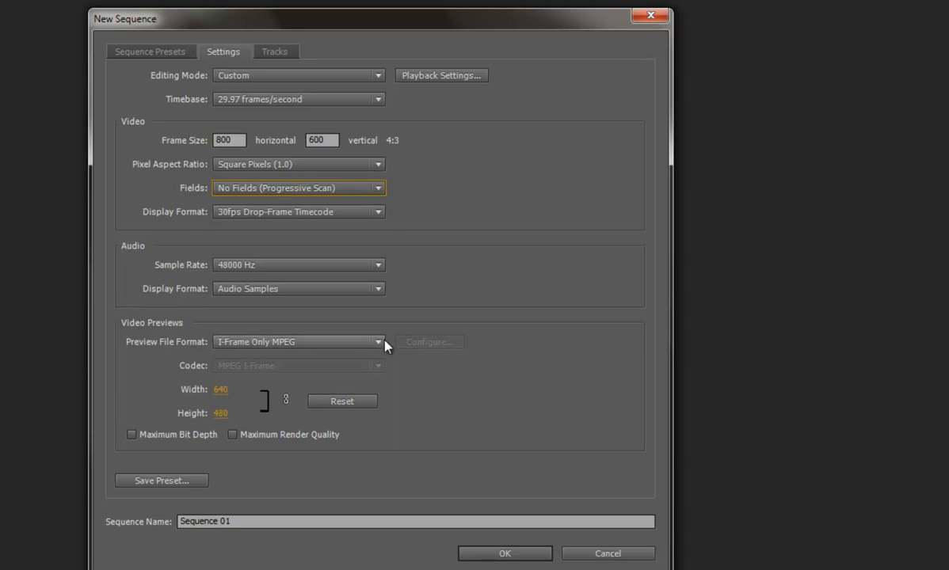
pyautogui.moveTo(387, 345)
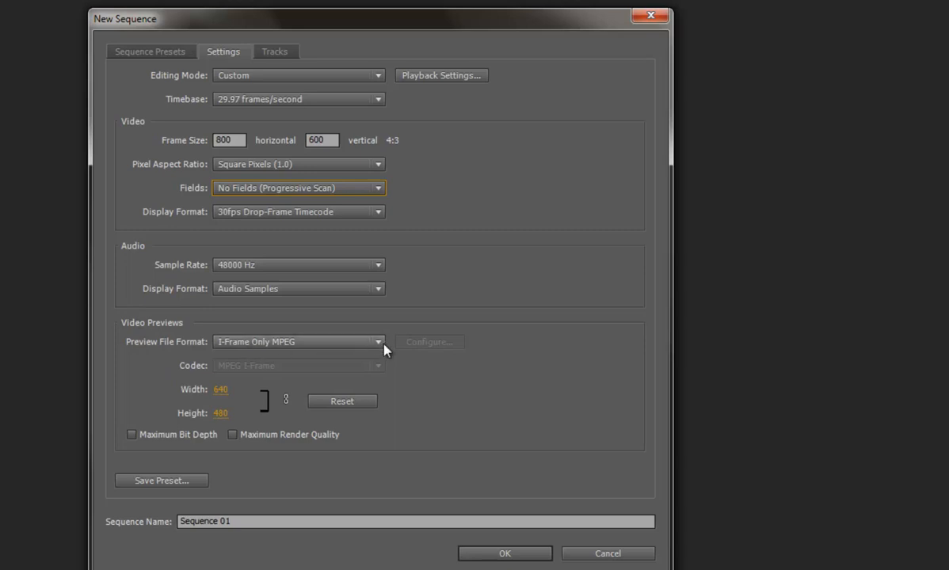
pyautogui.moveTo(377, 345)
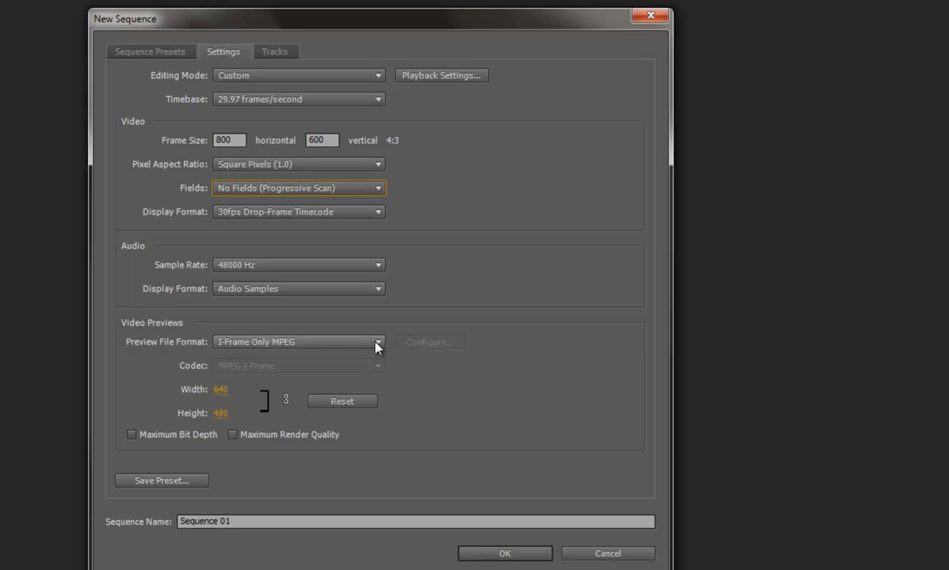
# Set previews to Microsoft AVI with the Microsoft RLE codec at 800 wide
pyautogui.click(377, 343)
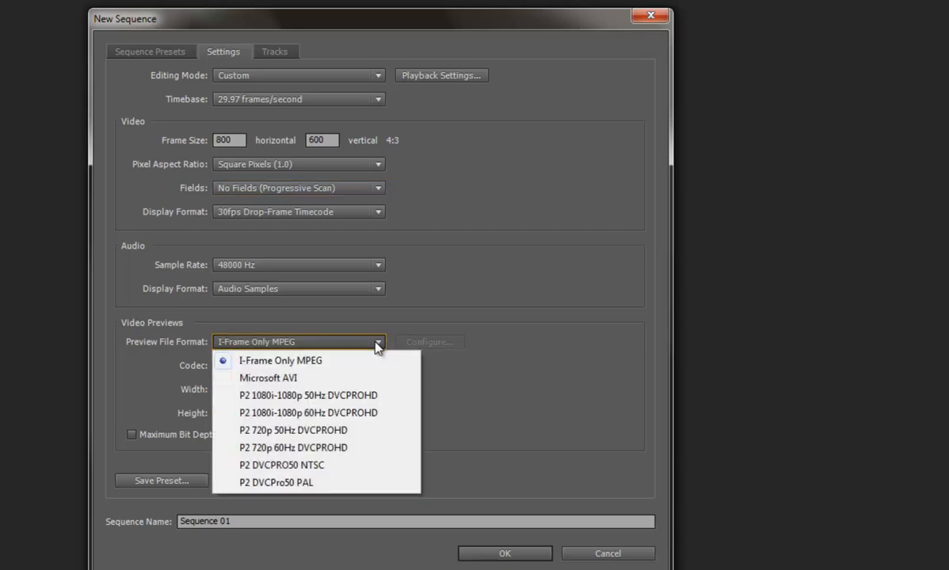
pyautogui.moveTo(291, 384)
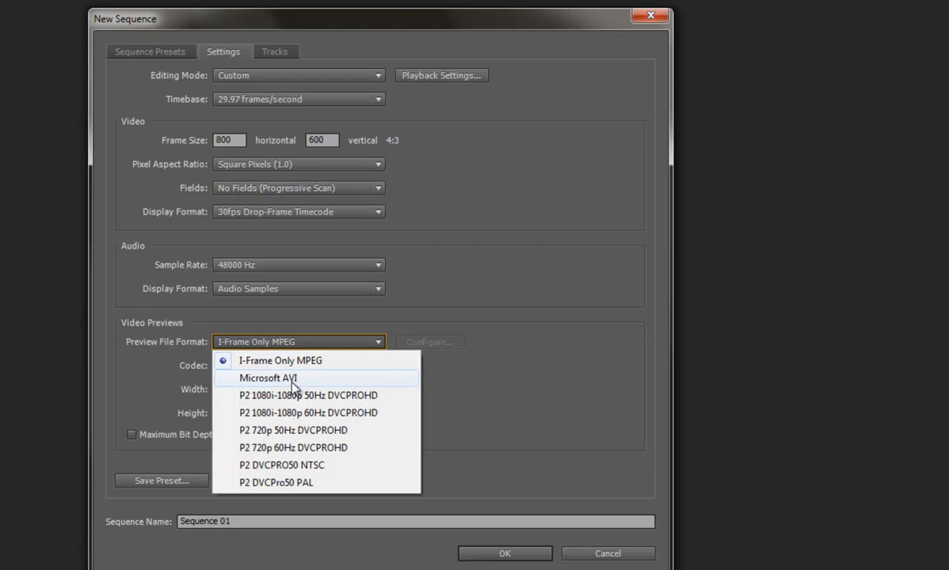
pyautogui.click(269, 377)
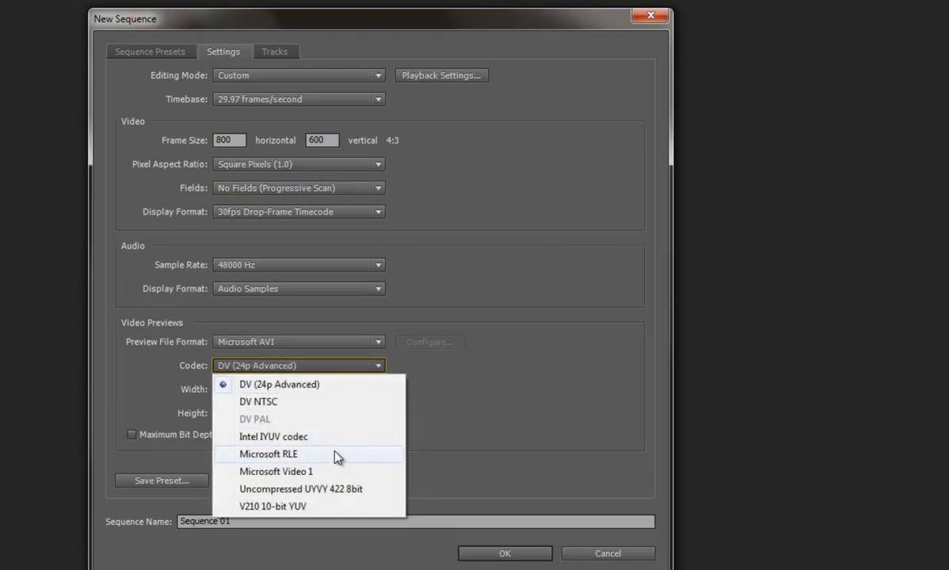
pyautogui.click(270, 453)
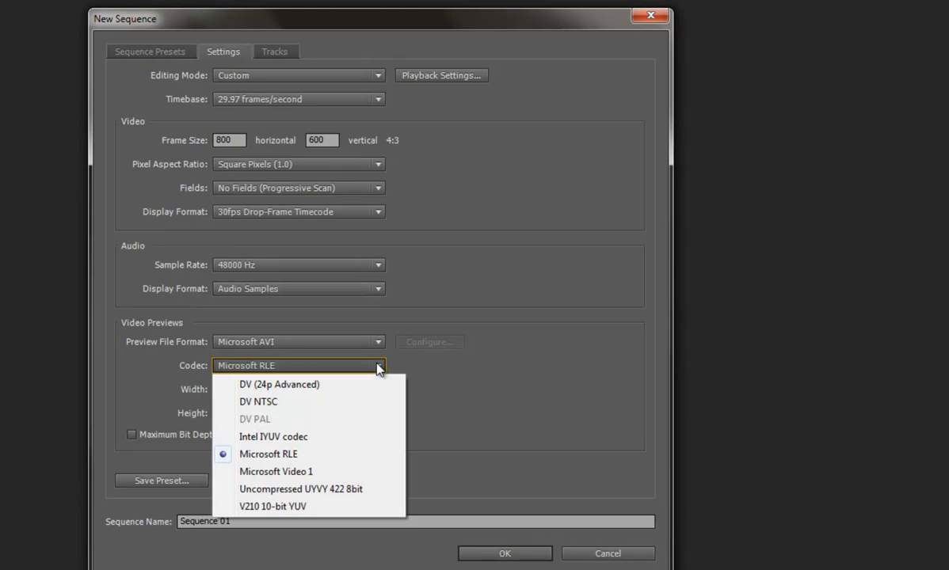
pyautogui.click(267, 453)
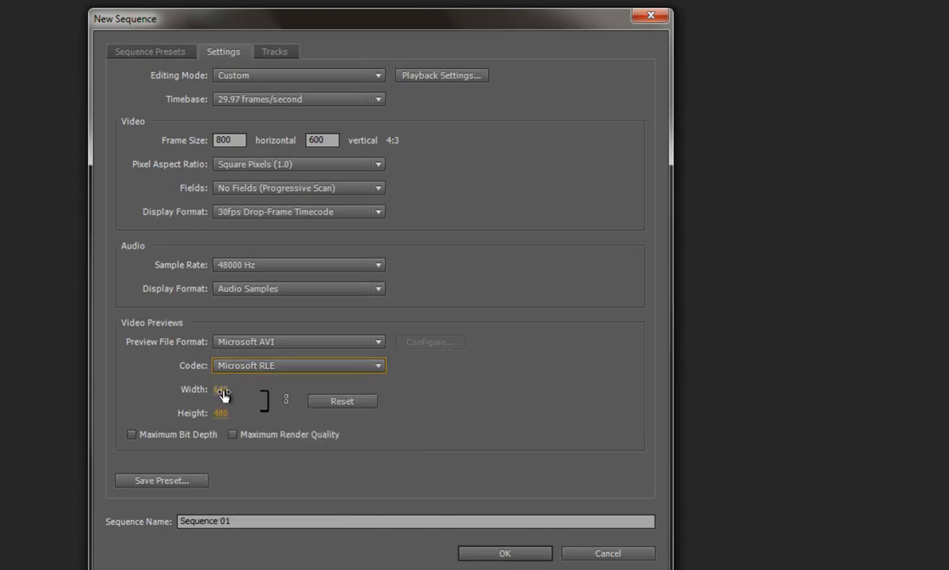
pyautogui.click(224, 389)
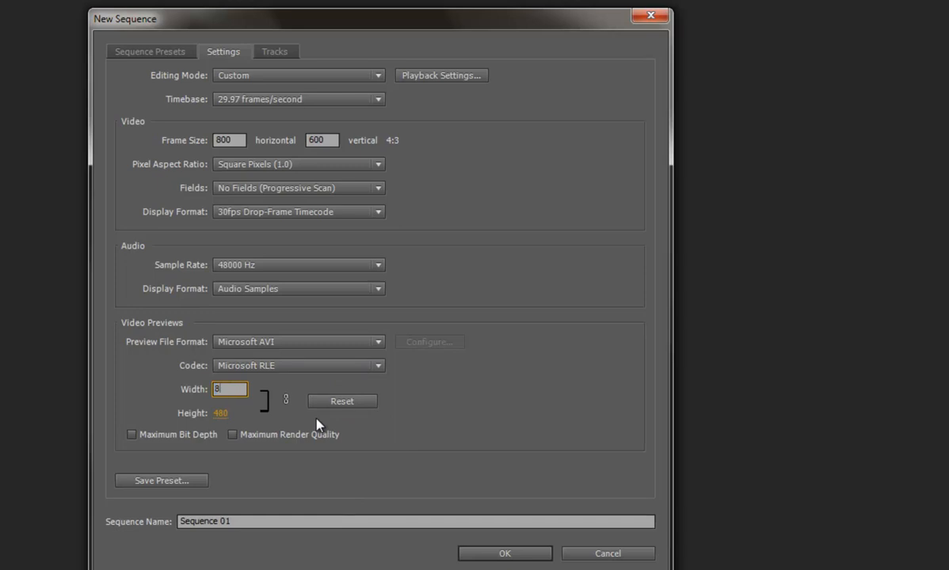
pyautogui.write('00')
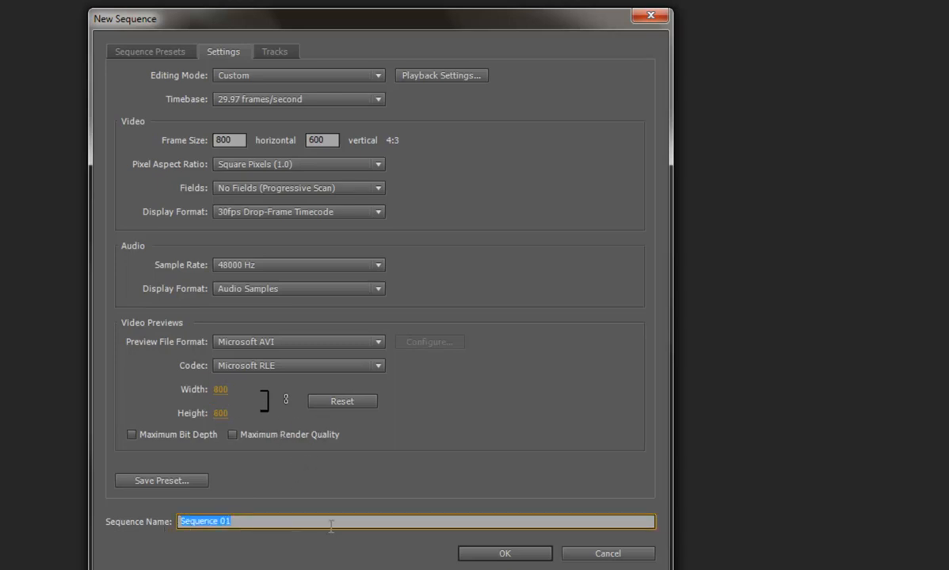
# Name the sequence 'My Video Pictures'
pyautogui.write('My Video Pictures')
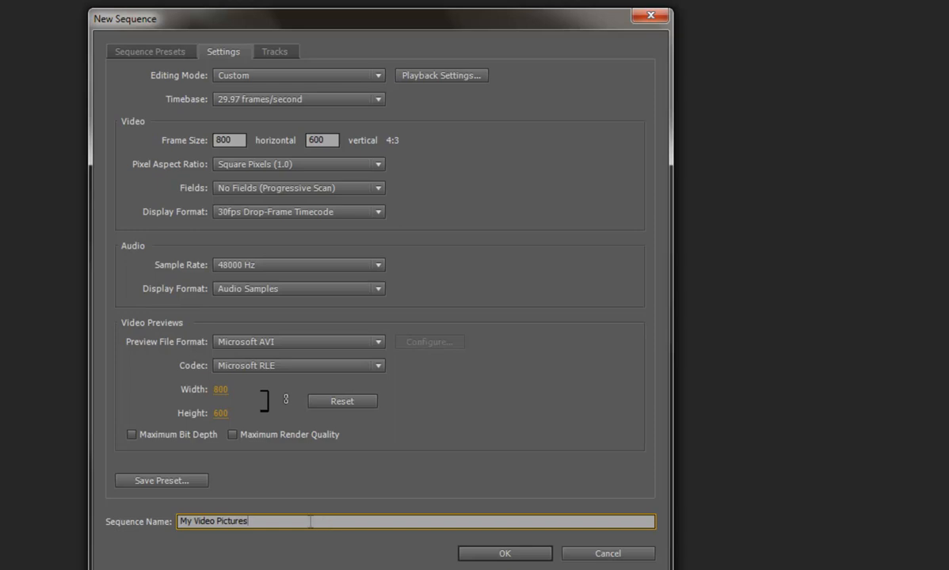
pyautogui.moveTo(208, 501)
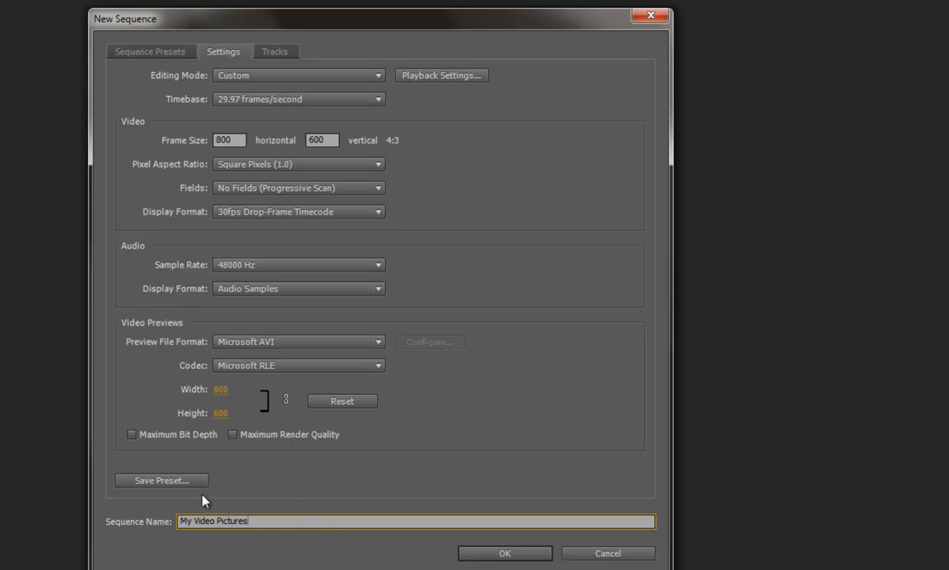
pyautogui.moveTo(412, 214)
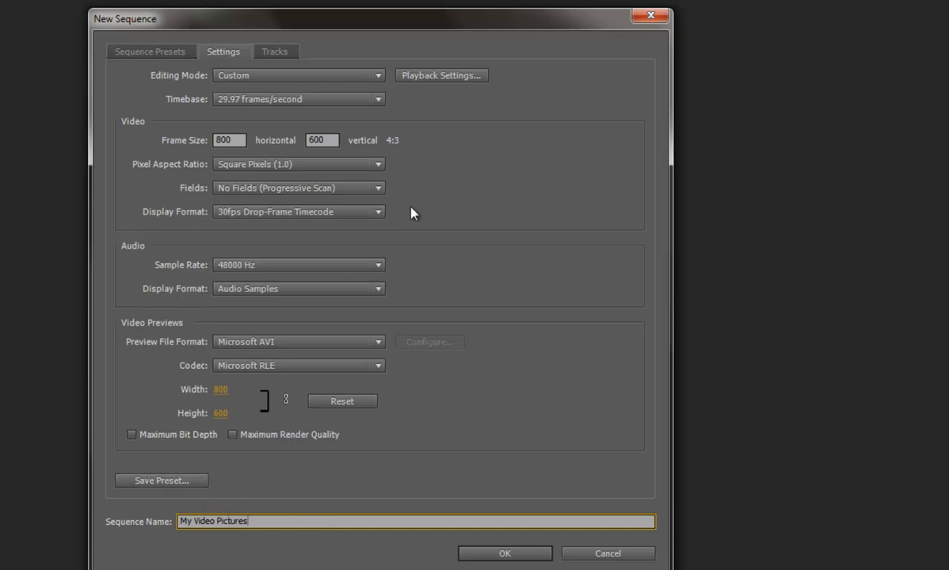
pyautogui.moveTo(398, 371)
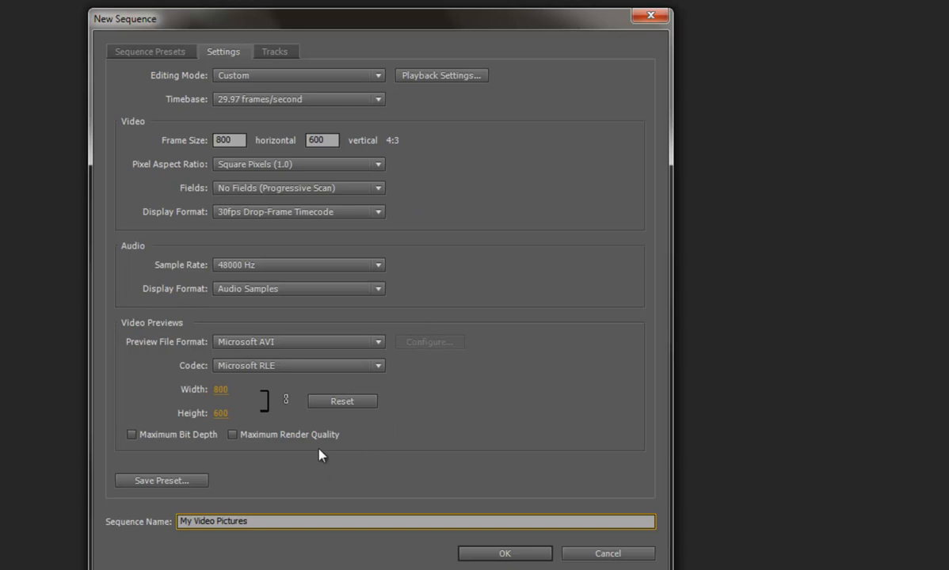
pyautogui.moveTo(165, 487)
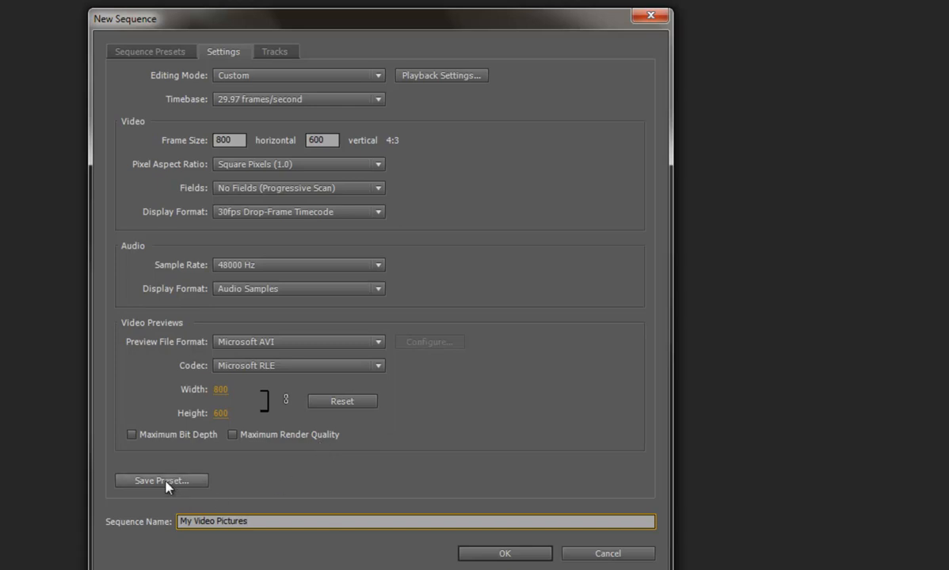
# Save the settings as a custom preset named 'Picture to Video 800x600'
pyautogui.click(174, 482)
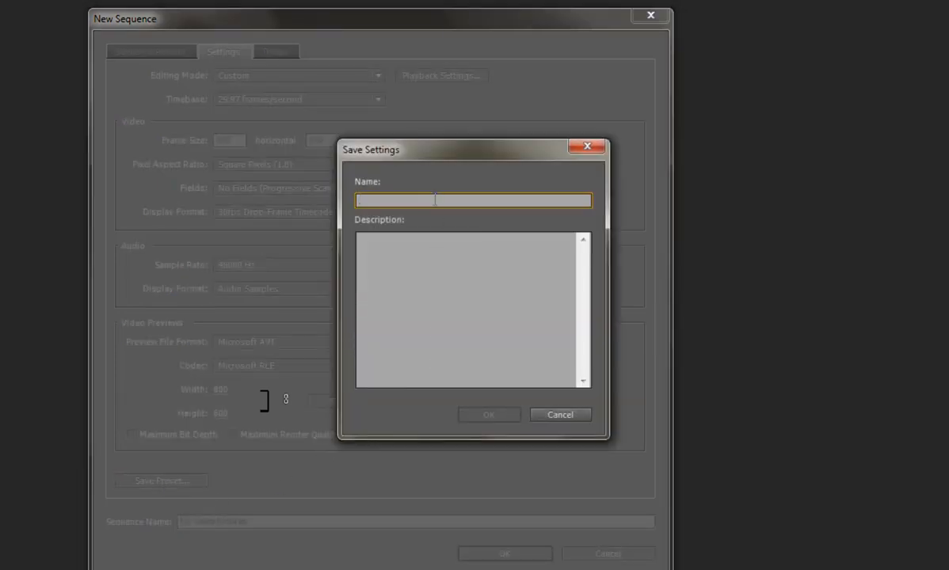
pyautogui.write('Picture to Vi')
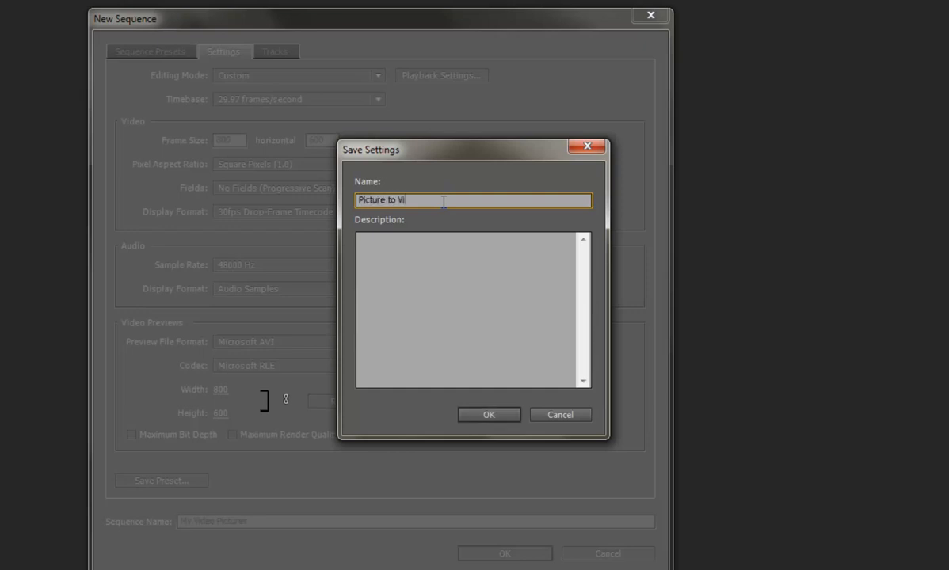
pyautogui.write('deo')
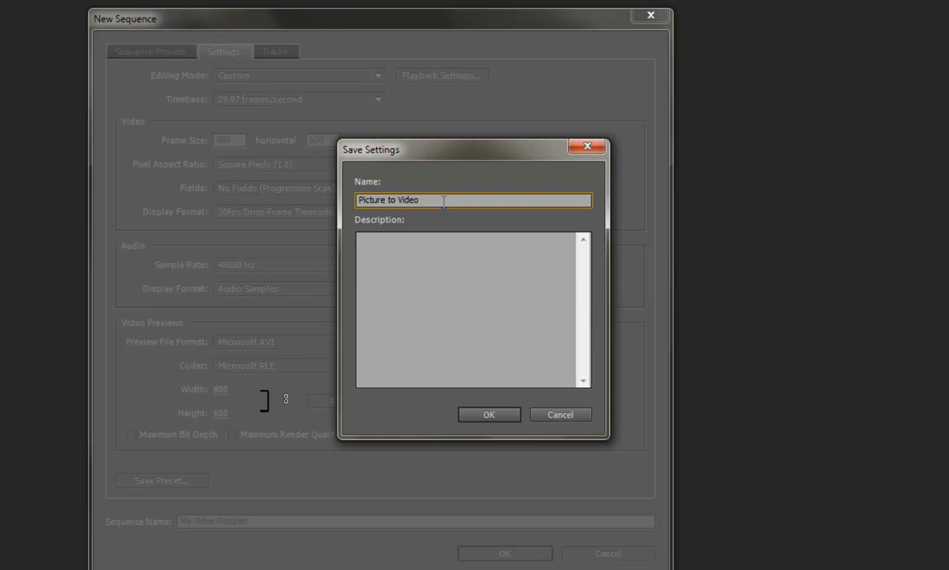
pyautogui.write('800x')
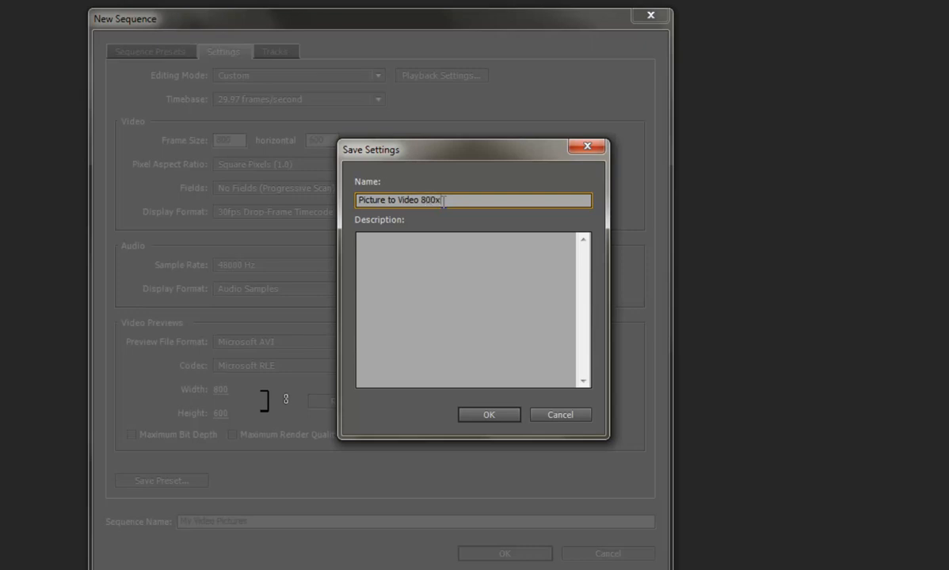
pyautogui.write('600')
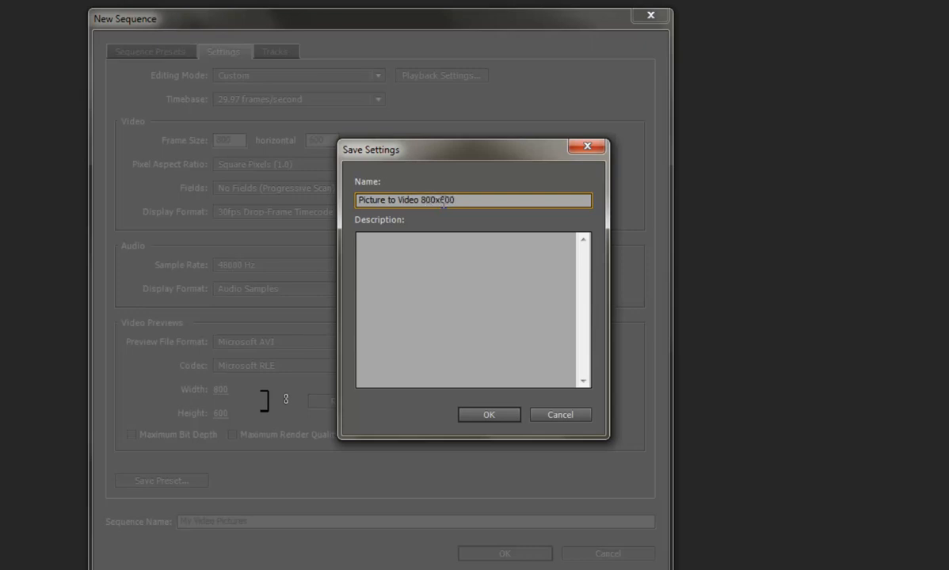
pyautogui.click(448, 278)
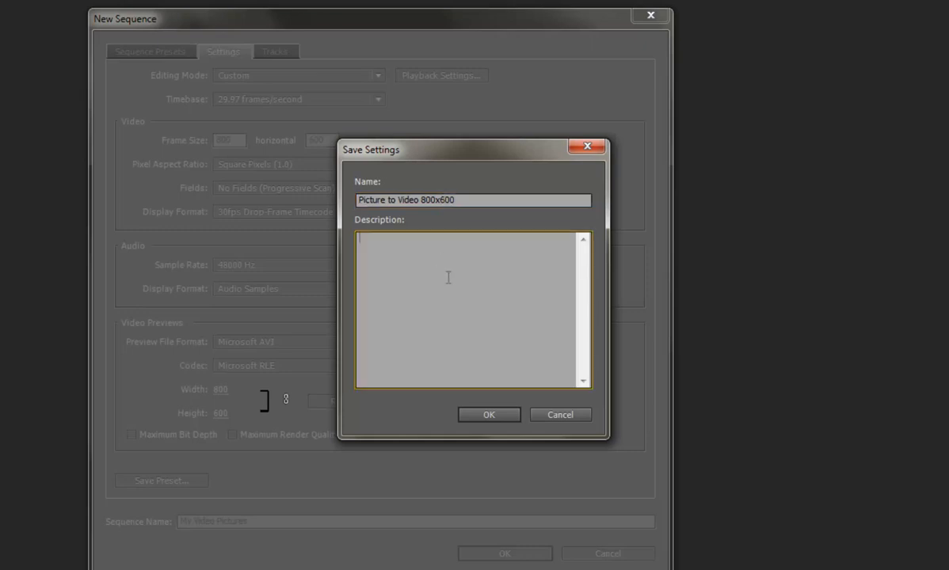
pyautogui.moveTo(478, 282)
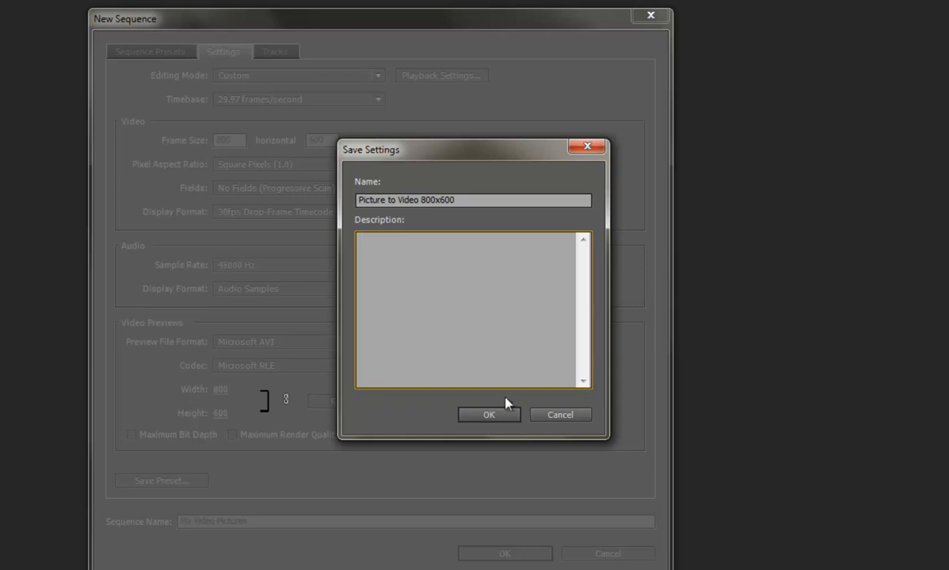
pyautogui.moveTo(496, 430)
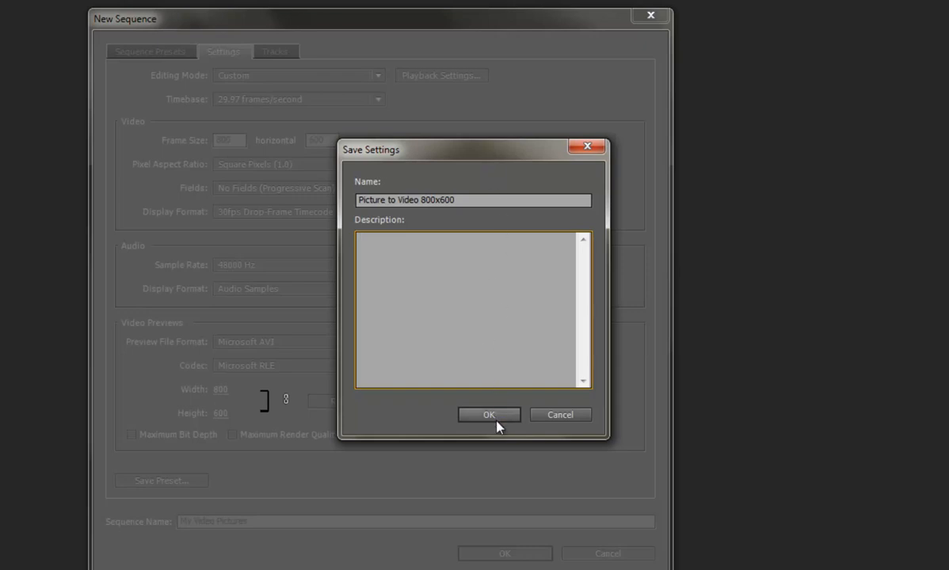
pyautogui.click(490, 415)
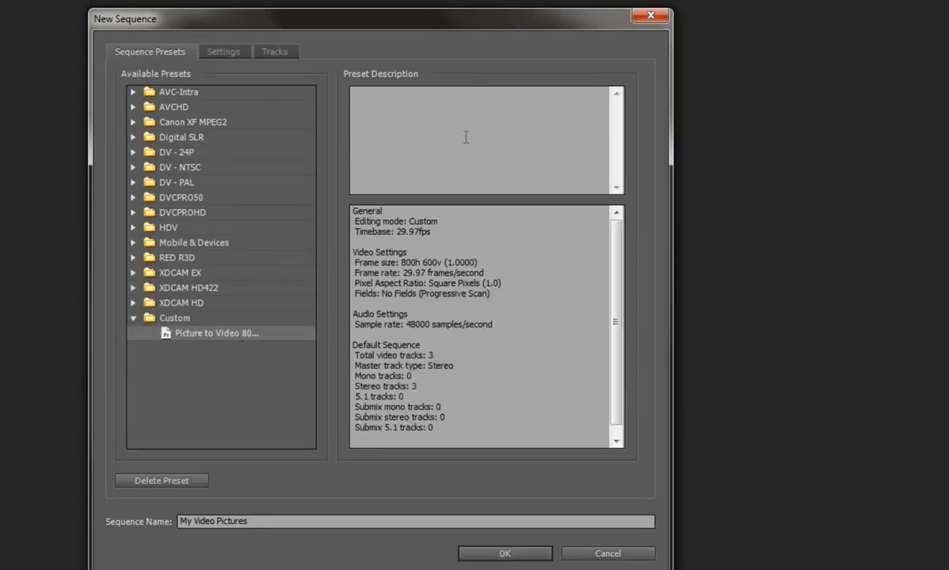
pyautogui.moveTo(526, 276)
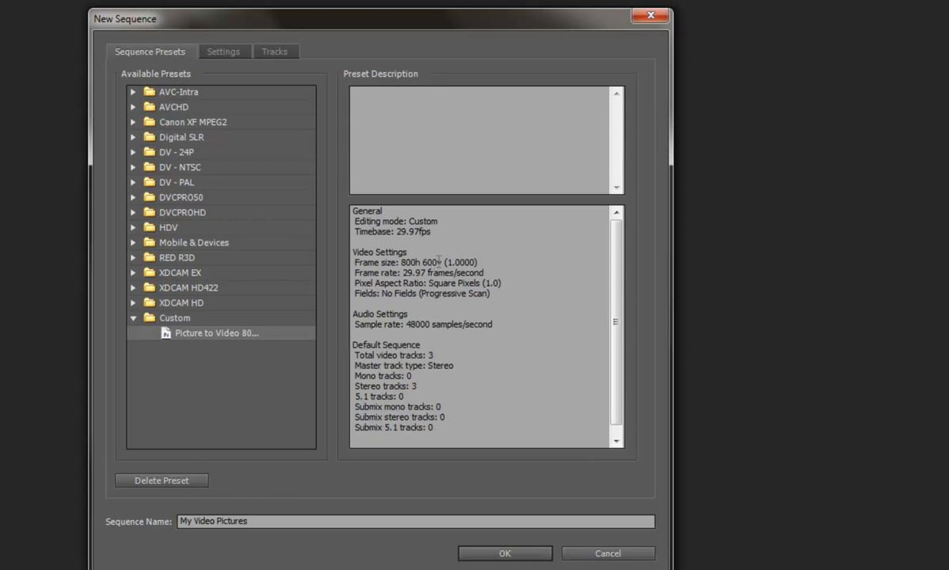
pyautogui.moveTo(525, 263)
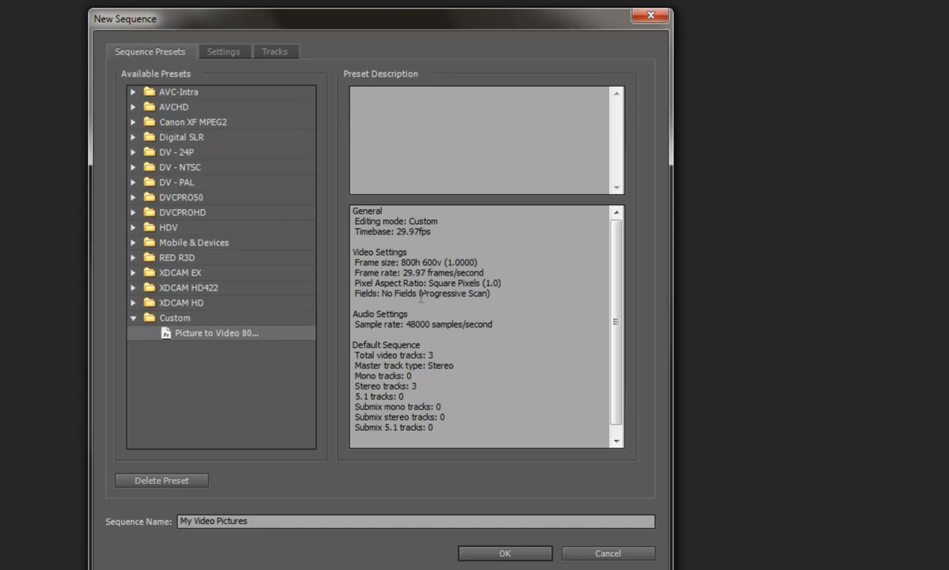
pyautogui.moveTo(512, 309)
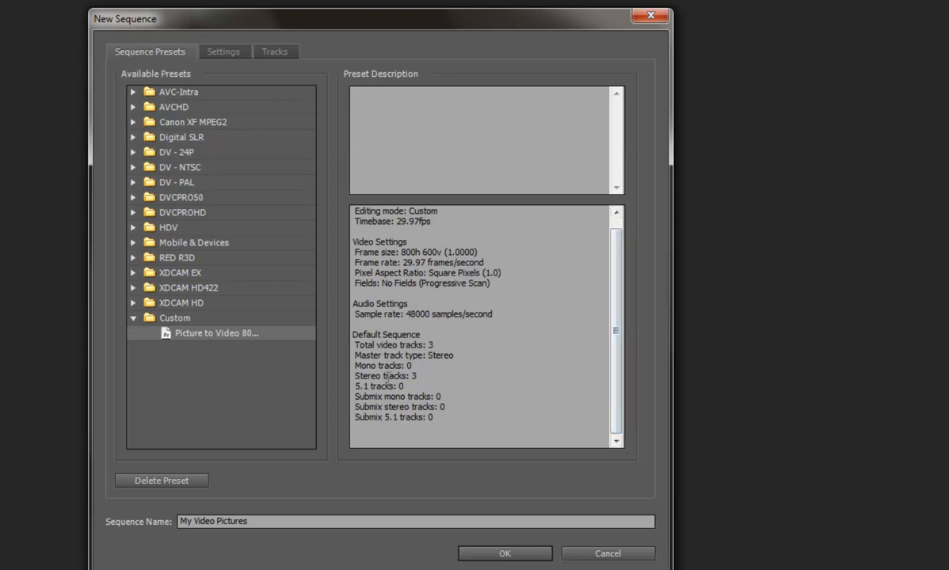
pyautogui.moveTo(458, 383)
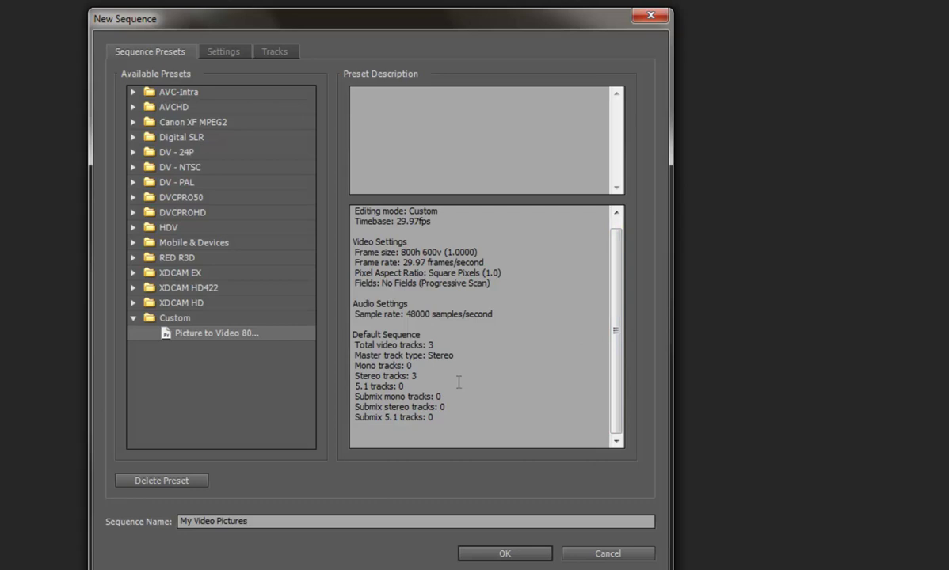
pyautogui.moveTo(317, 473)
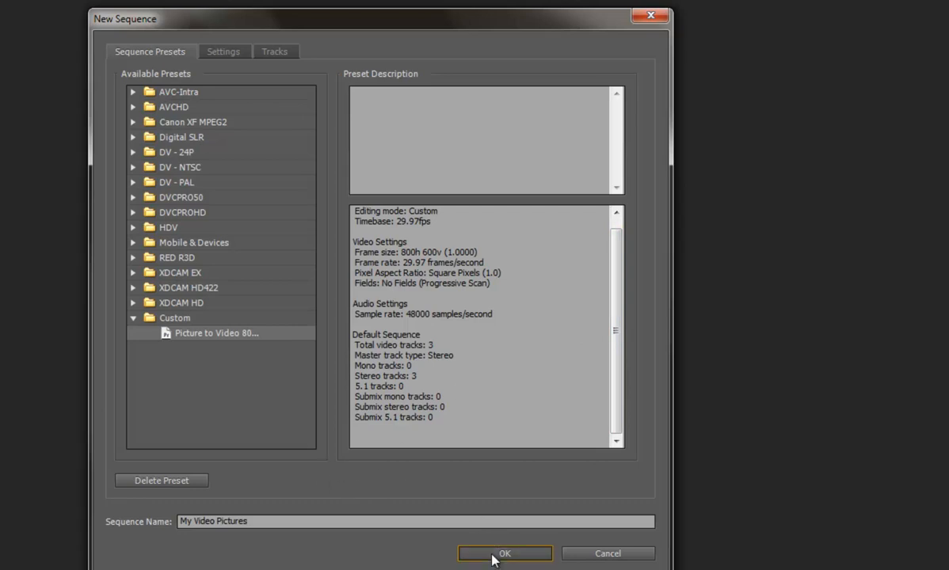
# Create the My Video Pictures sequence, select it, and add a new bin
pyautogui.click(510, 554)
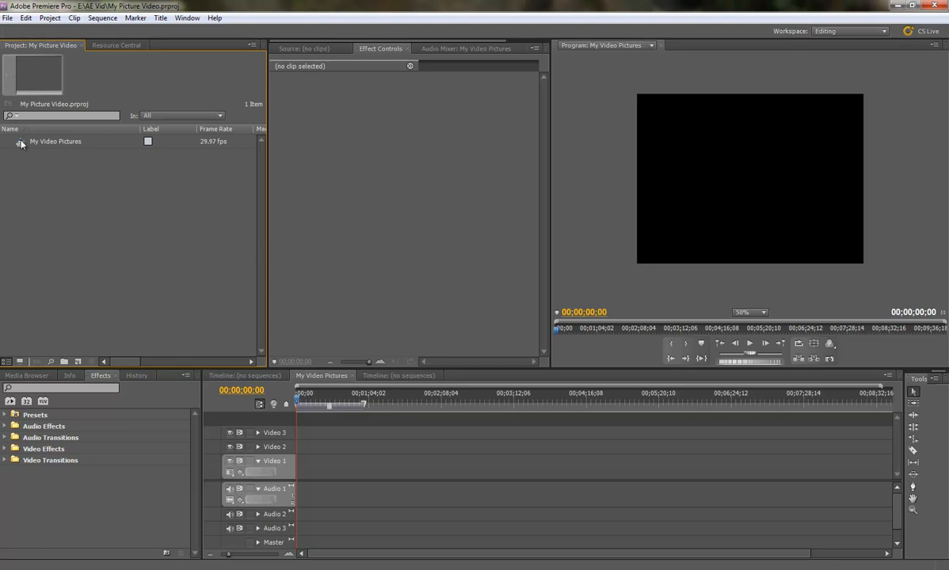
pyautogui.click(57, 141)
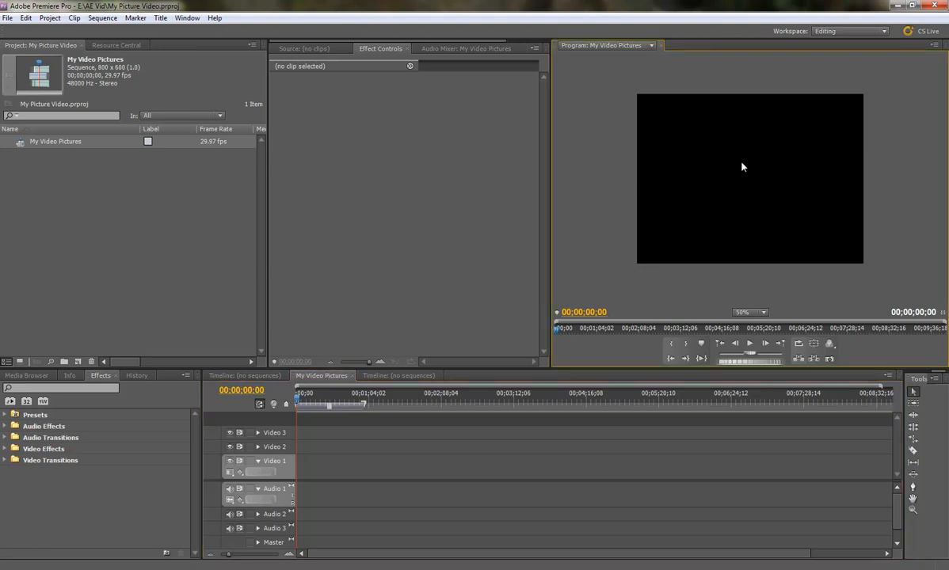
pyautogui.moveTo(684, 194)
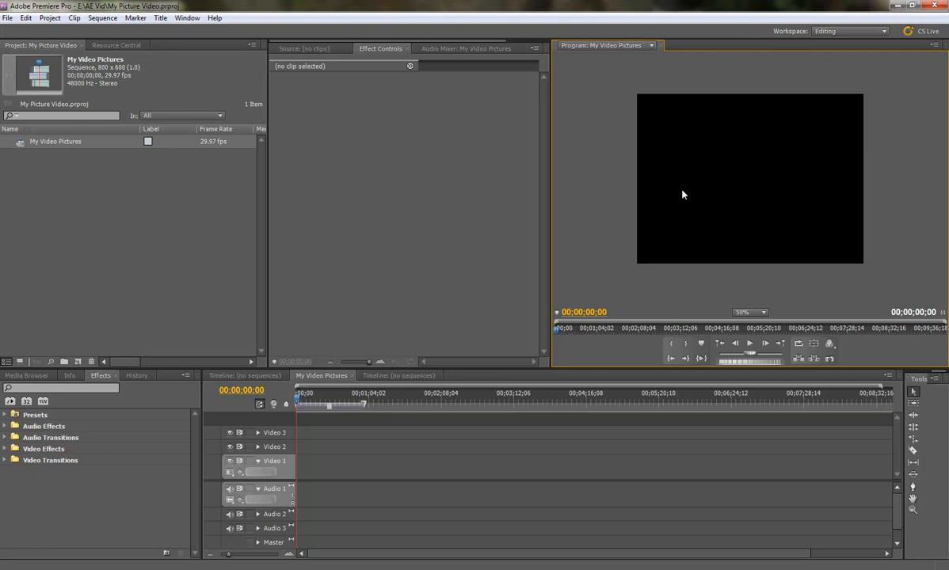
pyautogui.moveTo(461, 163)
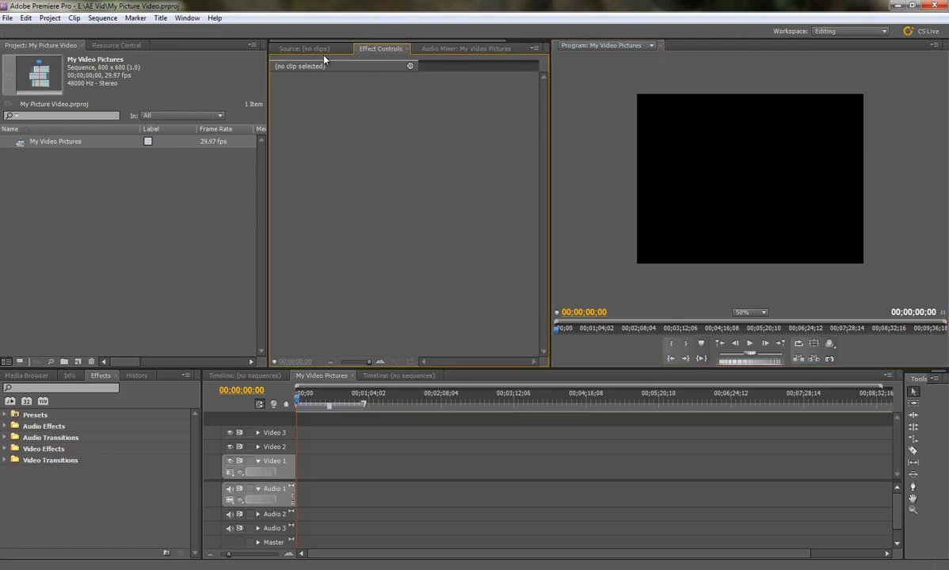
pyautogui.click(311, 47)
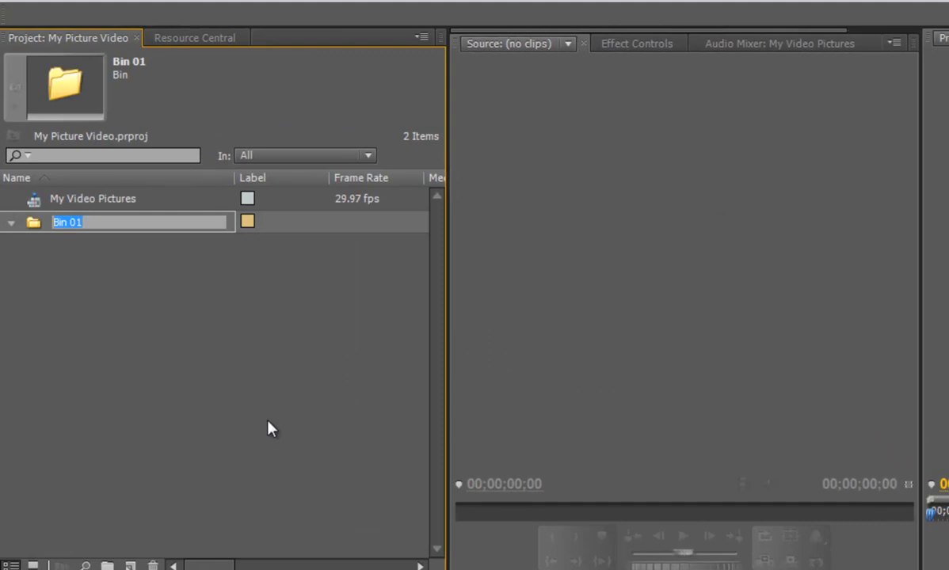
# Rename the new bin to 'Audio'
pyautogui.write('Audio')
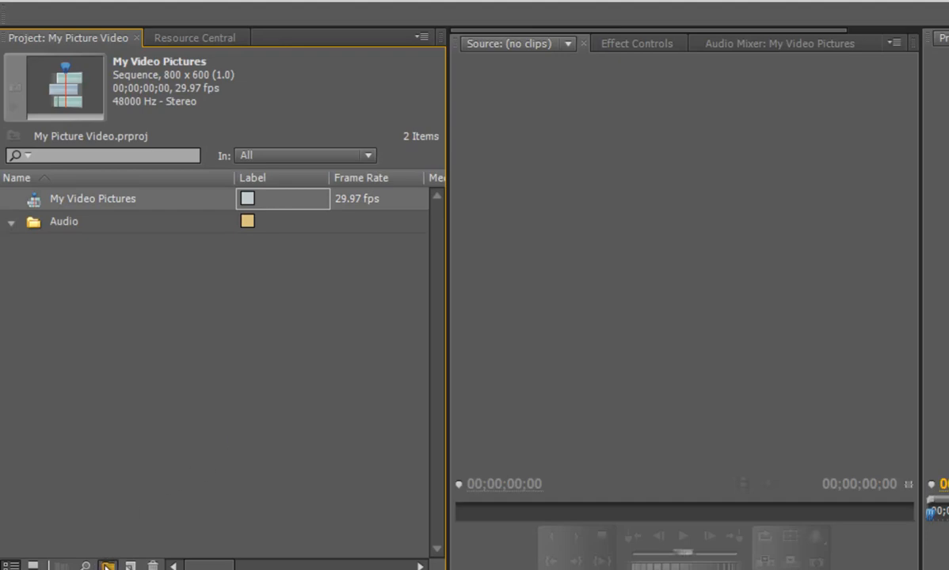
pyautogui.click(111, 562)
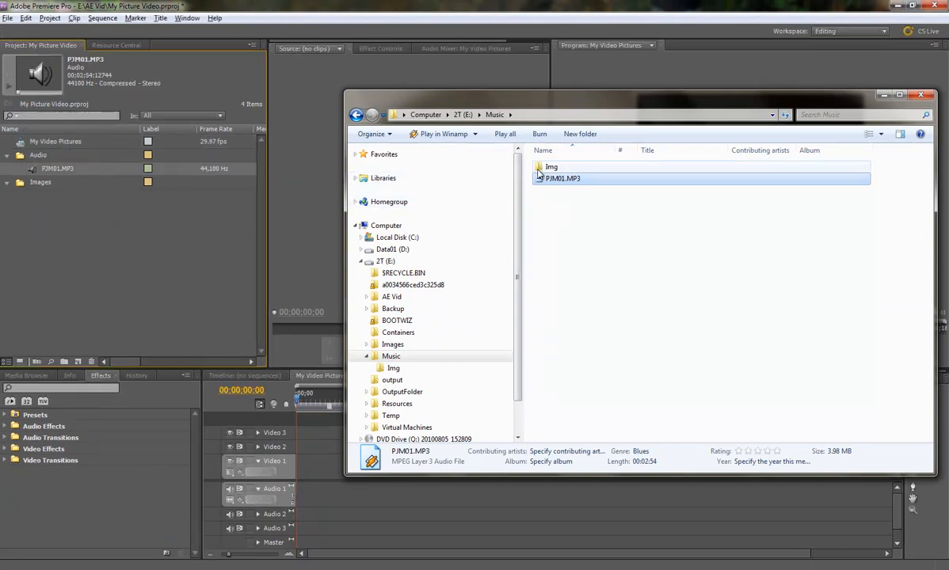
# Drag the Img folder's photos from Explorer into the Images bin and return to Premiere
pyautogui.doubleClick(551, 167)
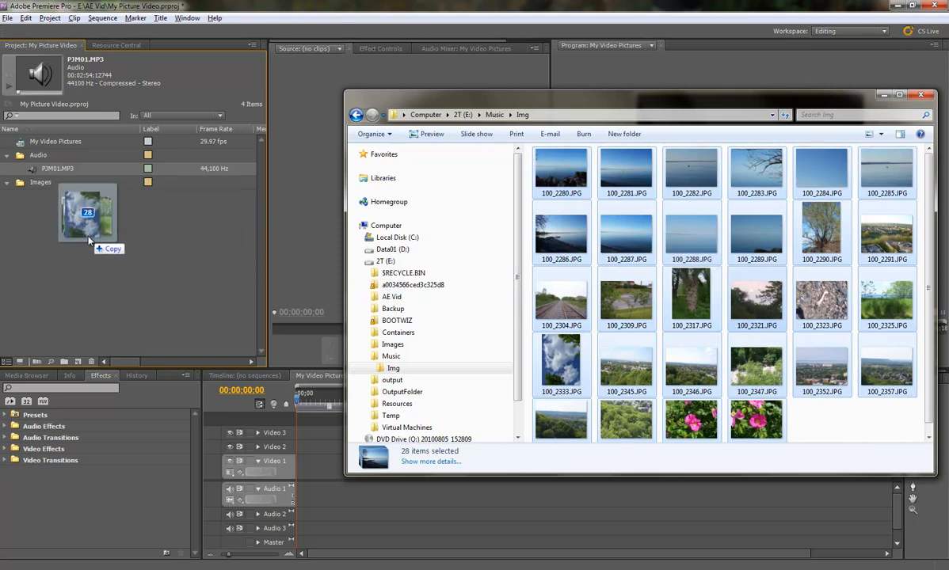
pyautogui.moveTo(87, 214); pyautogui.dragTo(43, 158)
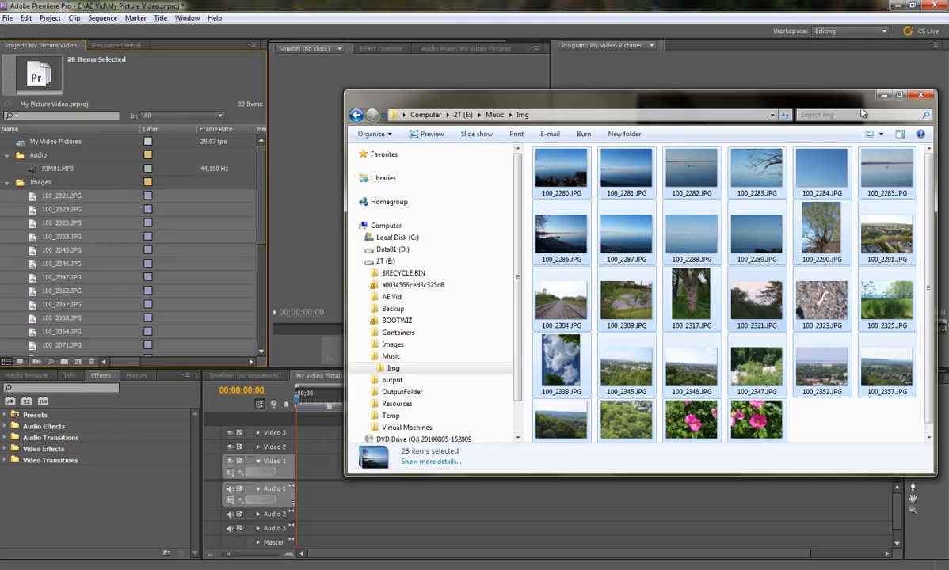
pyautogui.click(921, 96)
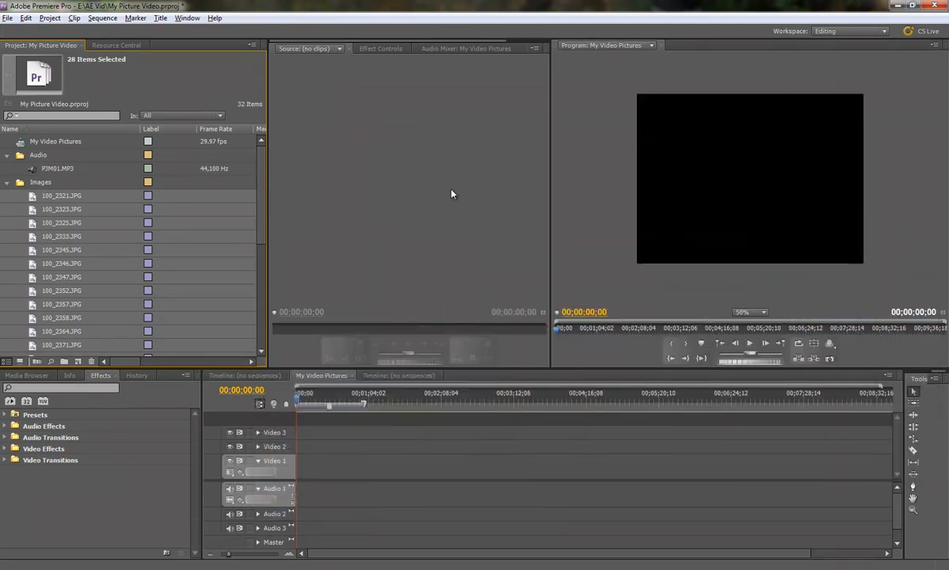
pyautogui.moveTo(354, 252)
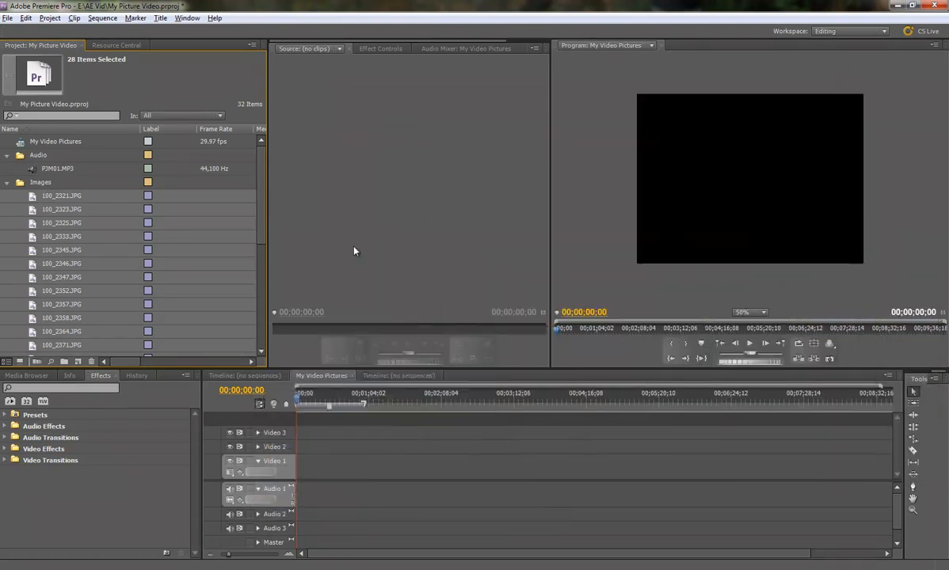
pyautogui.moveTo(279, 294)
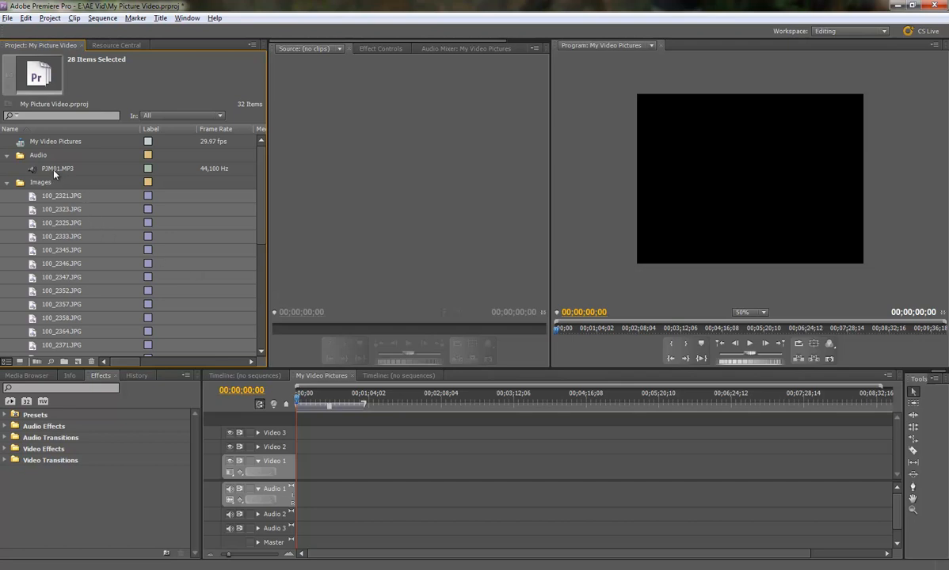
# Place P3M01.MP3 on the Audio 1 track at the start of the timeline
pyautogui.moveTo(57, 168); pyautogui.dragTo(436, 494)
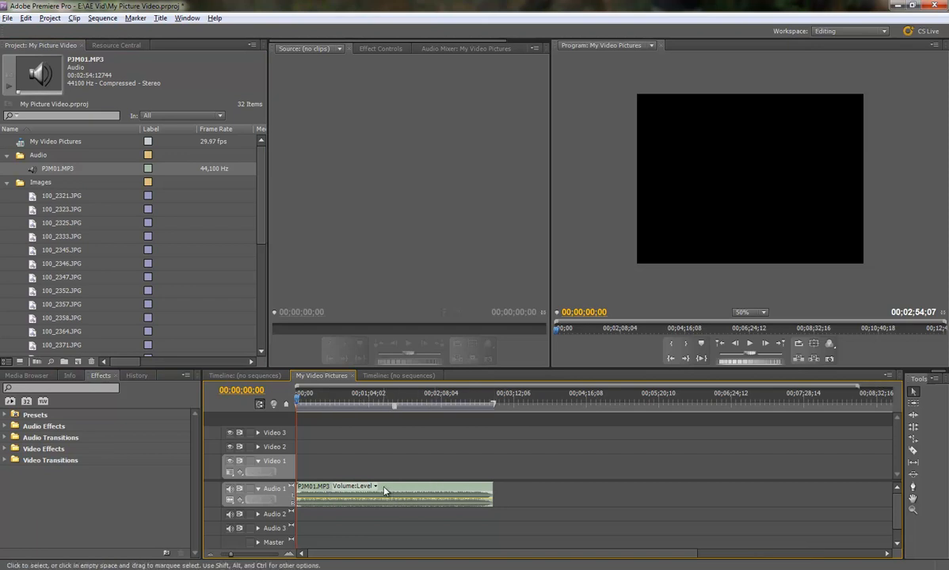
pyautogui.moveTo(406, 449)
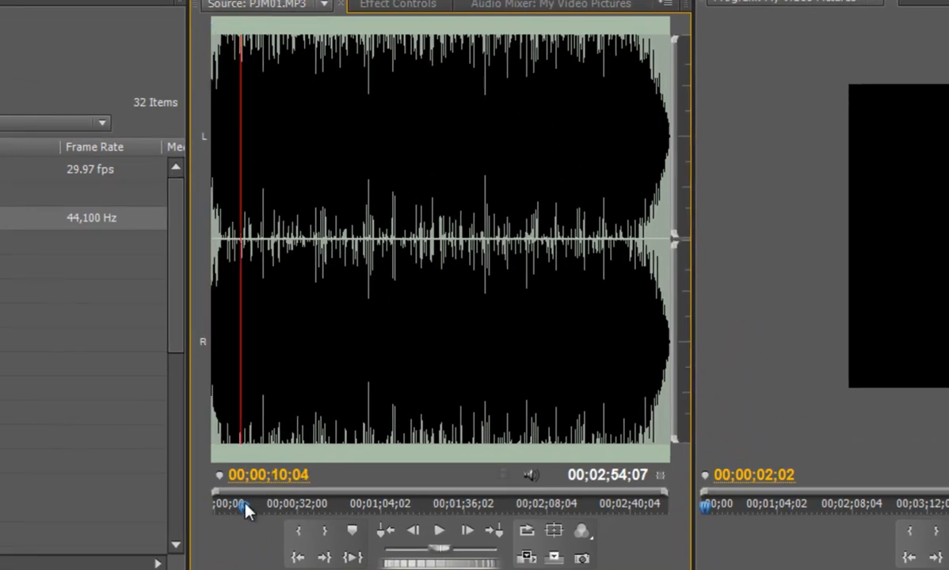
# Scrub through PJM01.MP3 in the Source Monitor and move its start point later, around 2:28
pyautogui.moveTo(244, 510); pyautogui.dragTo(277, 510)
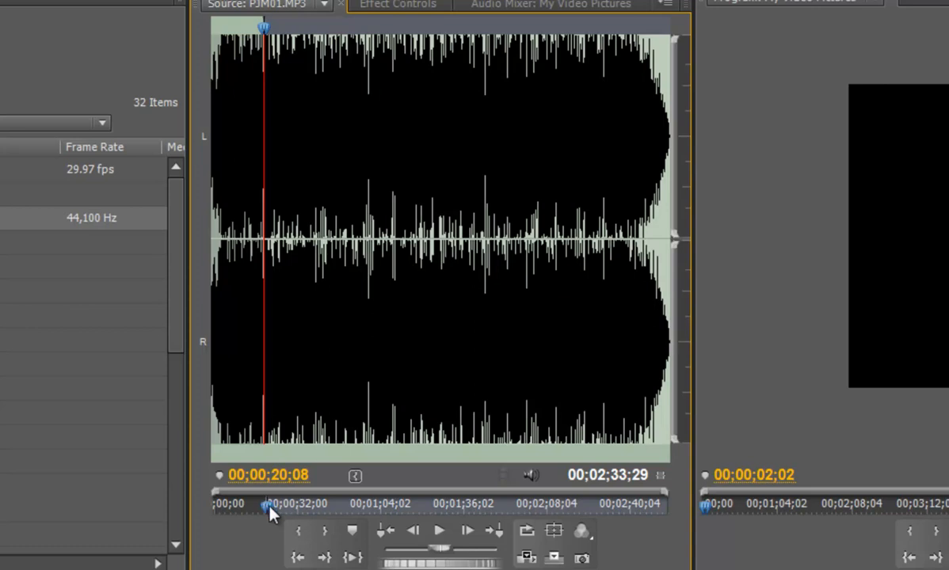
pyautogui.moveTo(266, 504); pyautogui.dragTo(605, 504)
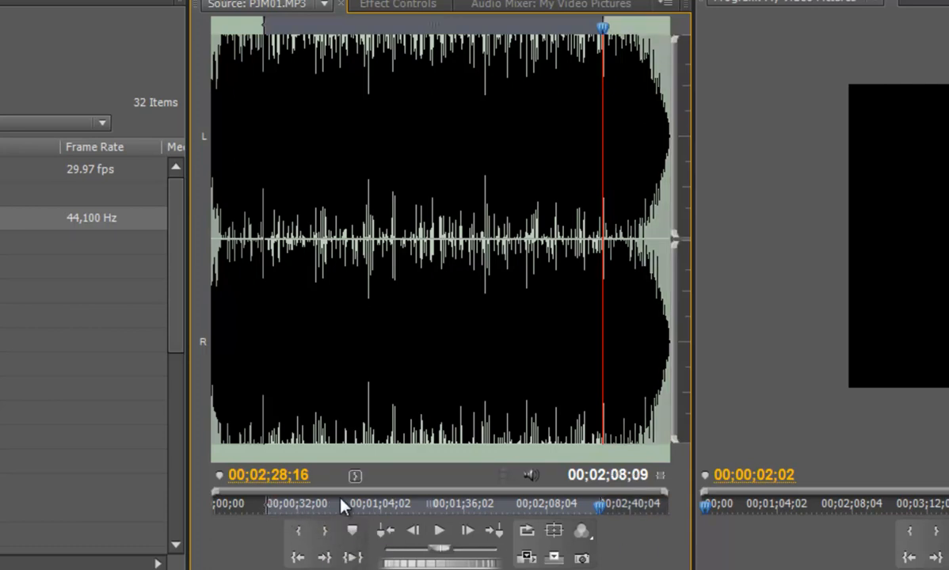
pyautogui.moveTo(479, 521)
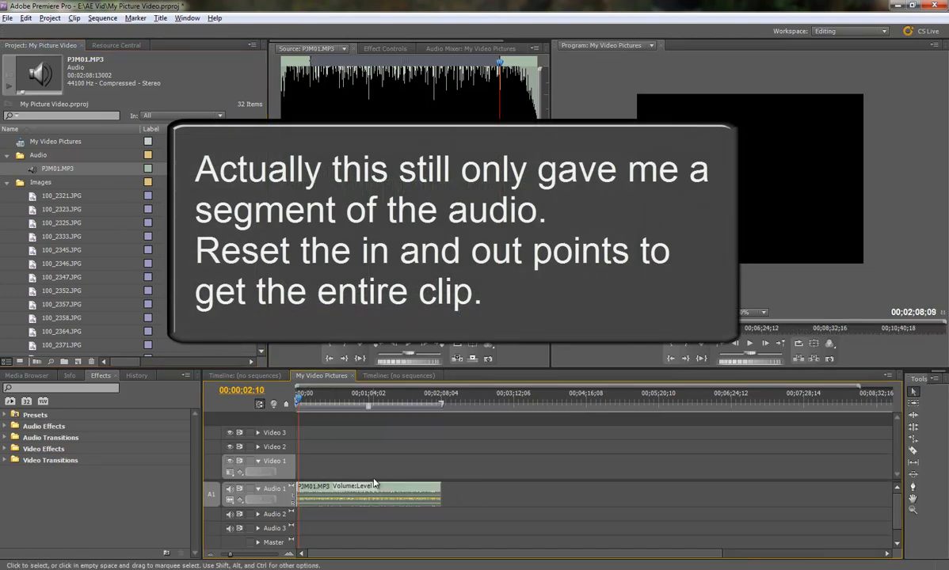
pyautogui.moveTo(324, 415)
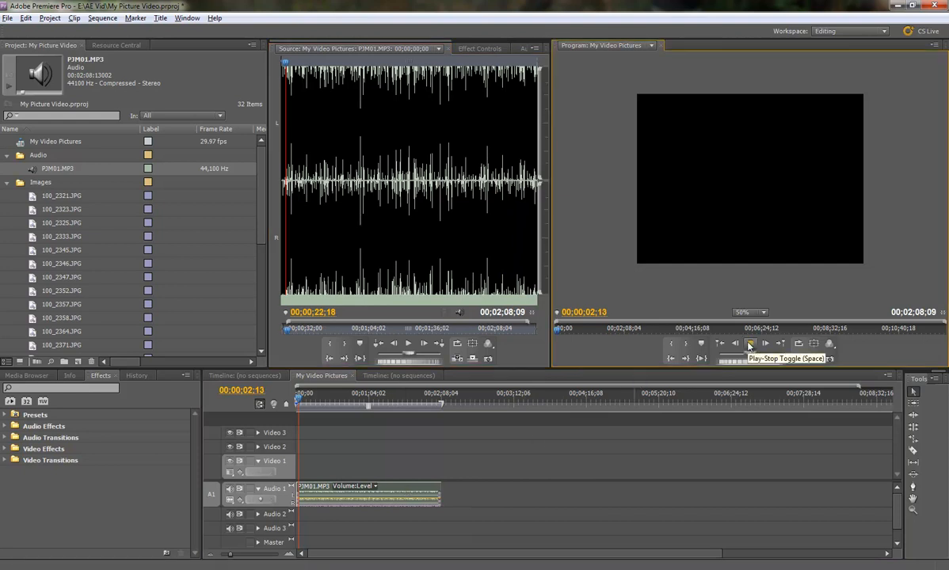
# Play the sequence in the Program Monitor to check the reset song clip's audio
pyautogui.click(749, 342)
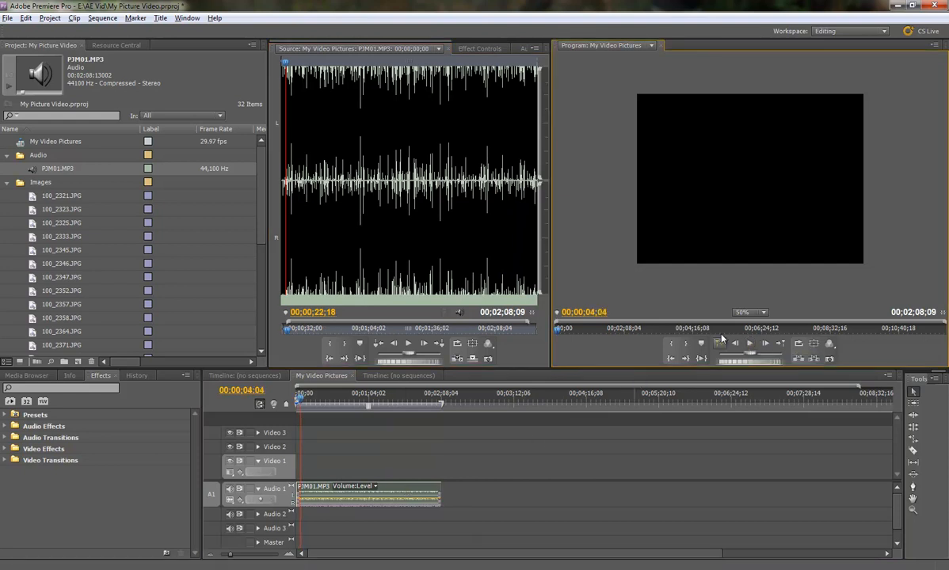
pyautogui.moveTo(693, 218)
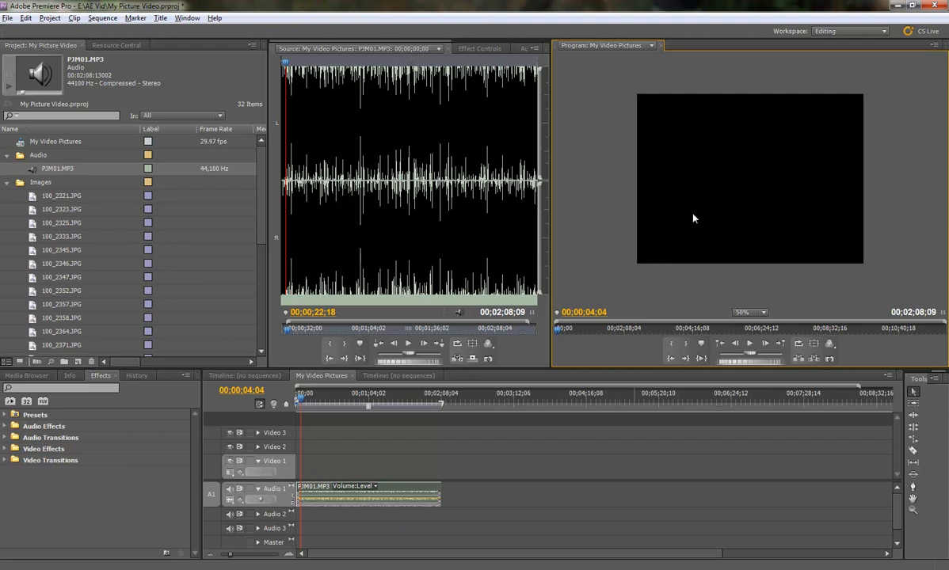
pyautogui.moveTo(341, 395)
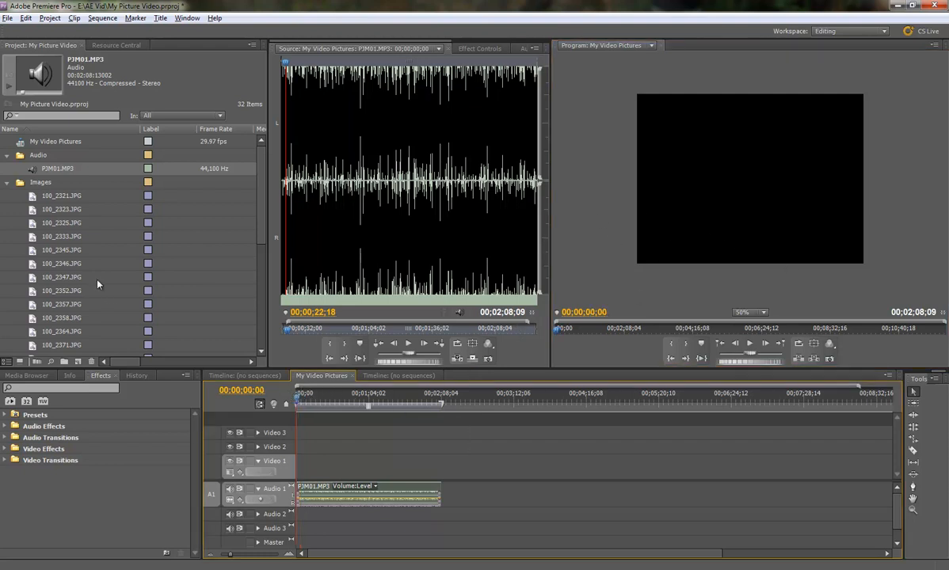
pyautogui.moveTo(92, 249)
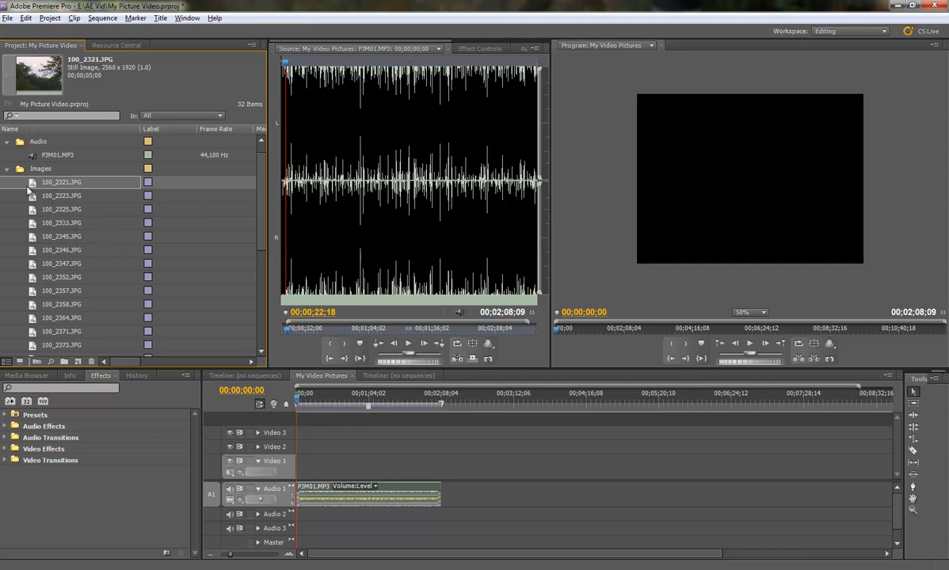
pyautogui.moveTo(32, 237)
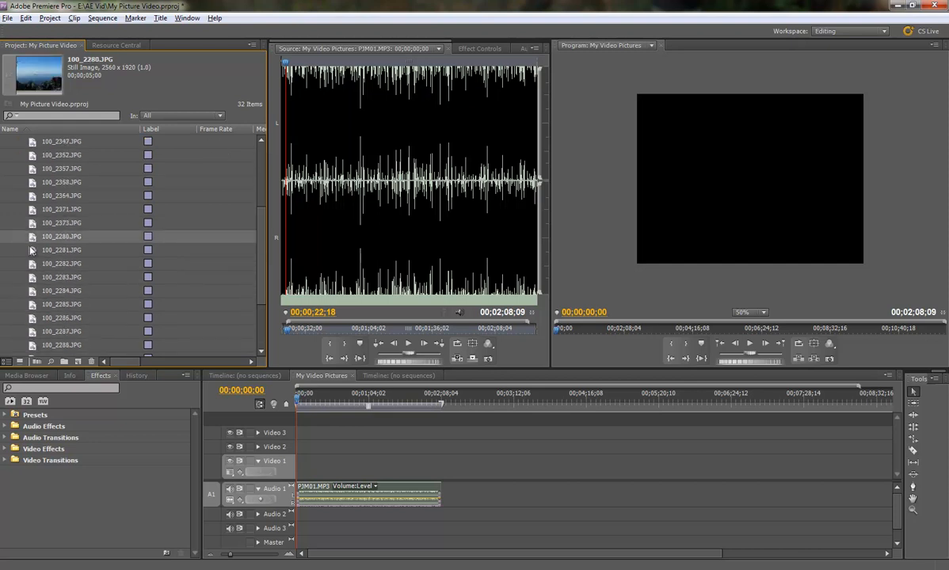
# Select all 20 photos in the Images bin, from the last up to the first
pyautogui.click(62, 277)
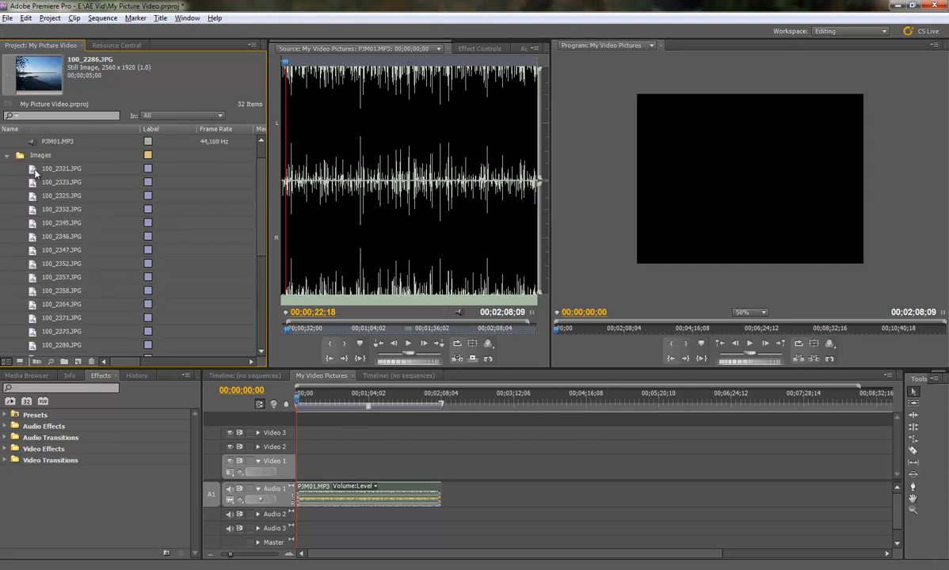
pyautogui.click(38, 168)
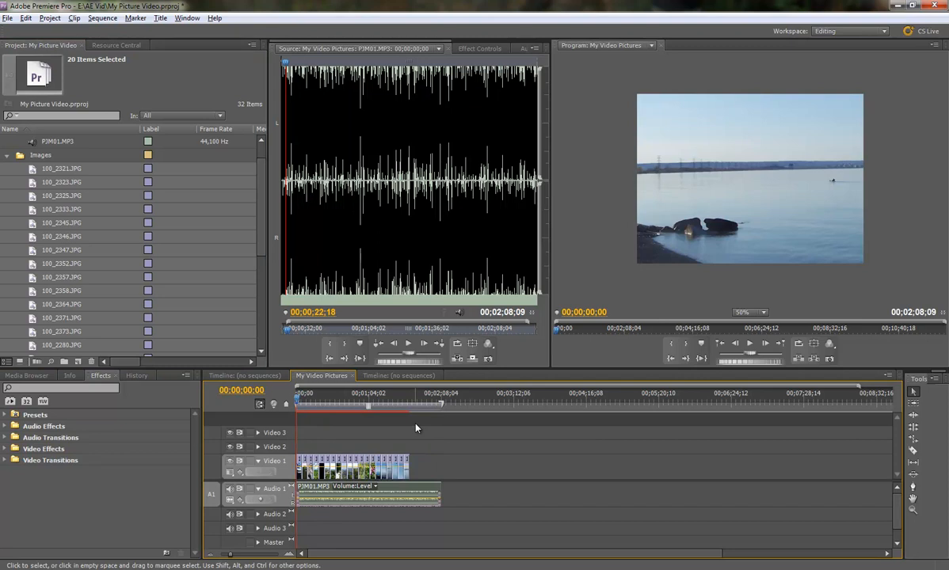
pyautogui.moveTo(406, 438)
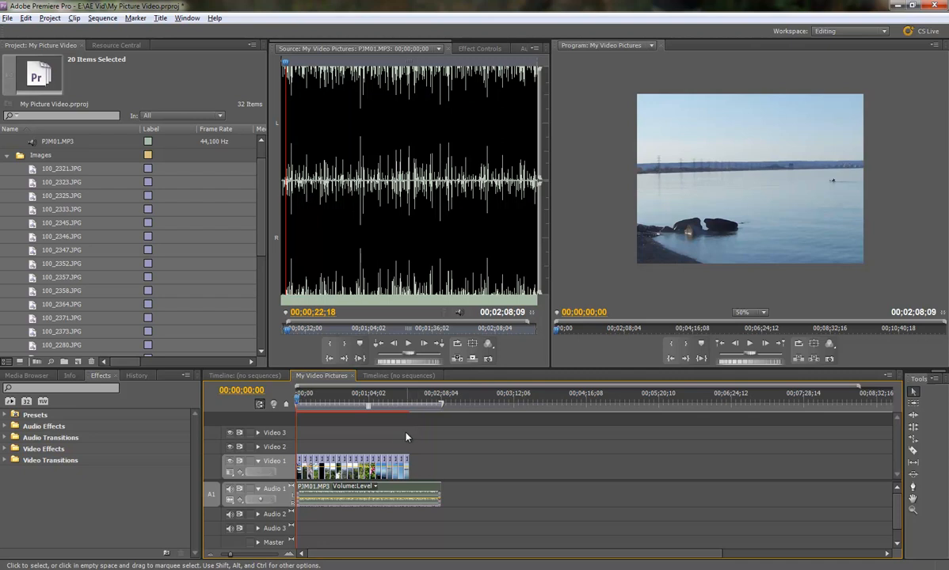
pyautogui.moveTo(750, 344)
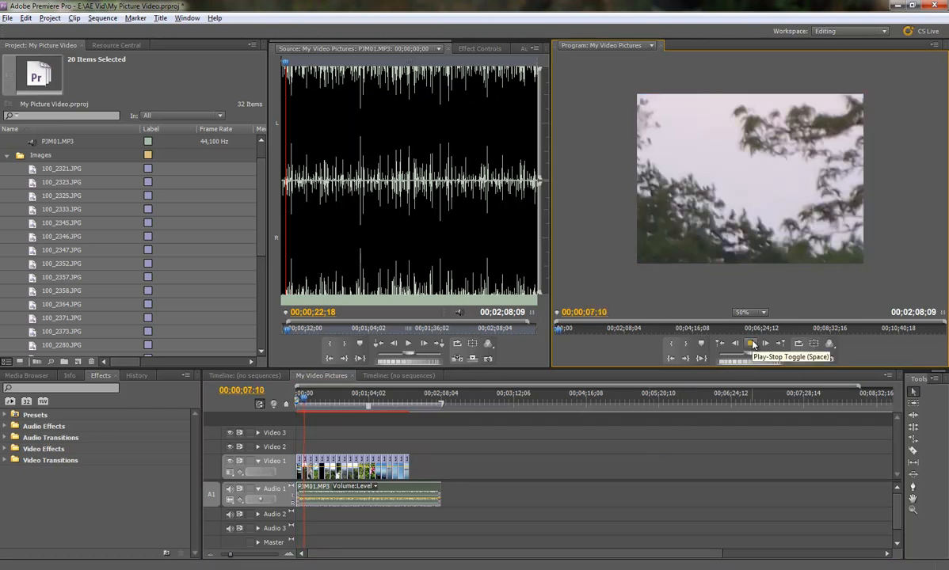
# Pause and resume the slideshow preview, then view the lake photo at a larger magnification
pyautogui.click(753, 344)
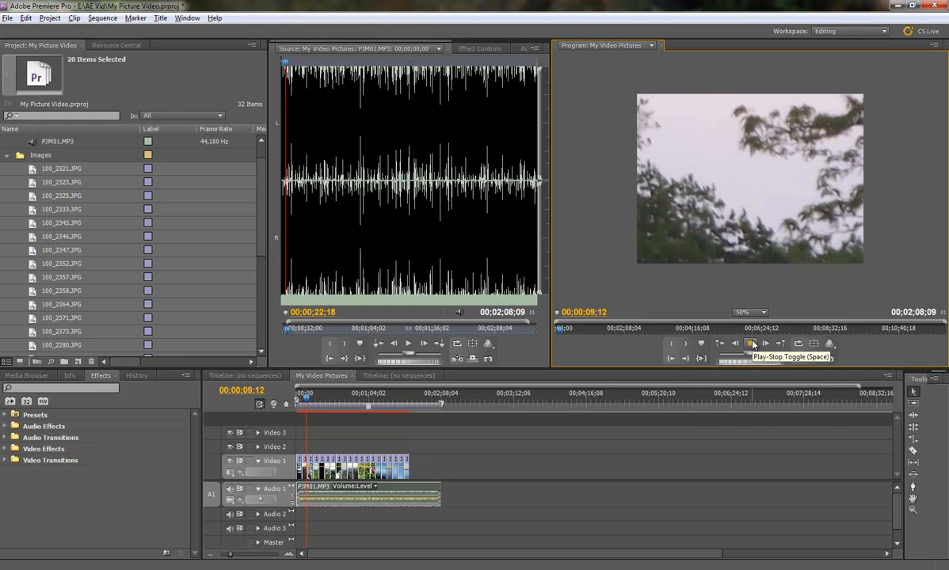
pyautogui.click(750, 344)
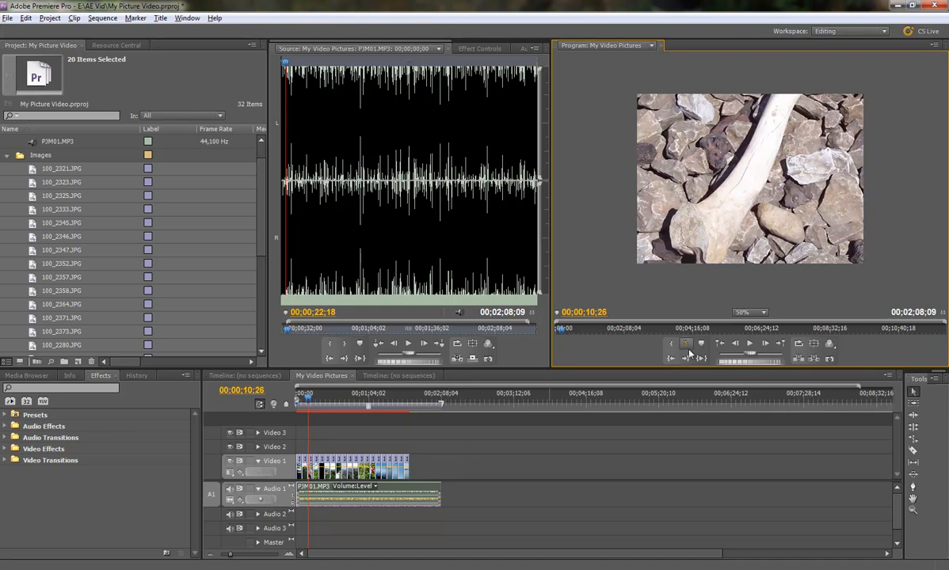
pyautogui.click(750, 312)
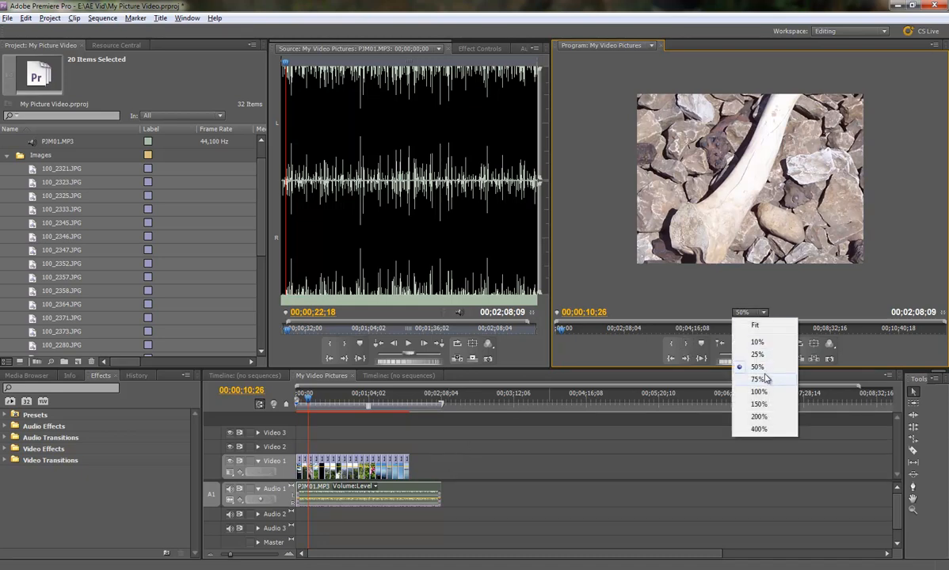
pyautogui.click(756, 324)
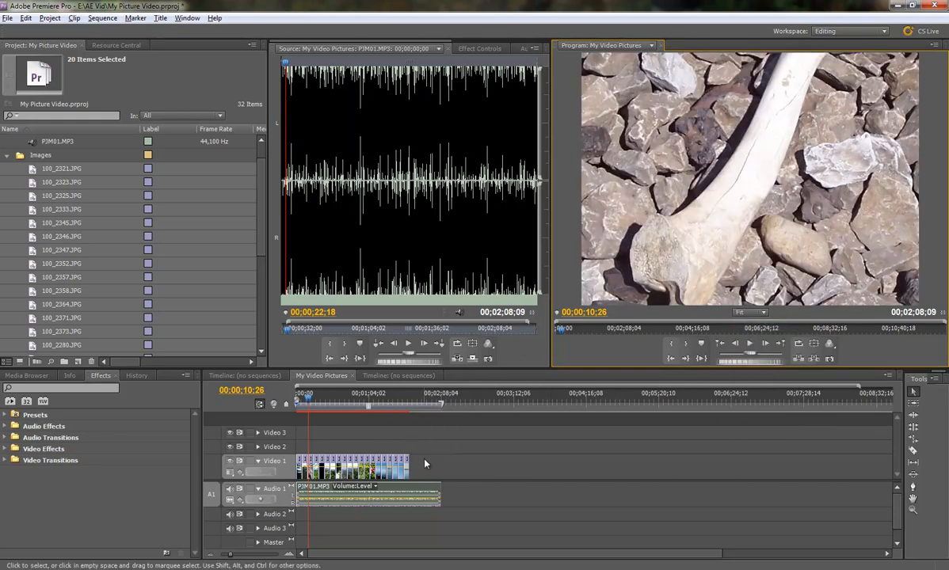
pyautogui.moveTo(447, 444)
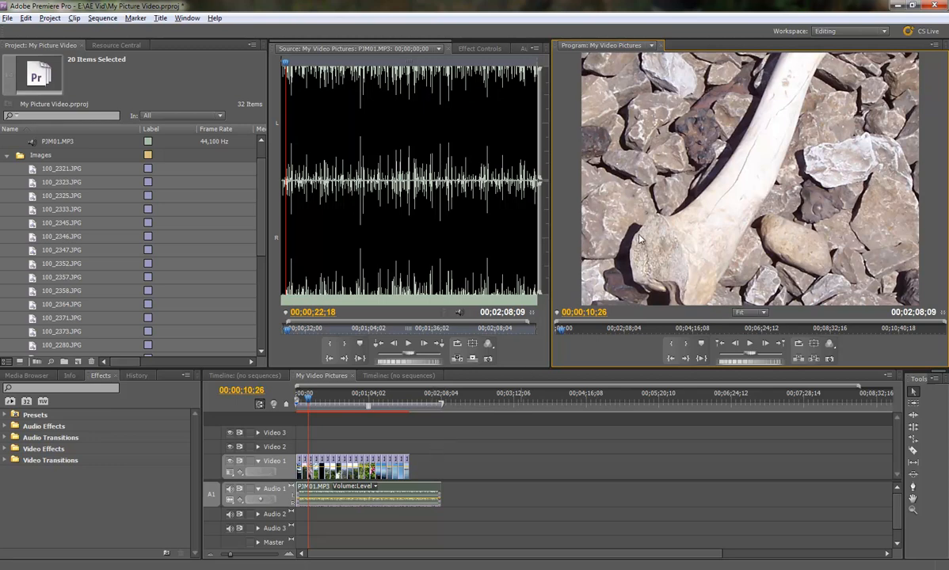
pyautogui.moveTo(620, 314)
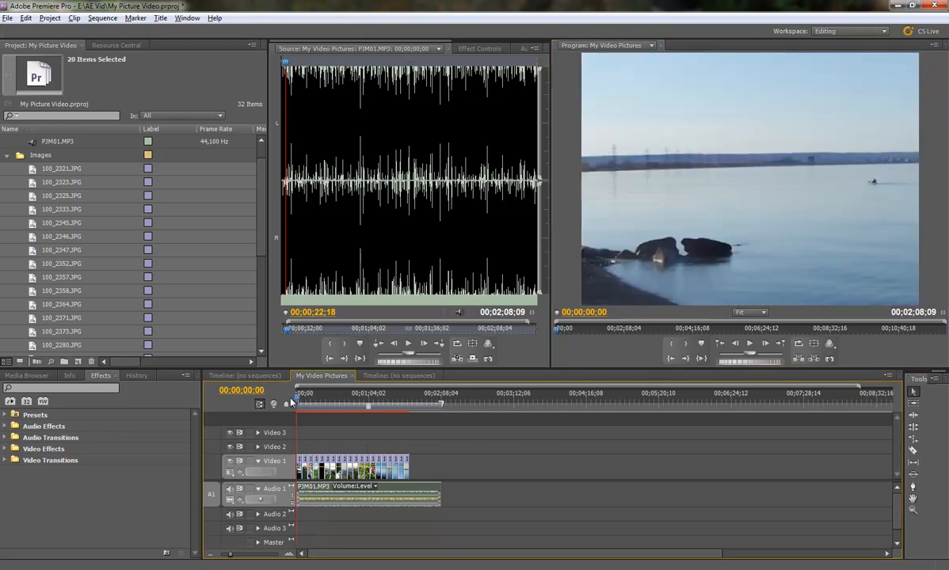
pyautogui.moveTo(325, 431)
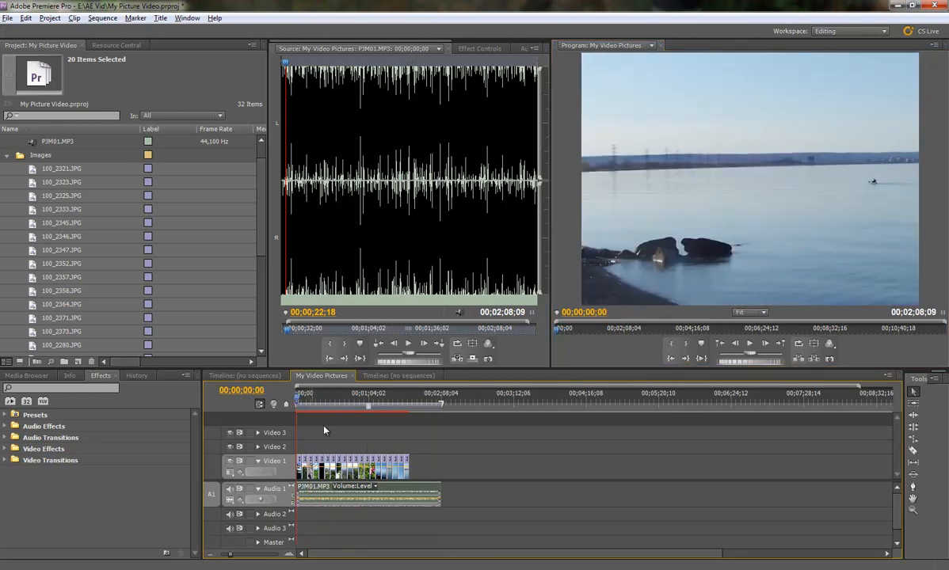
pyautogui.moveTo(298, 402)
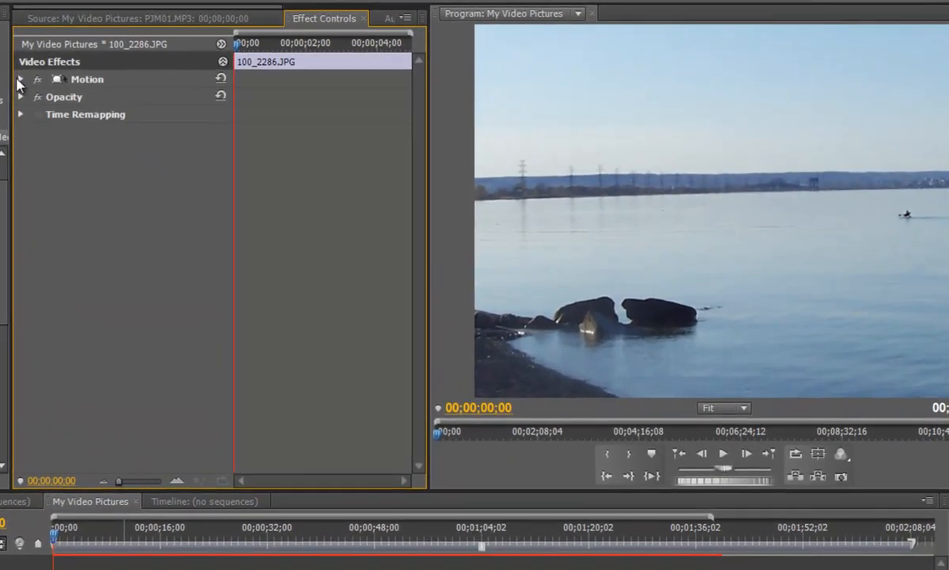
# Expand Motion for 100_2286.JPG and scrub its Scale down to 29 so the lake scene fits
pyautogui.click(22, 79)
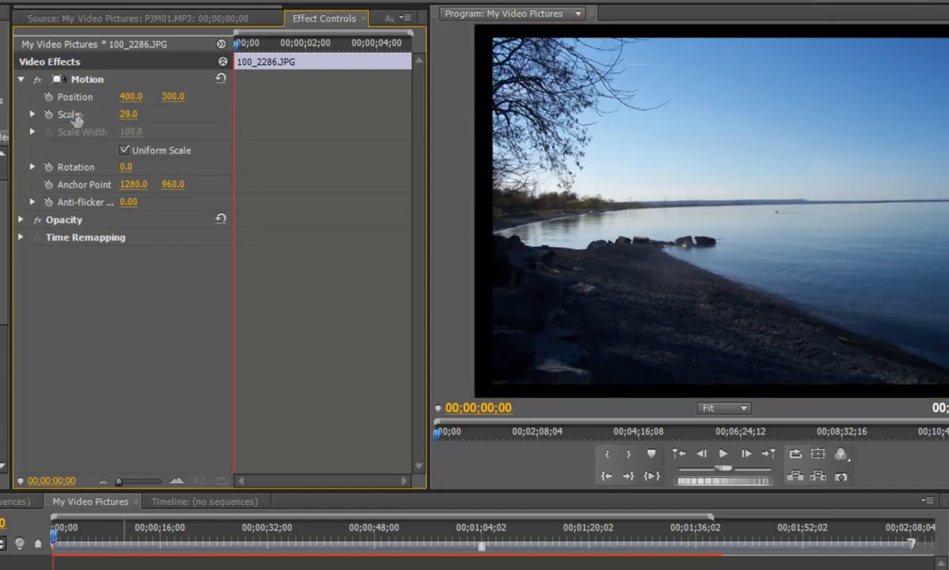
pyautogui.moveTo(127, 114); pyautogui.dragTo(131, 114)
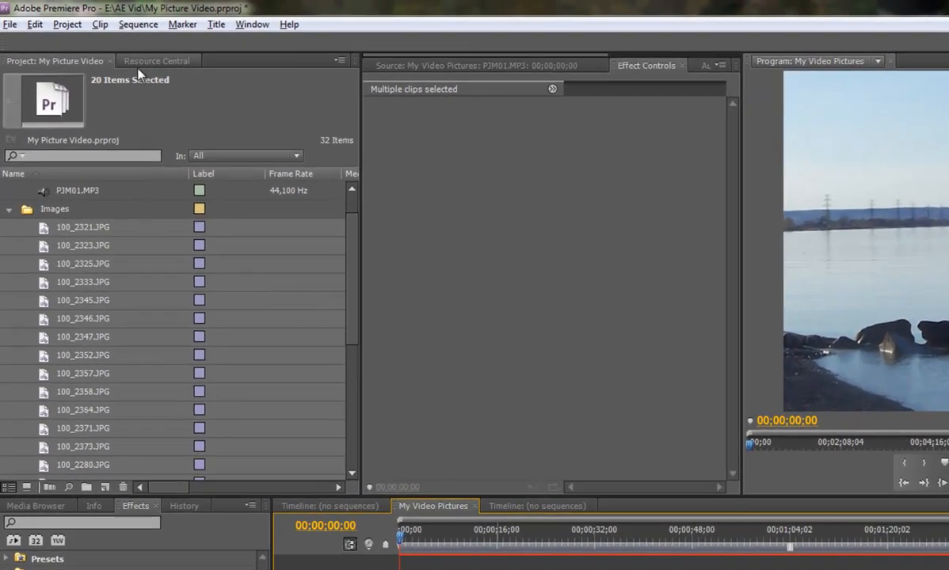
# Apply Clip > Video Options > Scale to Frame Size to all selected photo clips
pyautogui.click(121, 30)
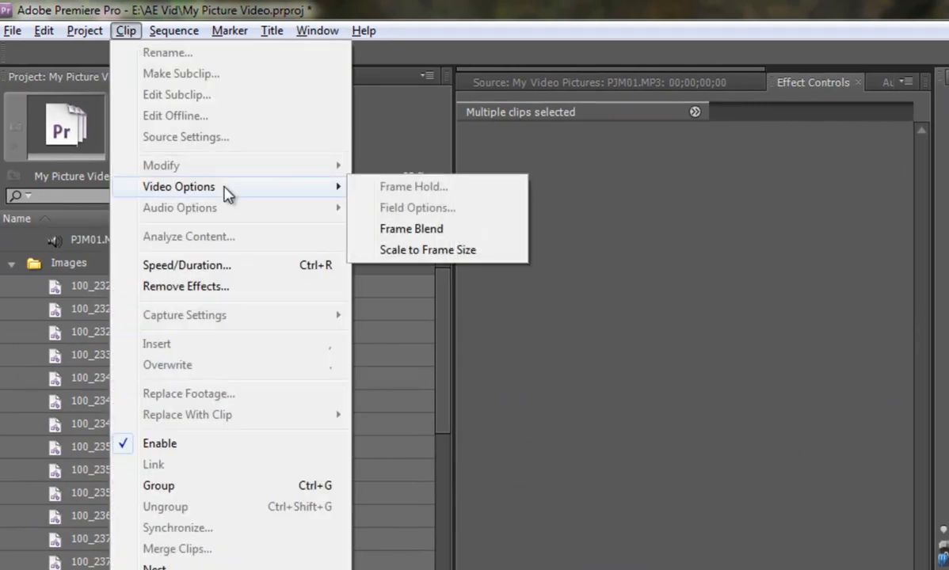
pyautogui.moveTo(421, 263)
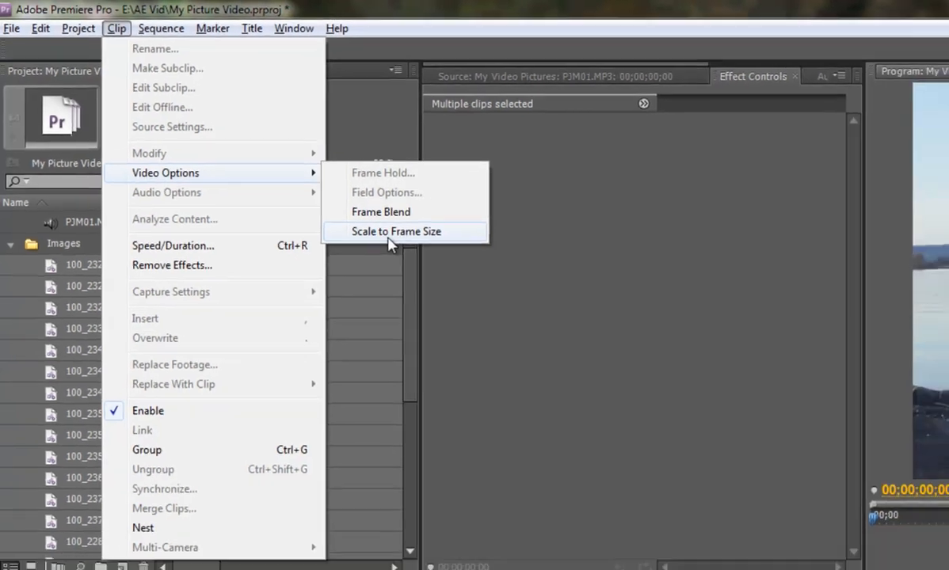
pyautogui.click(396, 231)
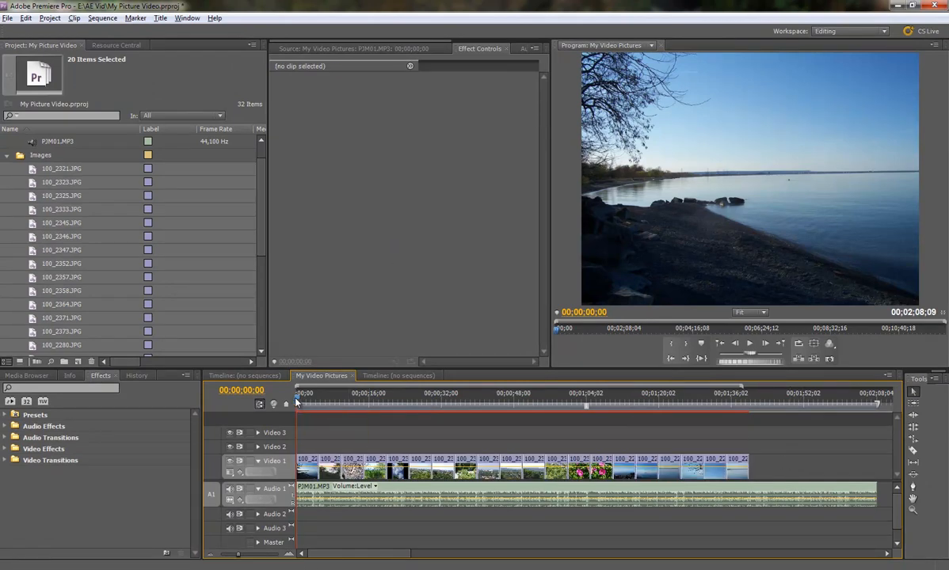
# Test Scale sizes on the first photo 100_2286.JPG, then enter an exact Scale of 100 to fill the frame
pyautogui.click(304, 404)
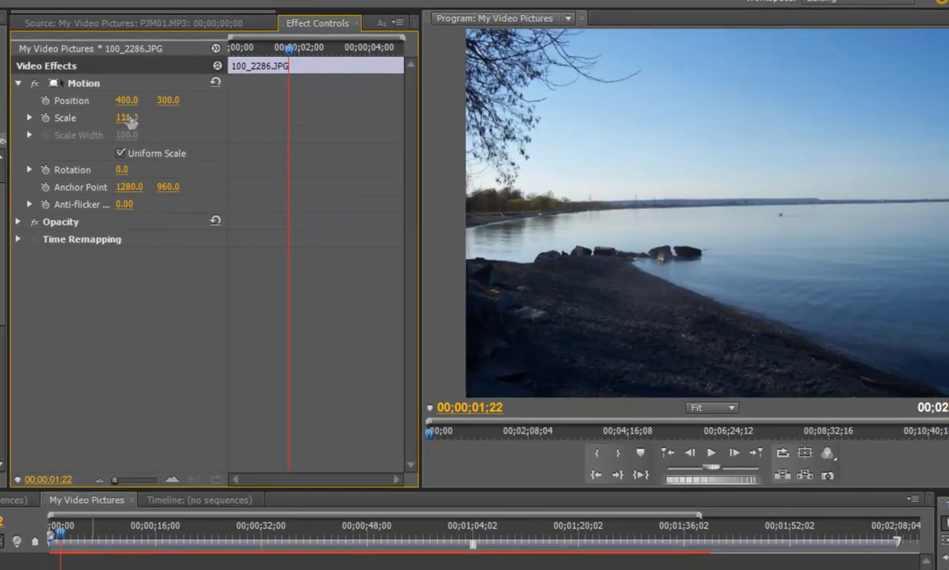
pyautogui.moveTo(127, 118); pyautogui.dragTo(111, 117)
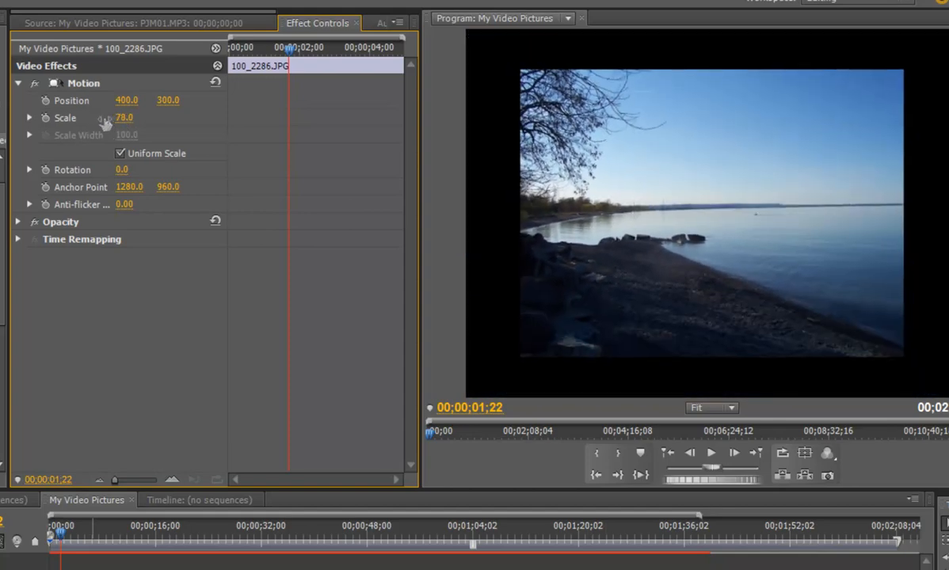
pyautogui.moveTo(124, 117); pyautogui.dragTo(127, 117)
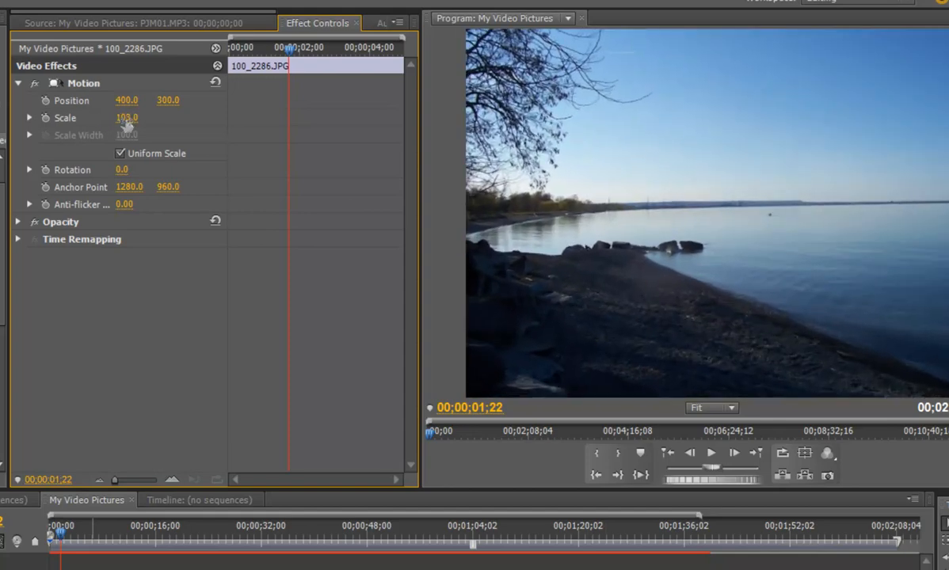
pyautogui.doubleClick(127, 117)
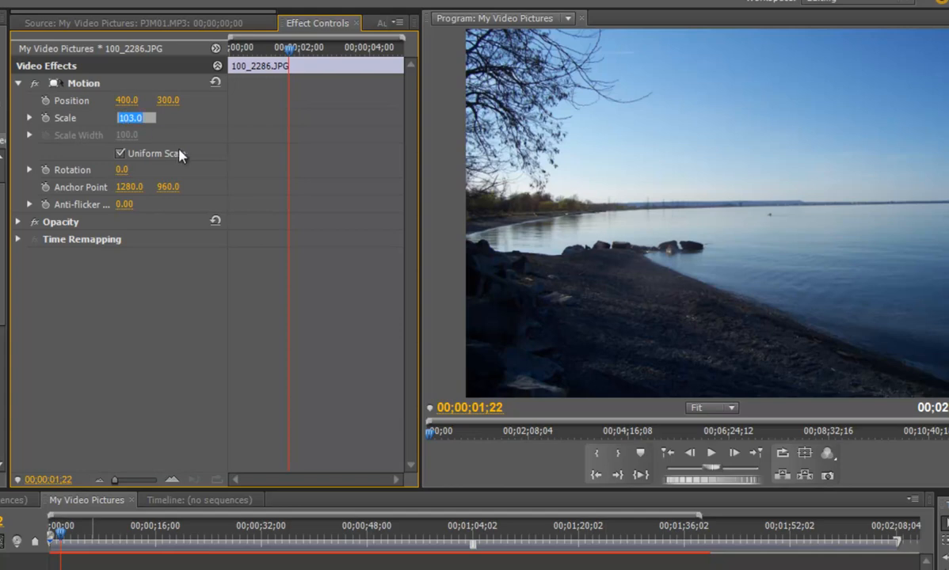
pyautogui.write('100')
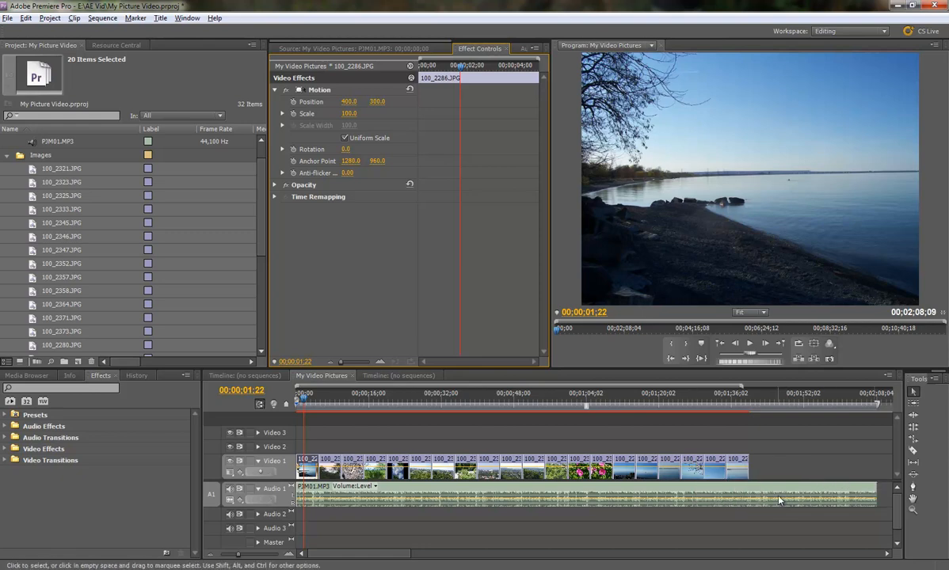
pyautogui.moveTo(795, 487)
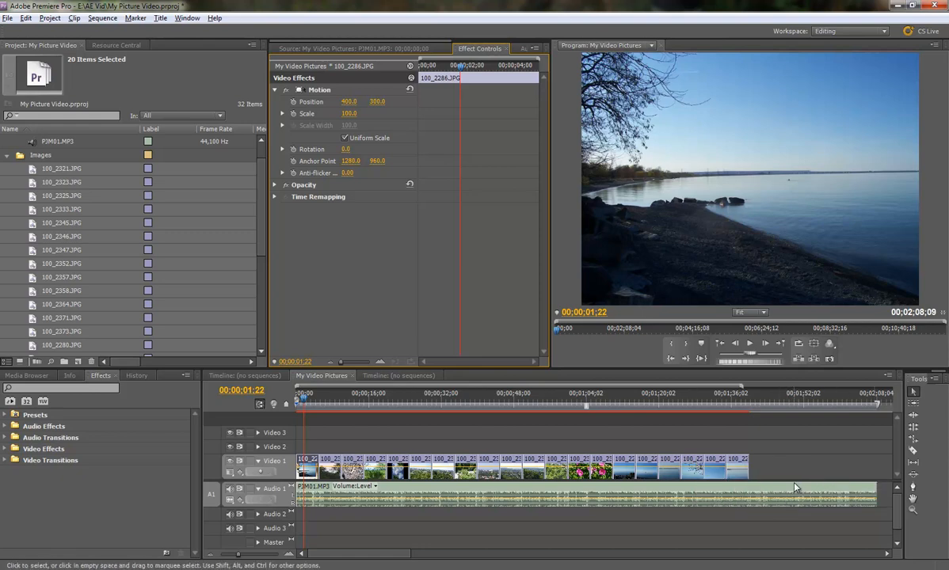
pyautogui.moveTo(795, 488)
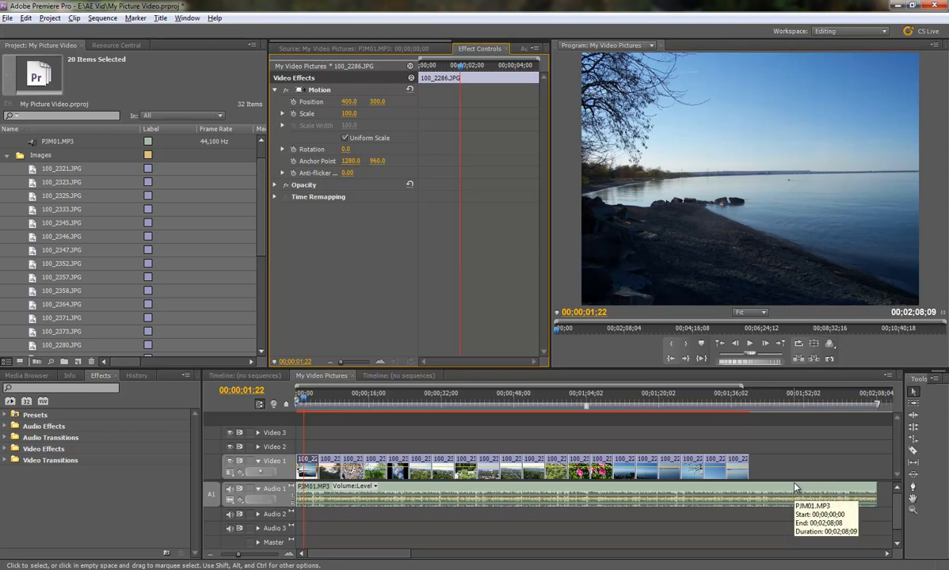
pyautogui.moveTo(794, 496)
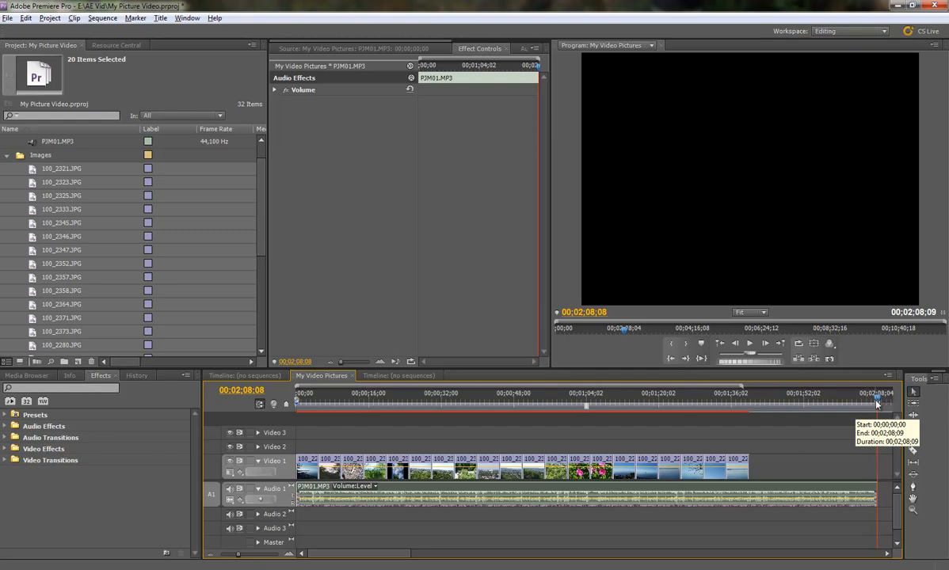
pyautogui.click(570, 406)
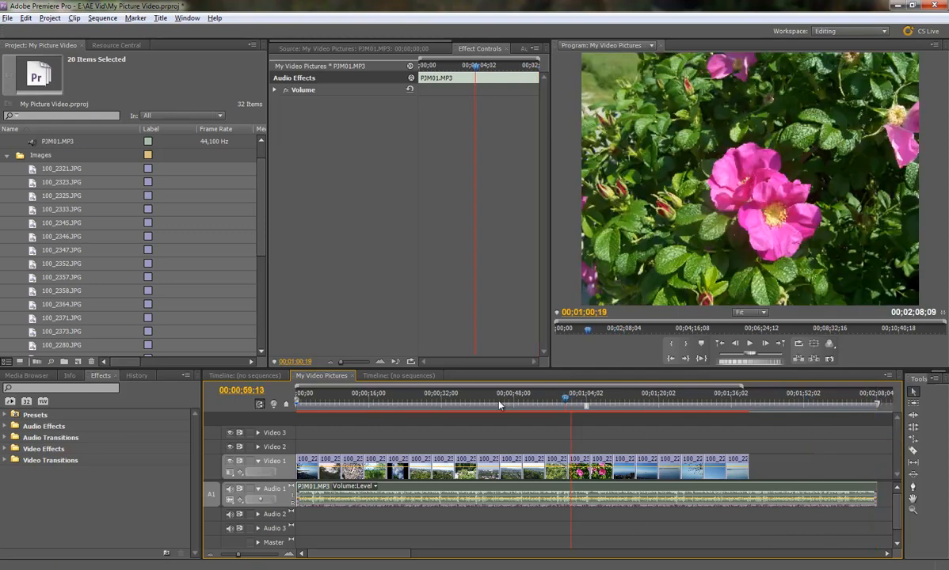
pyautogui.click(301, 405)
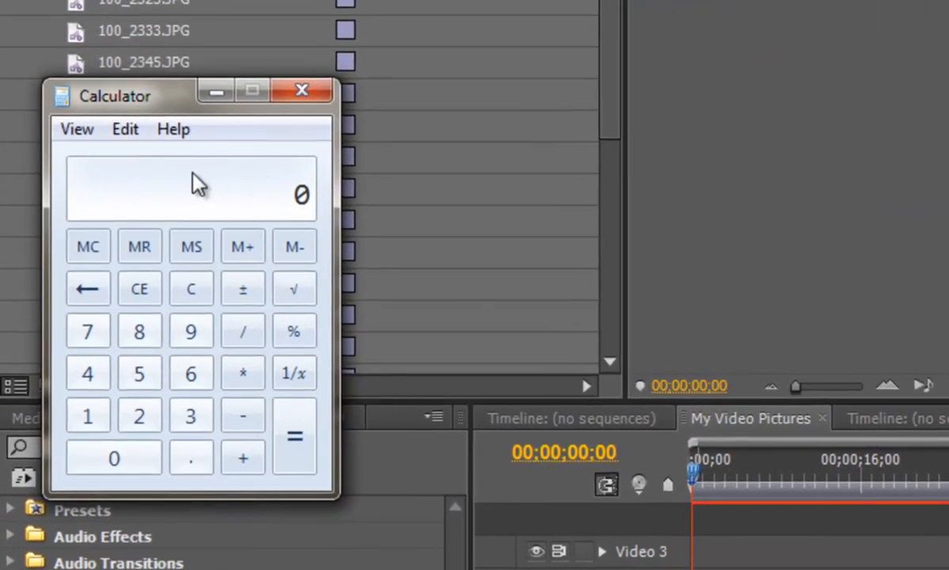
# Divide the music length by the photo count in Calculator to get 6.4 per photo, then close it
pyautogui.moveTo(114, 95); pyautogui.dragTo(287, 110)
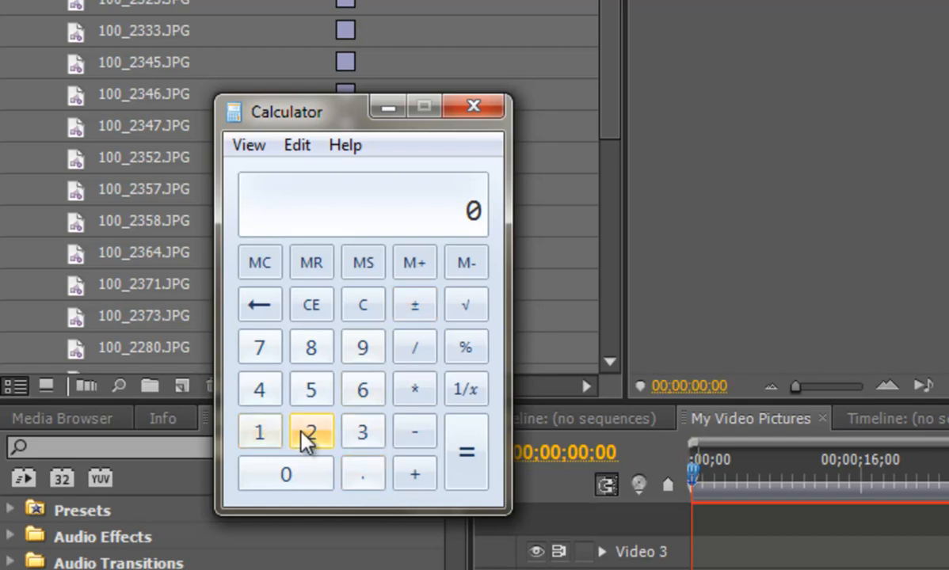
pyautogui.click(260, 431)
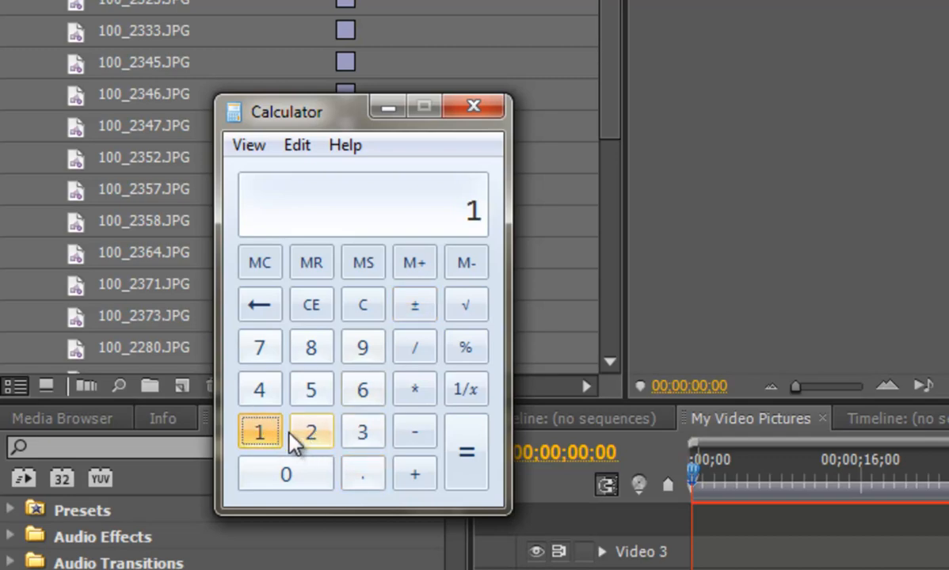
pyautogui.click(310, 347)
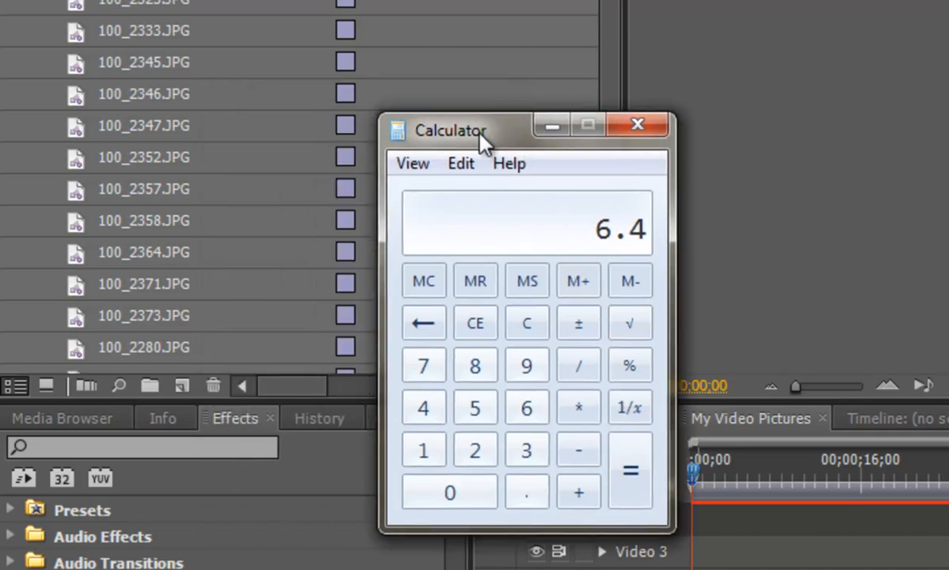
pyautogui.click(633, 123)
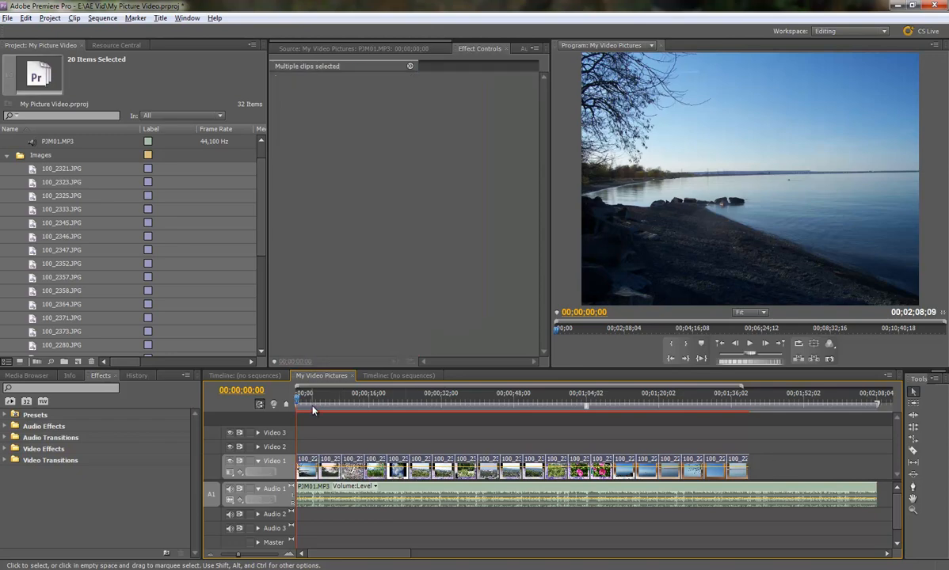
# Set Clip Speed/Duration to 00;00;06;12 with Ripple Edit, Shifting Trailing Clips for all photos
pyautogui.click(139, 33)
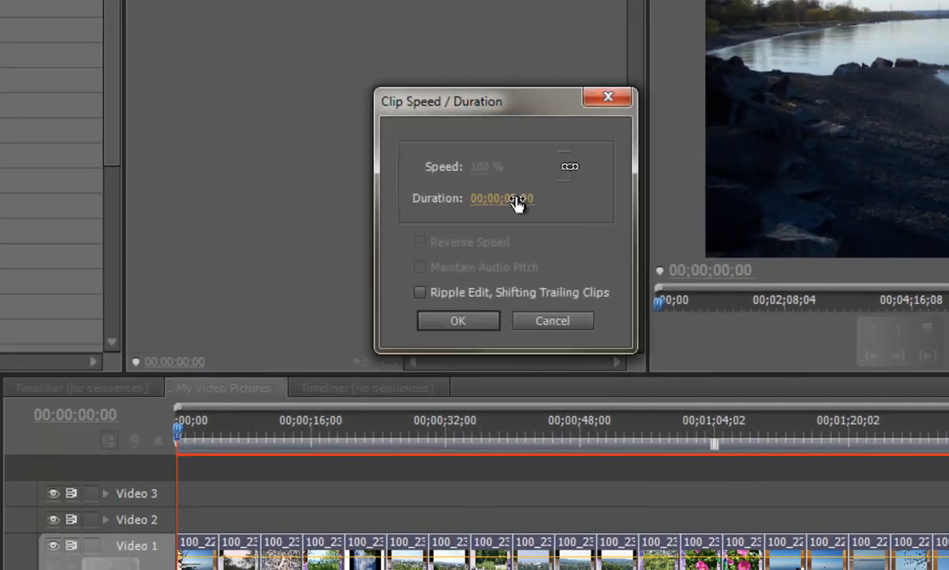
pyautogui.click(502, 198)
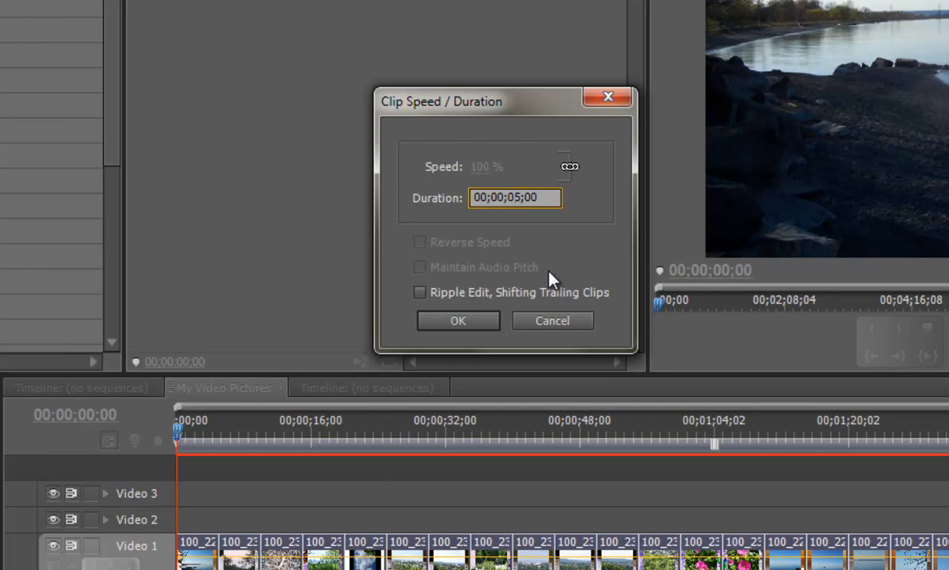
pyautogui.moveTo(486, 228)
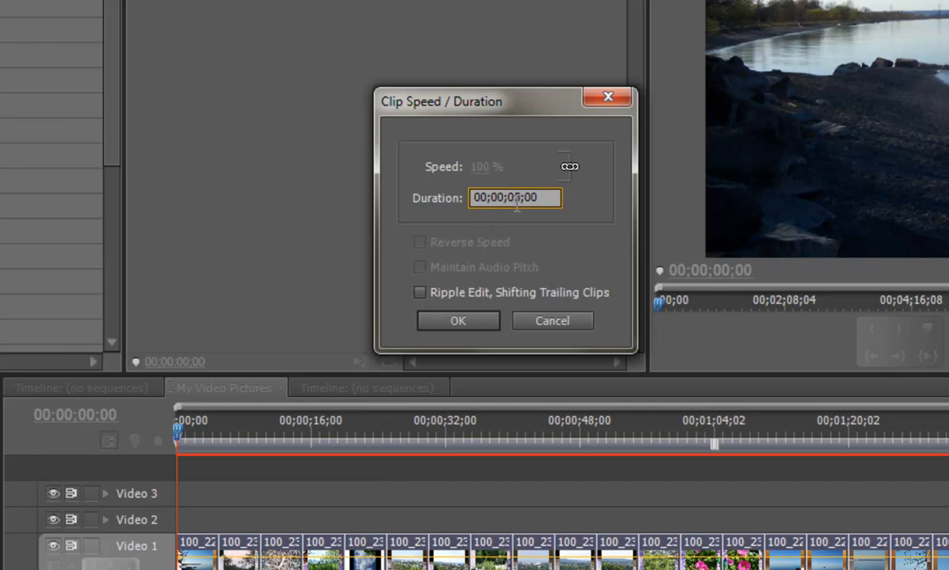
pyautogui.write('00;00;05;00')
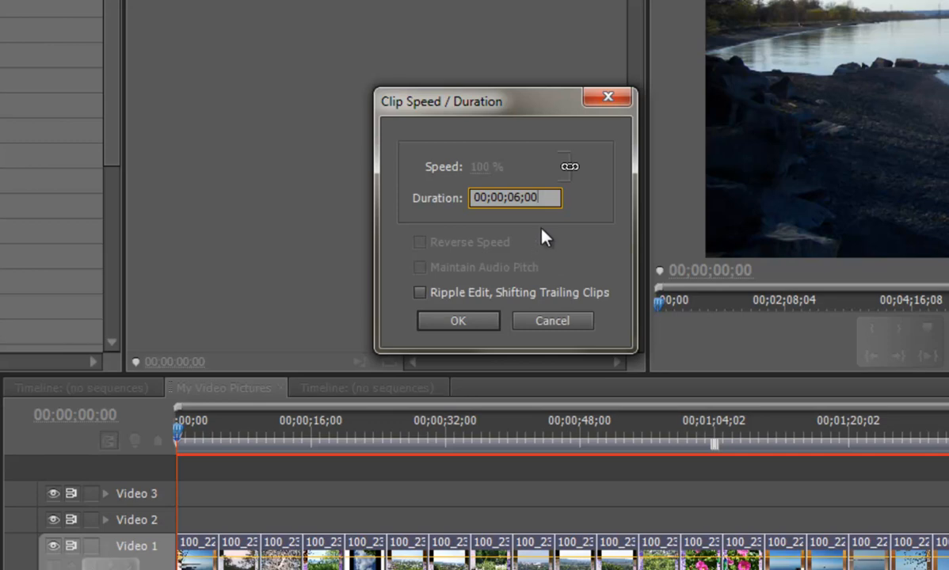
pyautogui.press('Backspace')
pyautogui.write('12')
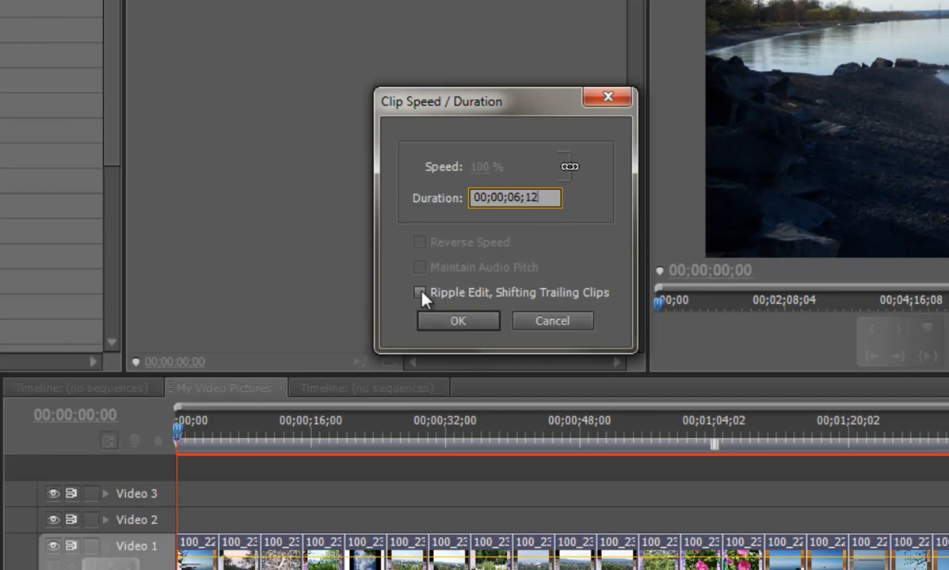
pyautogui.moveTo(463, 304)
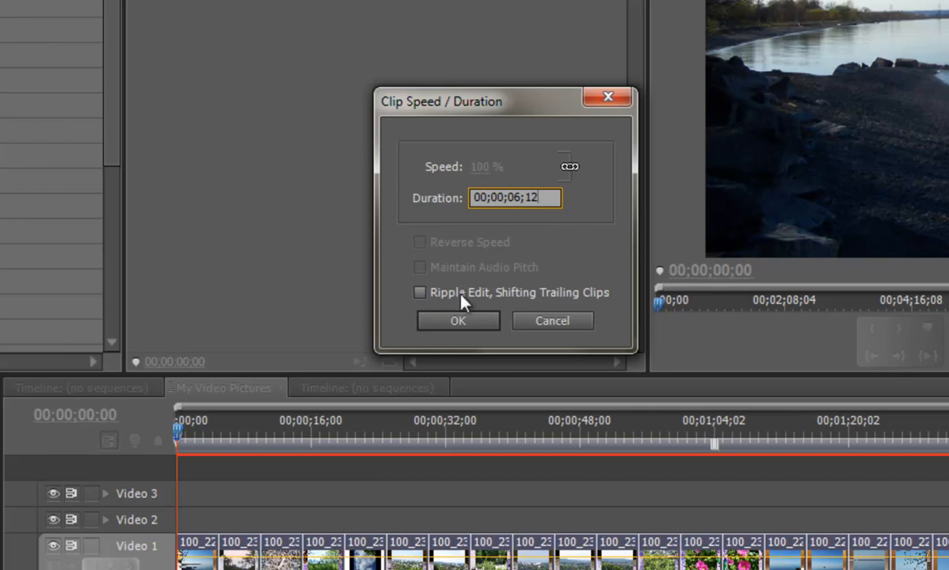
pyautogui.moveTo(412, 304)
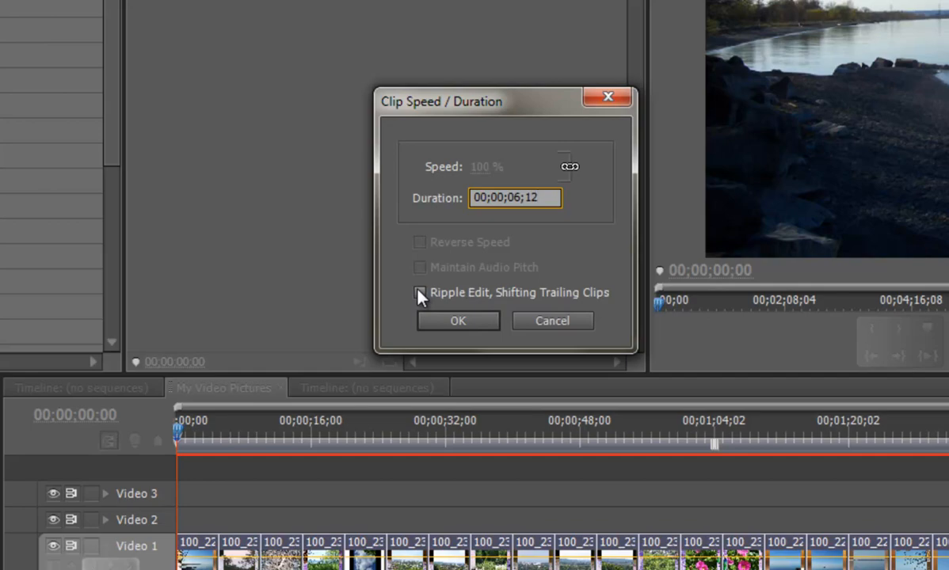
pyautogui.click(420, 292)
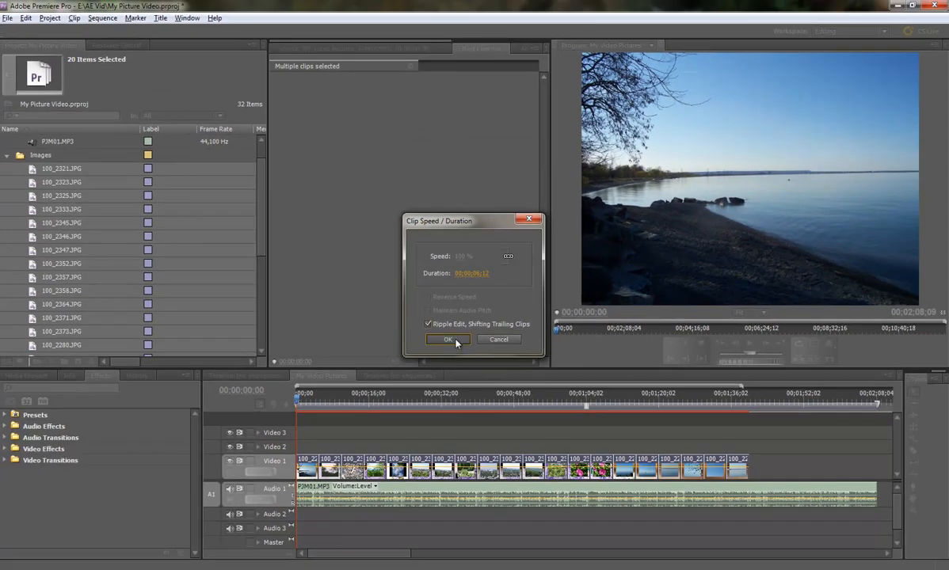
pyautogui.click(447, 339)
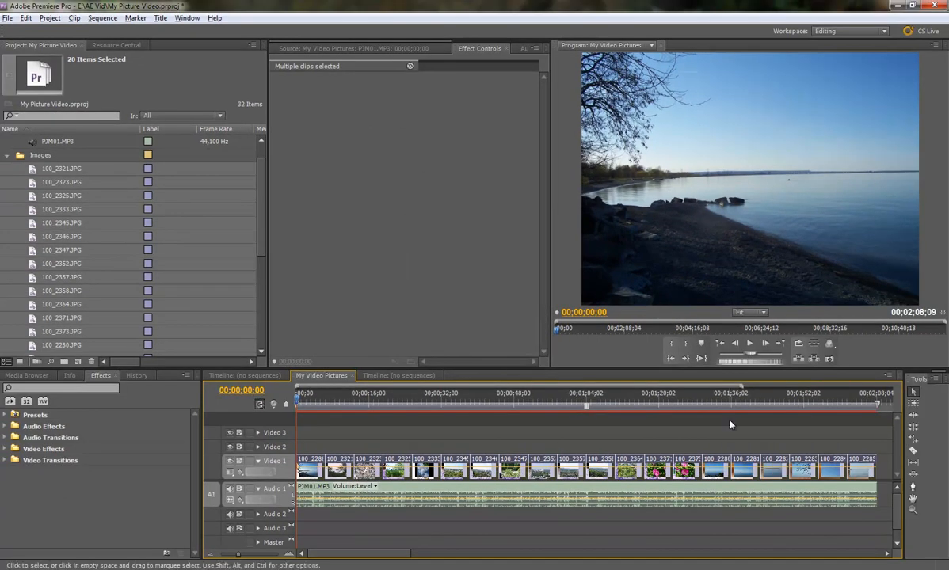
pyautogui.moveTo(865, 472)
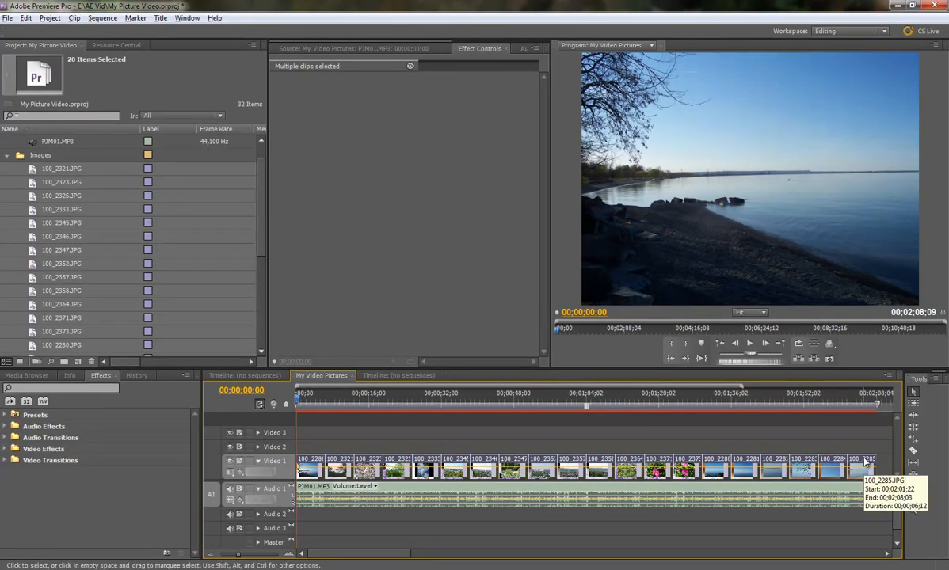
pyautogui.moveTo(577, 491)
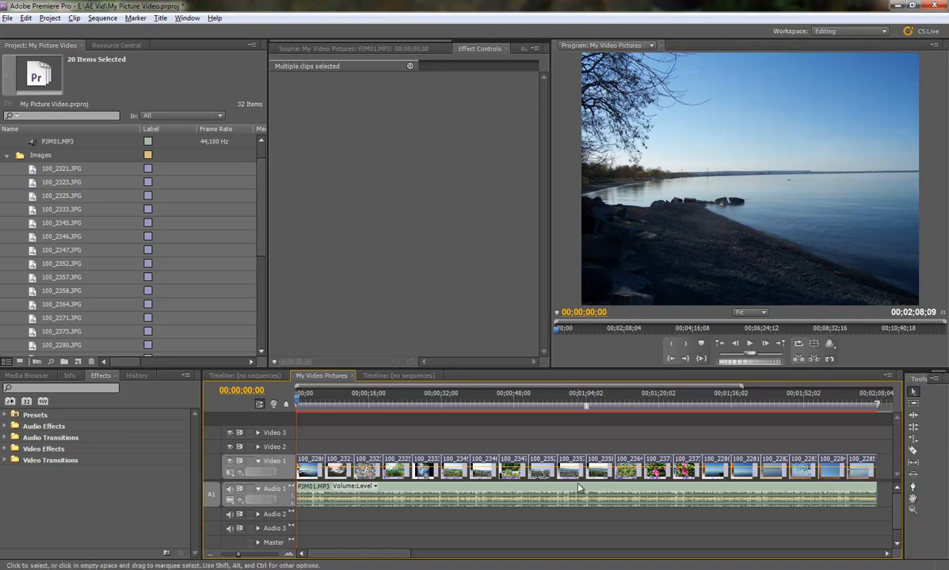
pyautogui.moveTo(613, 509)
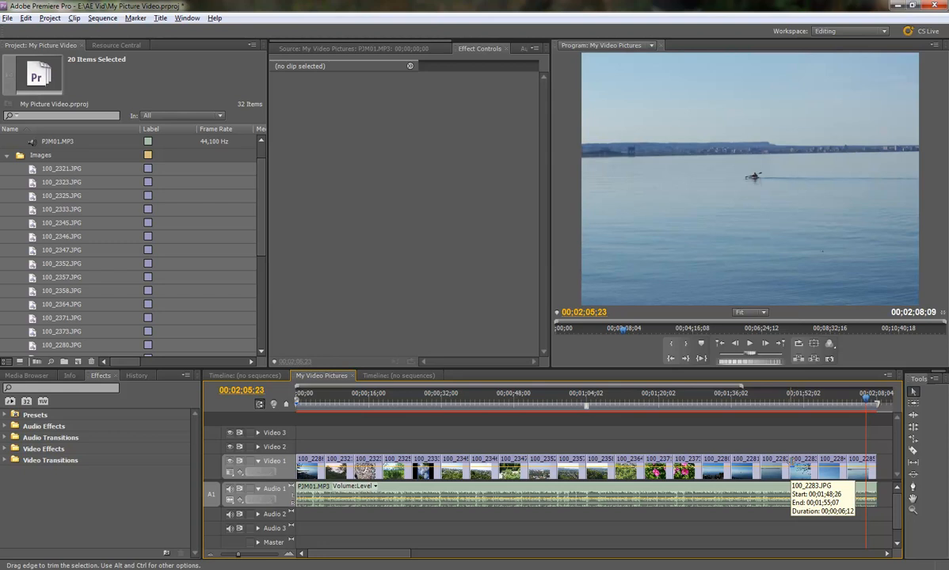
pyautogui.moveTo(759, 434)
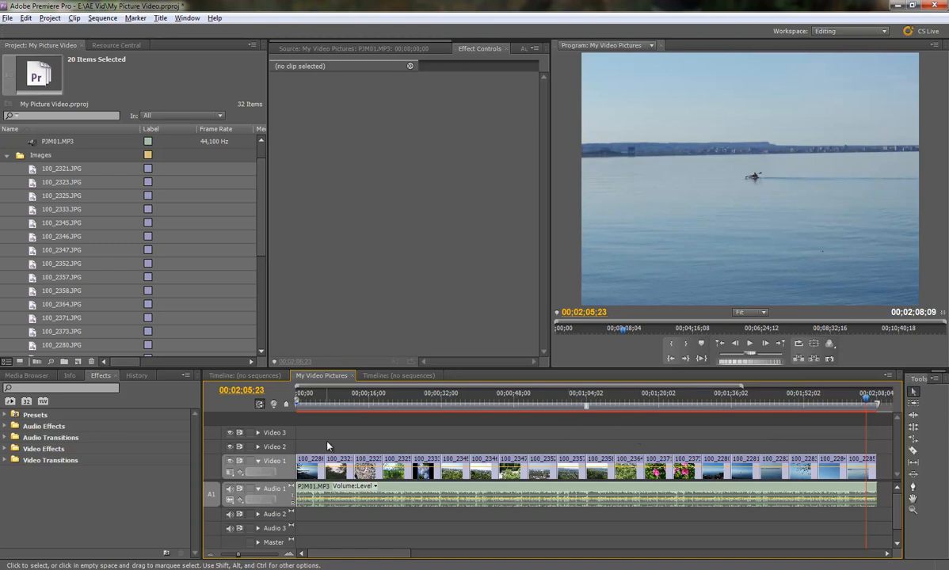
pyautogui.click(320, 394)
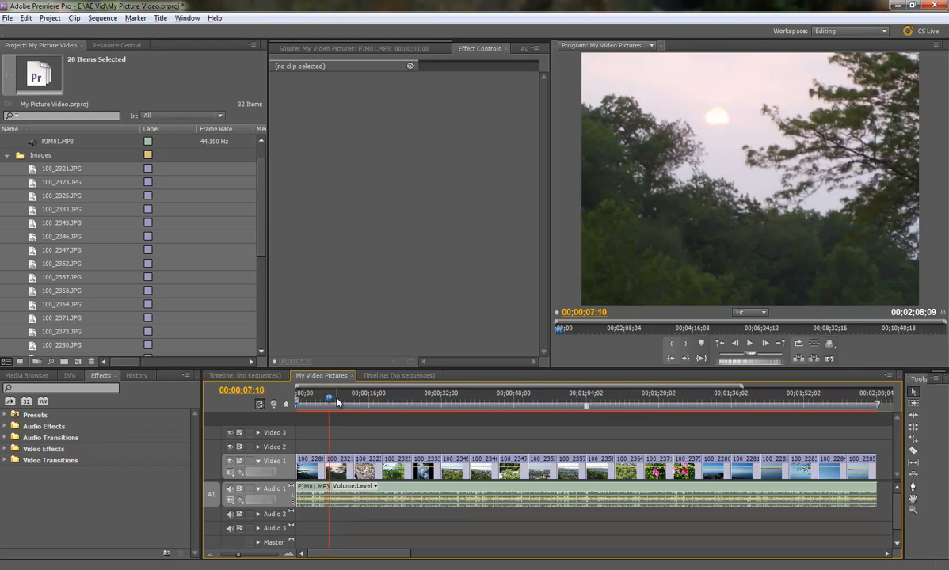
pyautogui.moveTo(355, 431)
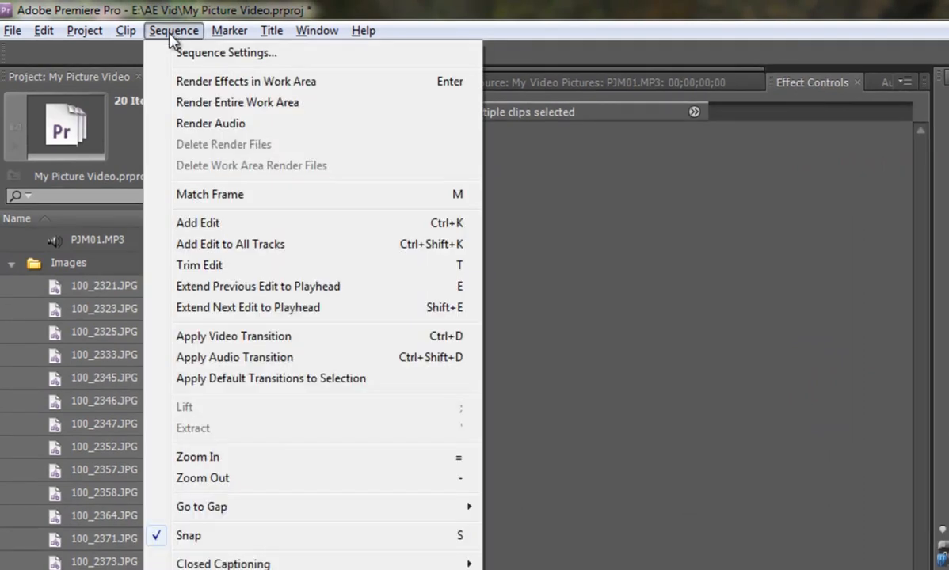
pyautogui.moveTo(310, 388)
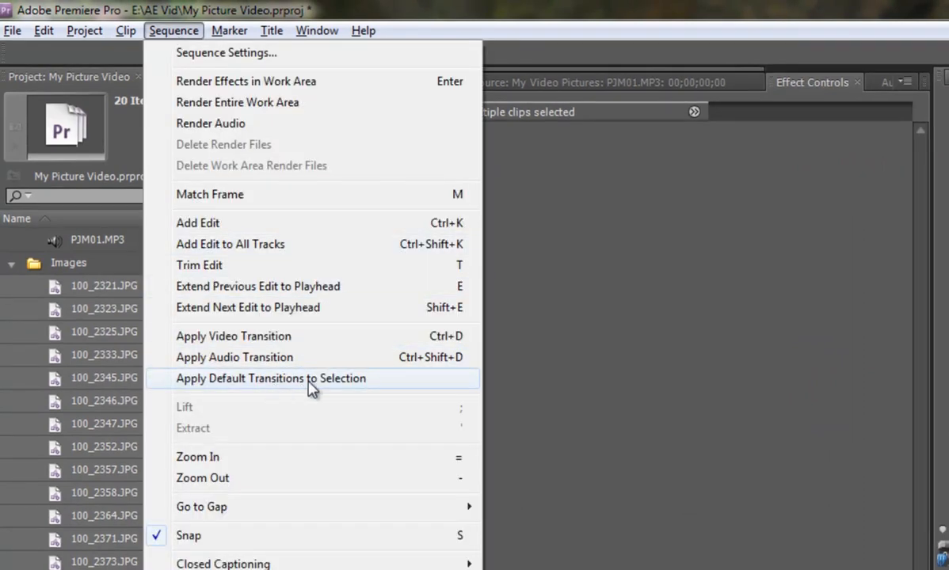
pyautogui.moveTo(320, 390)
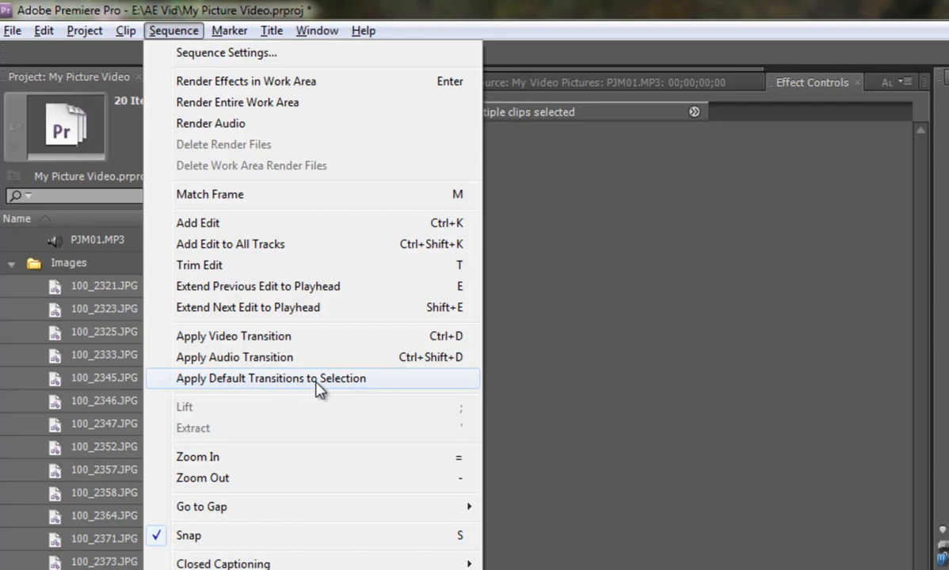
# Apply default transitions to the selected photos and preview the slideshow to a later photo
pyautogui.click(269, 378)
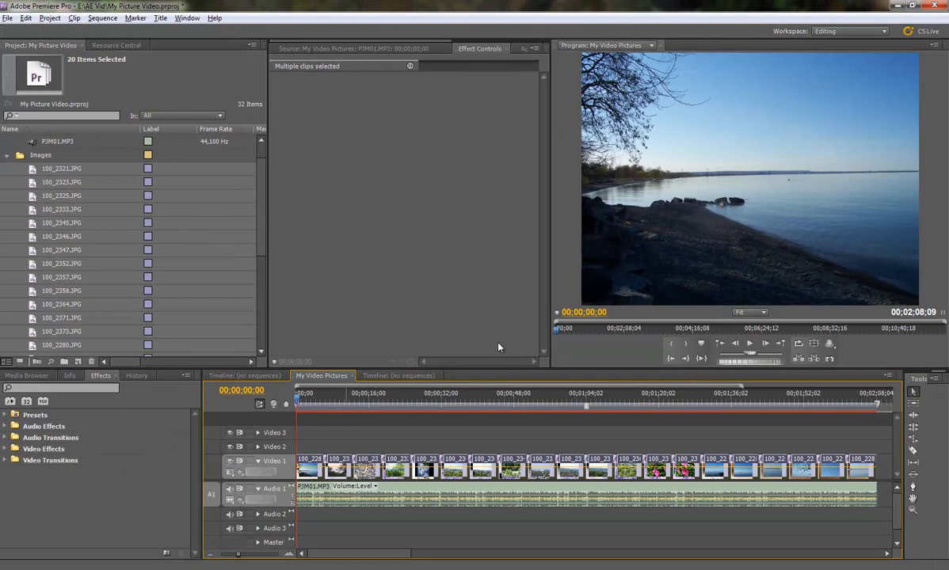
pyautogui.moveTo(336, 399)
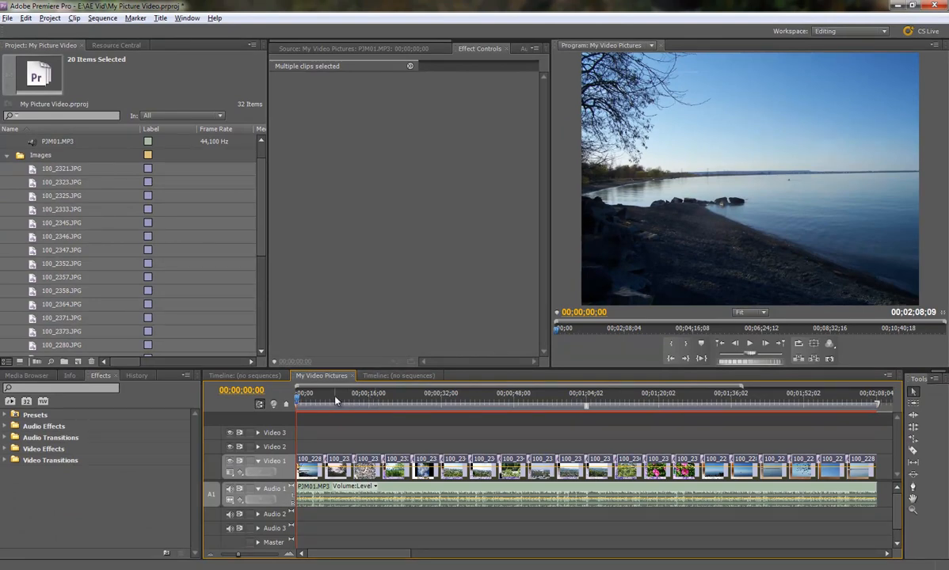
pyautogui.moveTo(595, 381)
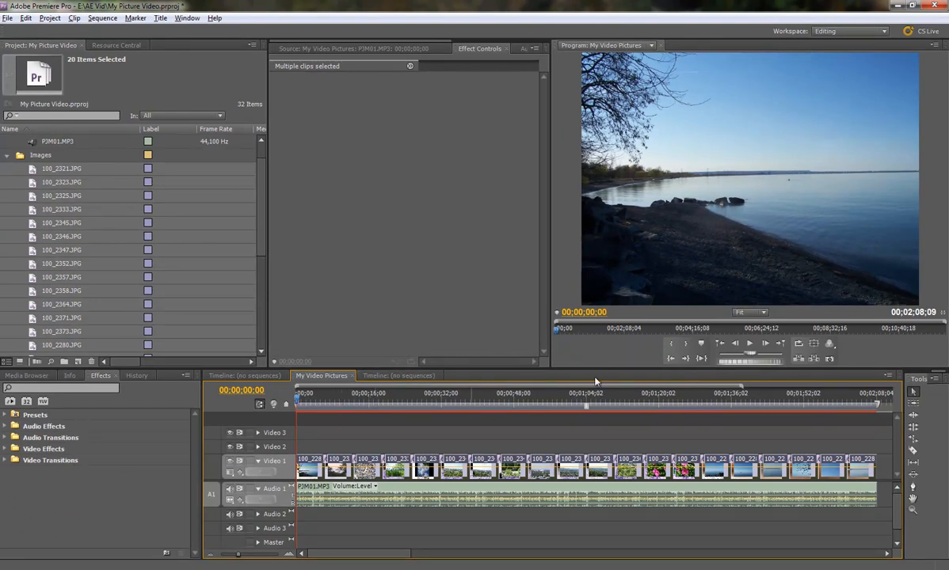
pyautogui.click(307, 405)
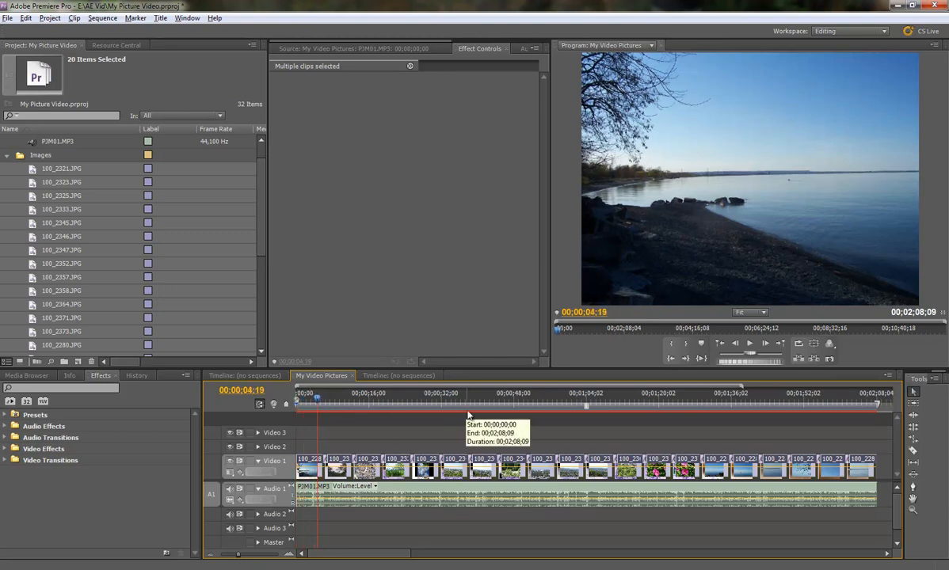
pyautogui.click(749, 344)
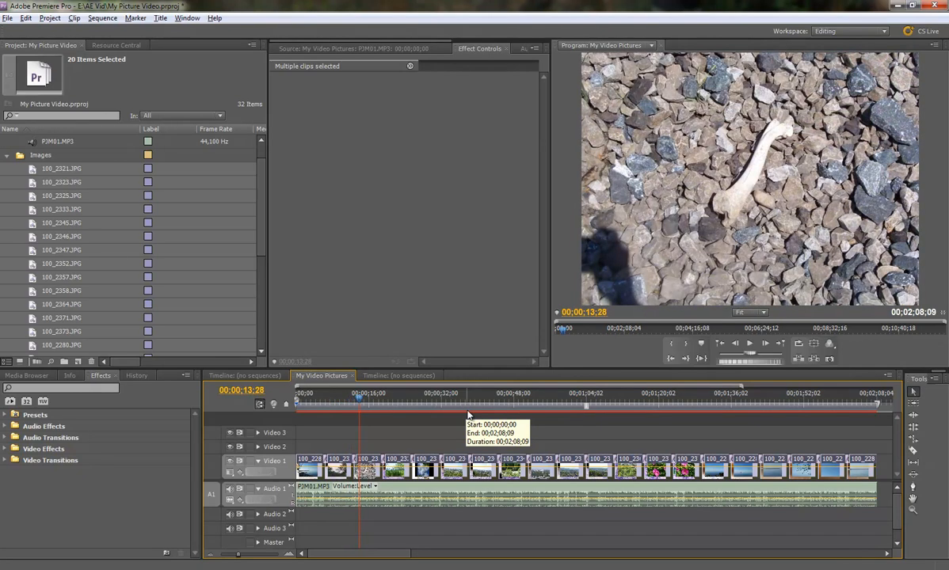
pyautogui.moveTo(396, 441)
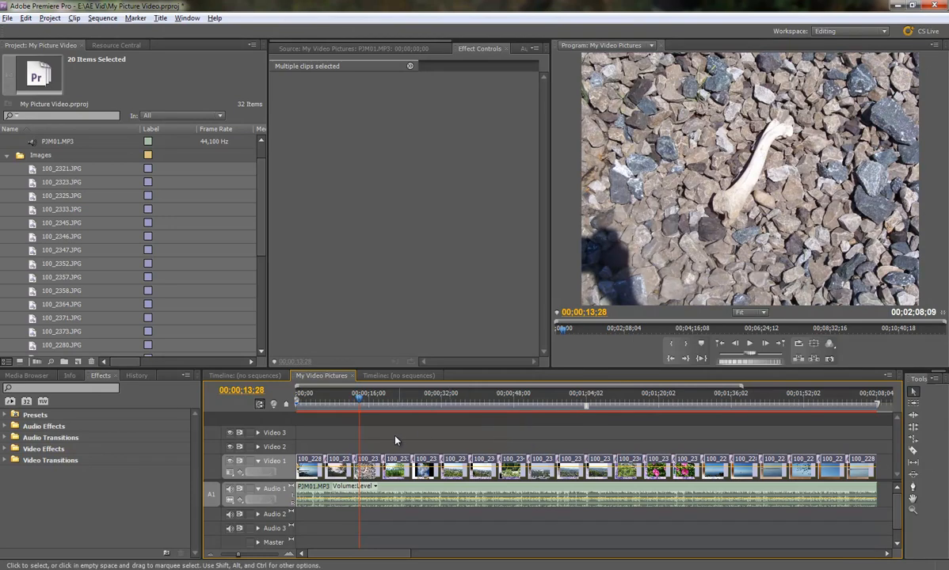
pyautogui.moveTo(369, 411)
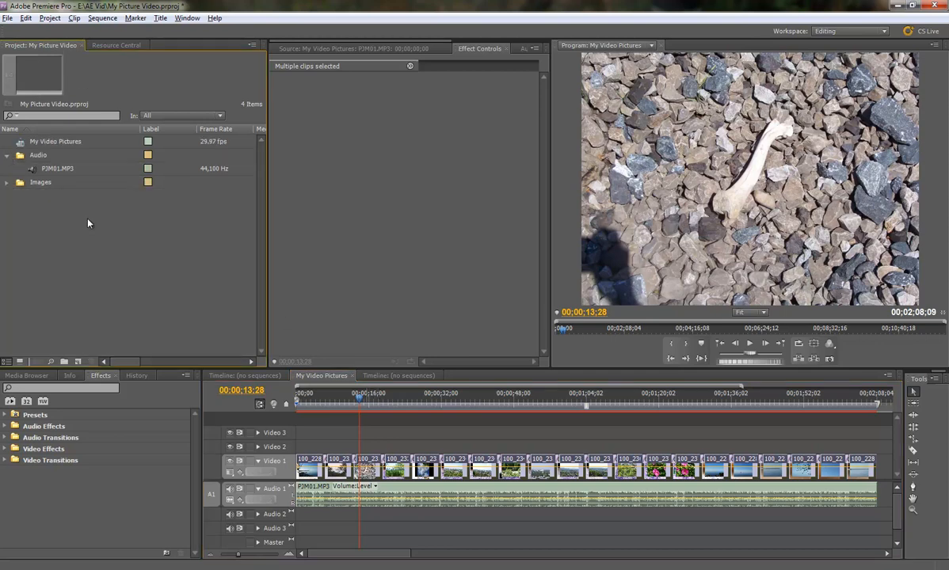
pyautogui.moveTo(98, 253)
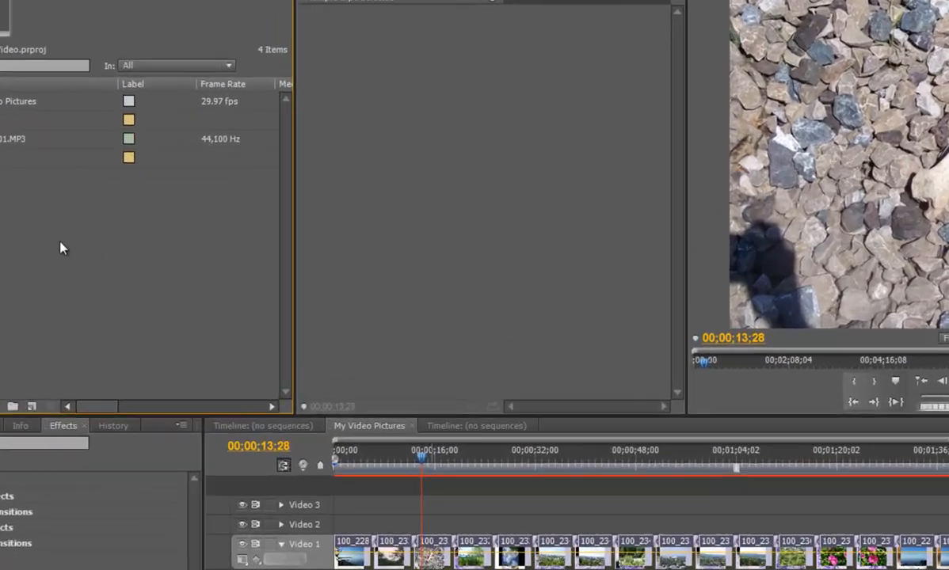
# Create a new title from the Project panel and name it 'My Title'
pyautogui.rightClick(63, 247)
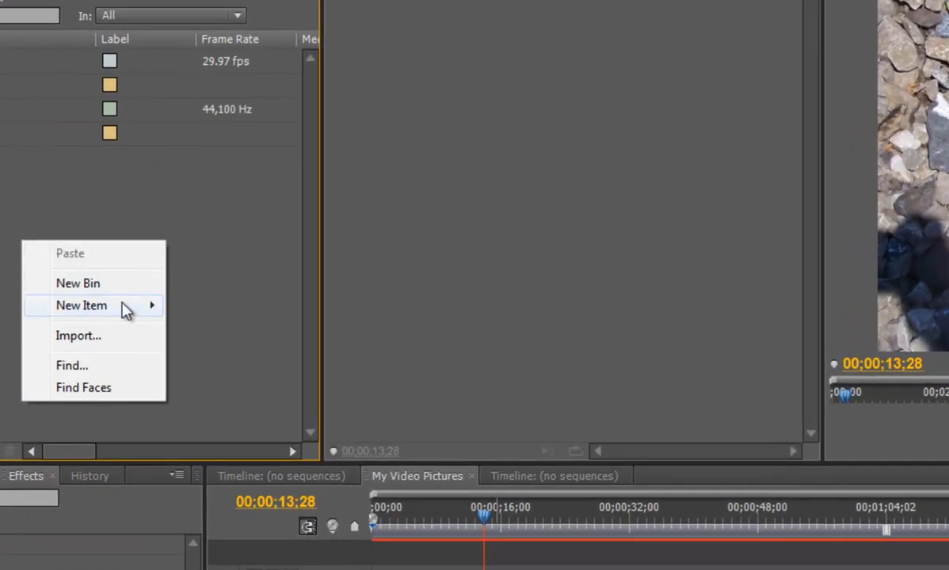
pyautogui.moveTo(83, 306)
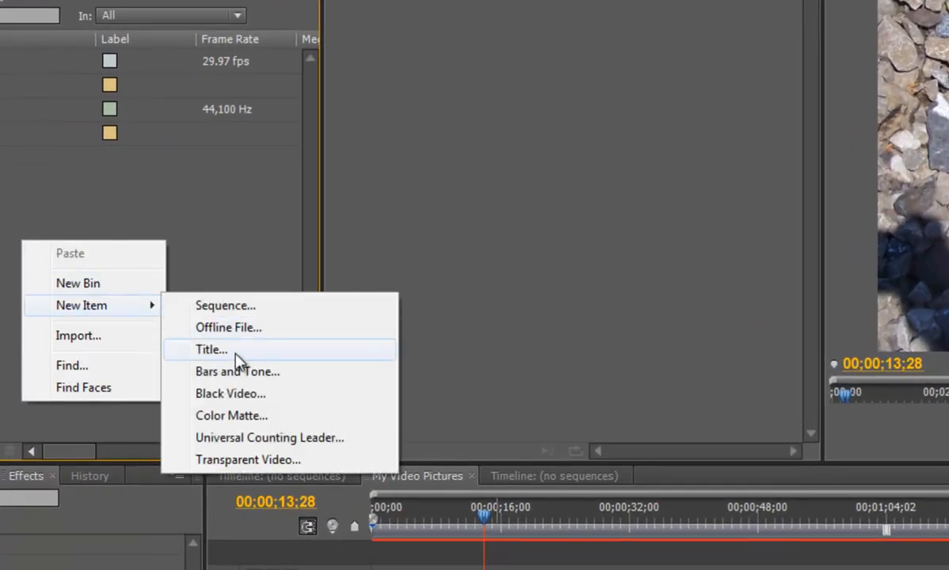
pyautogui.click(211, 350)
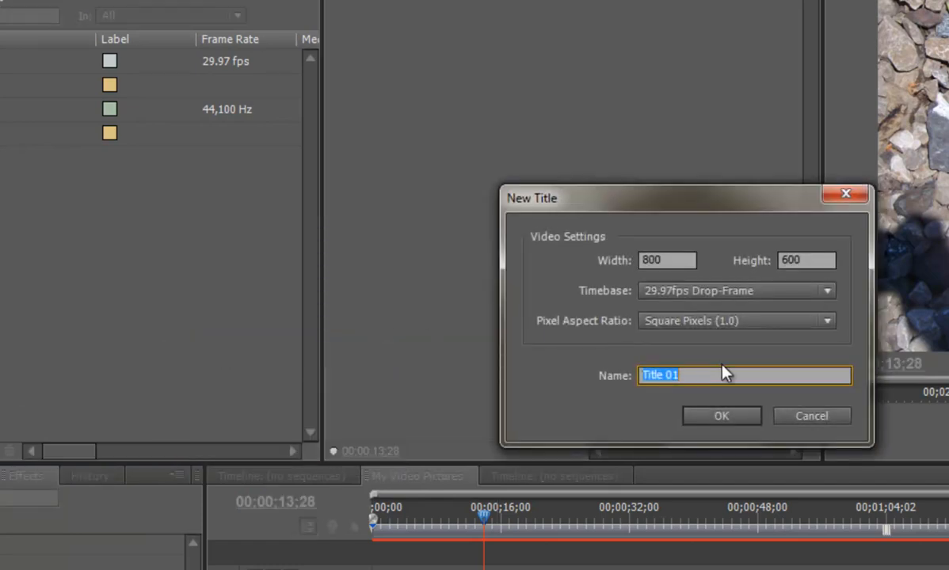
pyautogui.write('M')
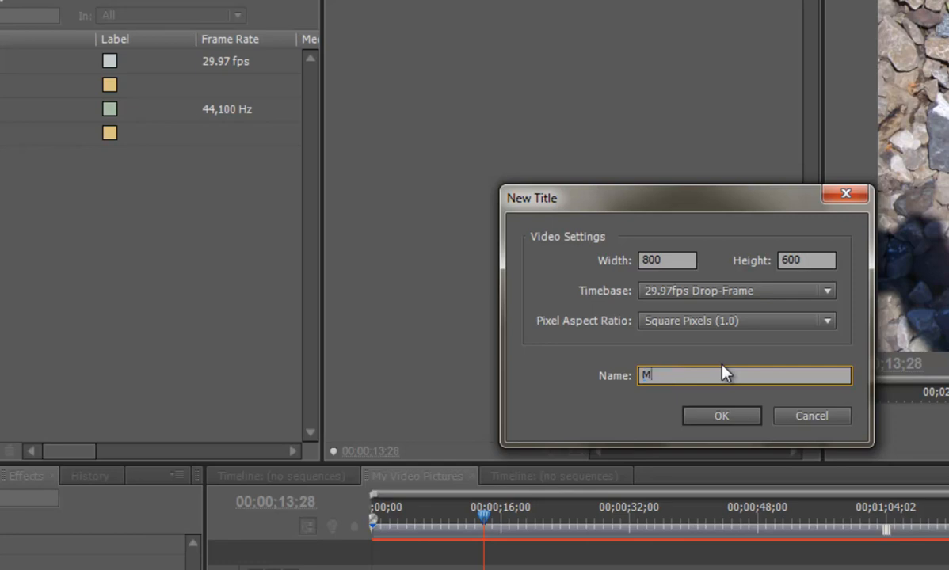
pyautogui.write('y Title')
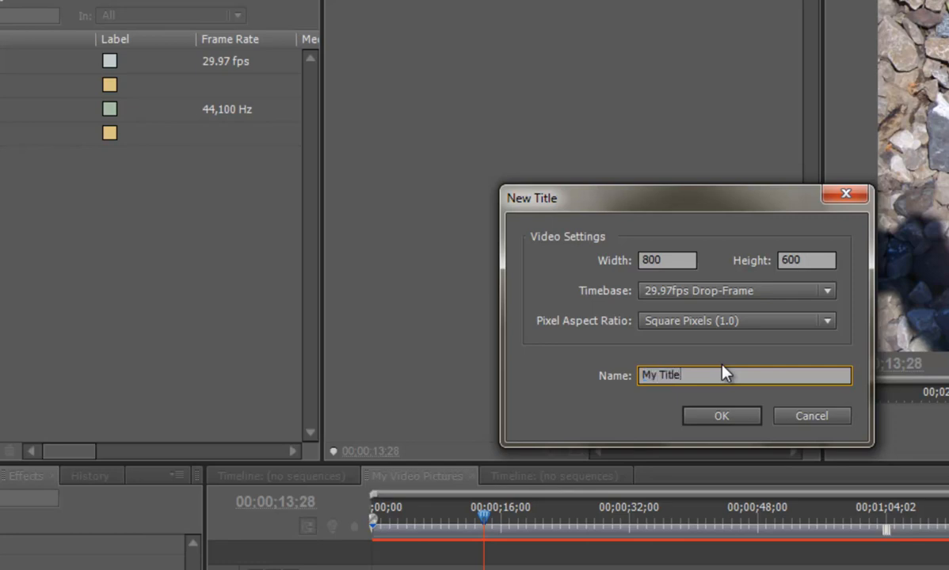
pyautogui.moveTo(634, 253)
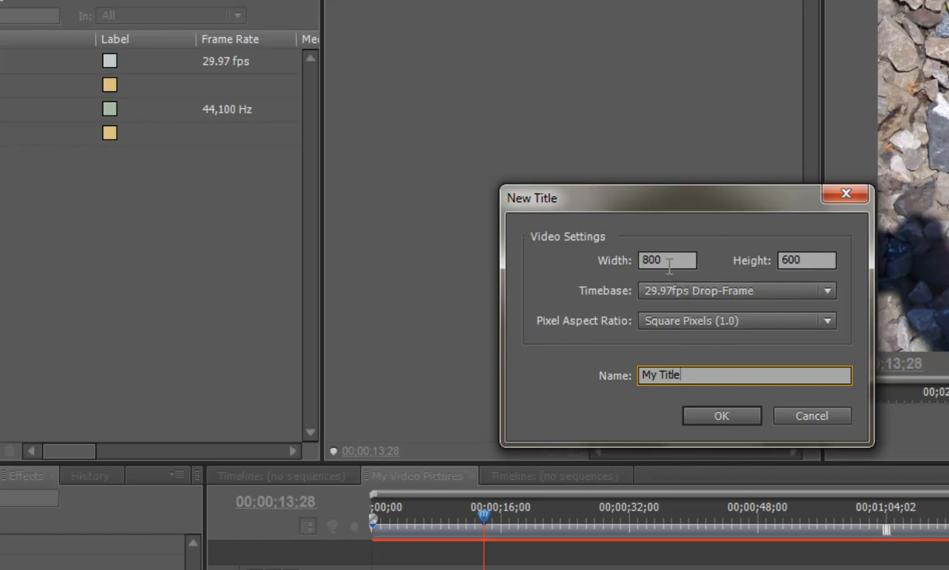
pyautogui.moveTo(716, 255)
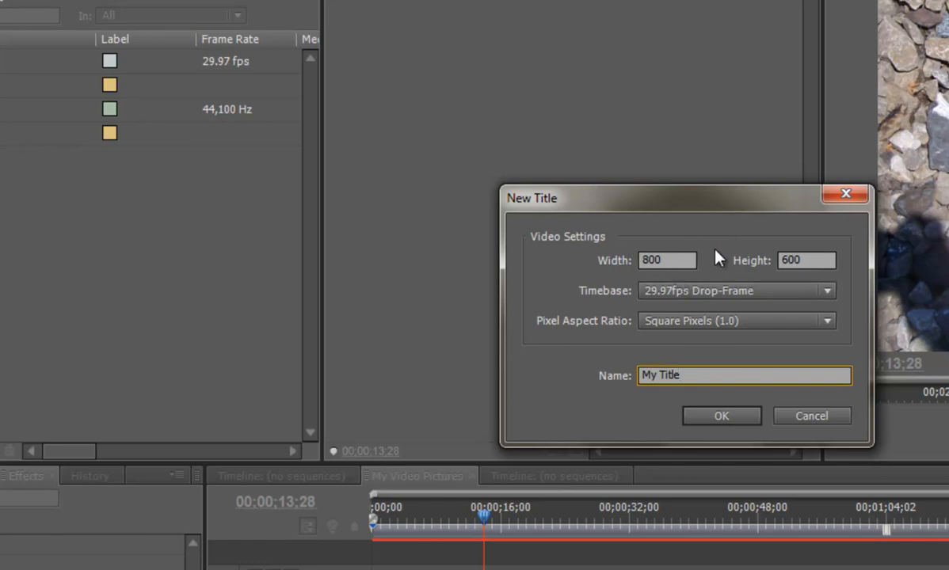
pyautogui.moveTo(688, 310)
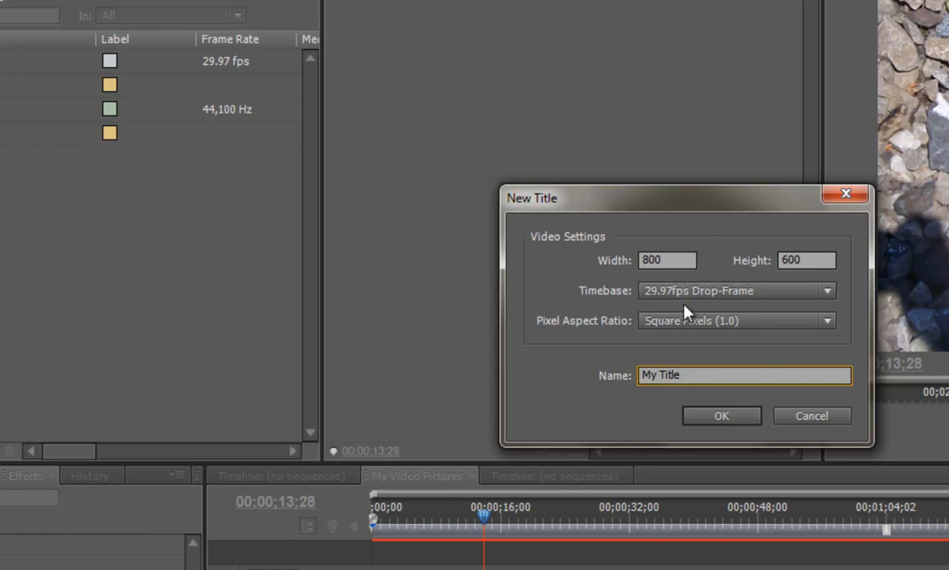